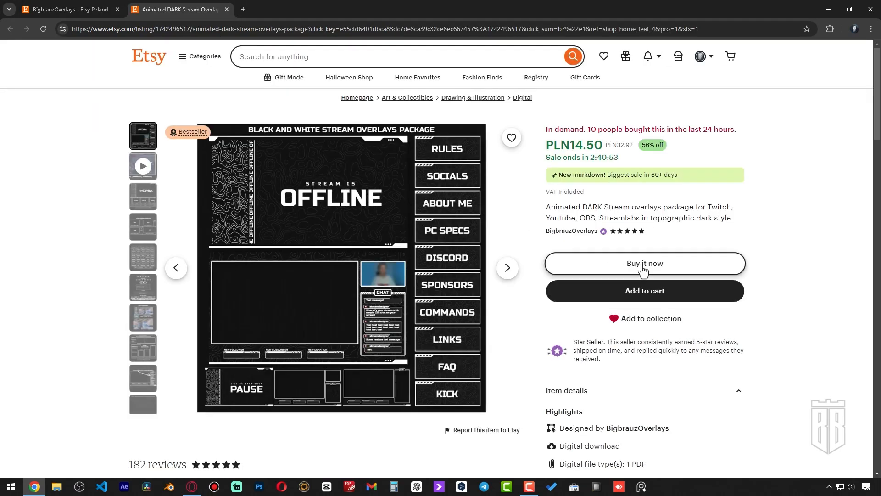
- Buy the Animated DARK Stream overlays package, shipping to the chosen address and paying via PayPal
click(645, 263)
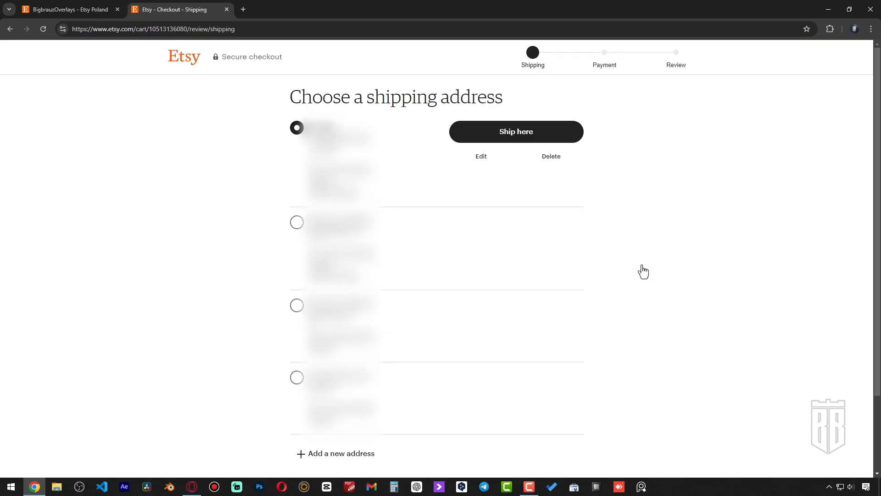
mouse_move(300, 373)
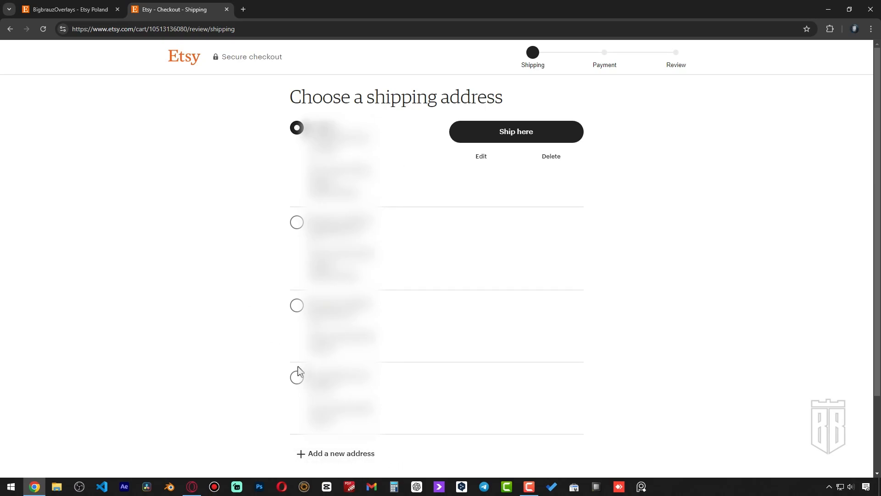
click(516, 132)
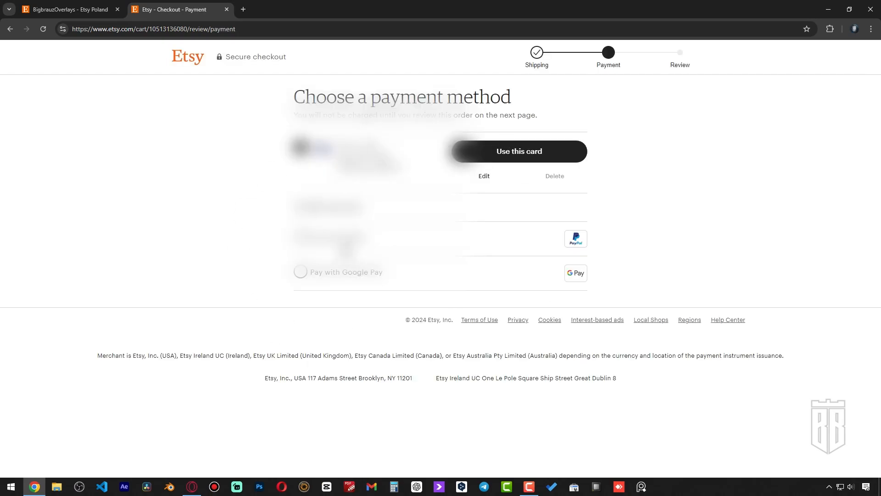
click(519, 151)
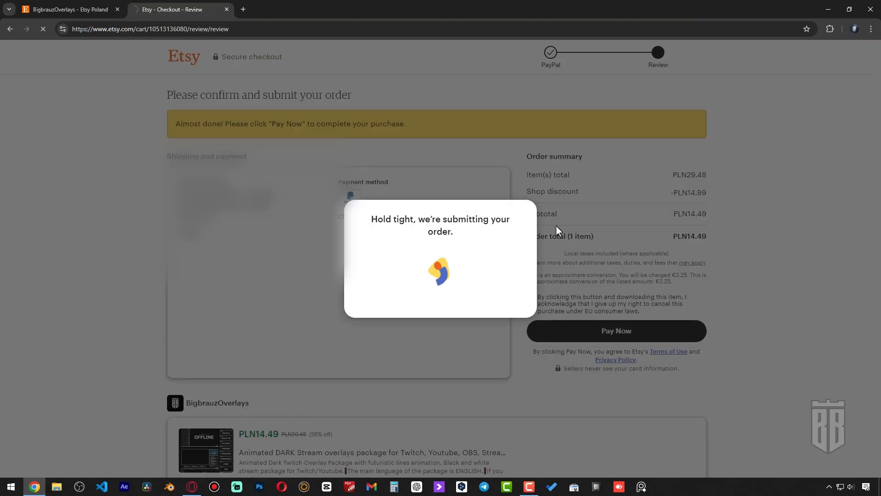
click(616, 331)
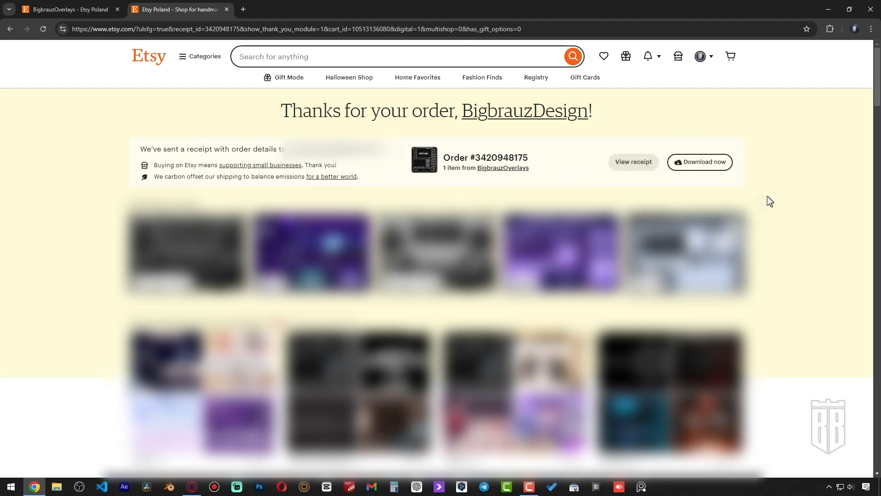
- Download the purchased overlay files and view purchases from the Etsy account menu
click(700, 162)
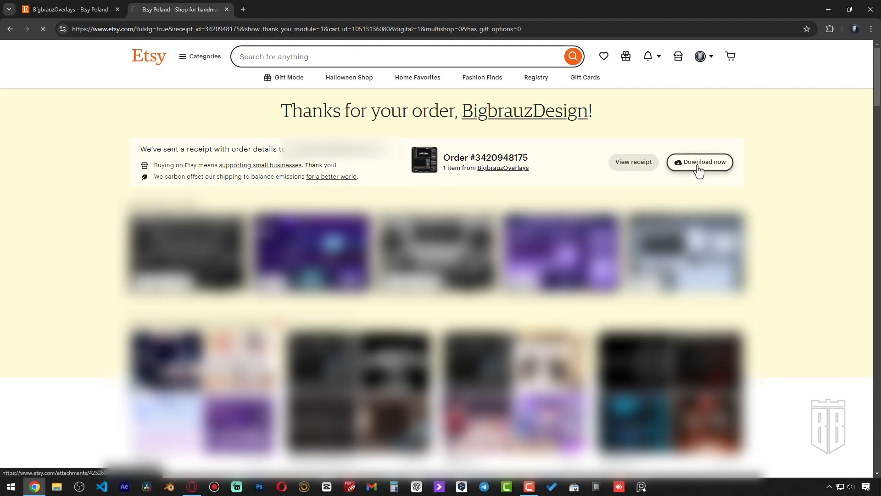
click(704, 162)
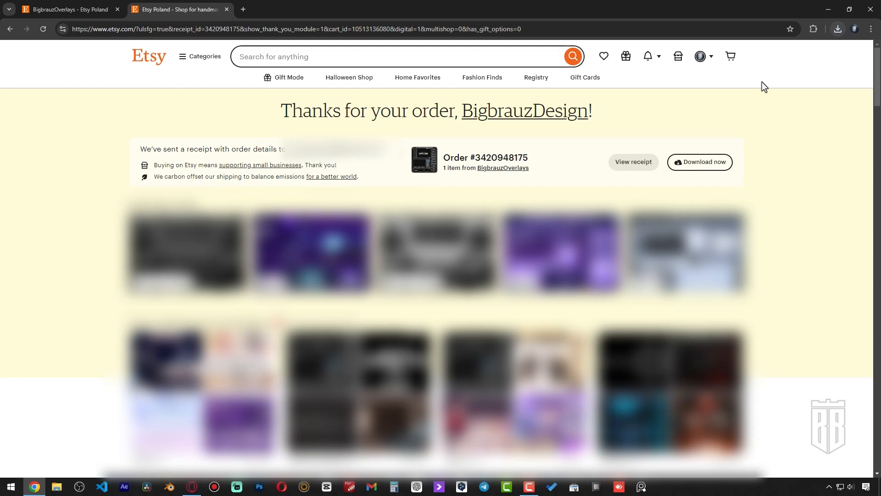
click(700, 56)
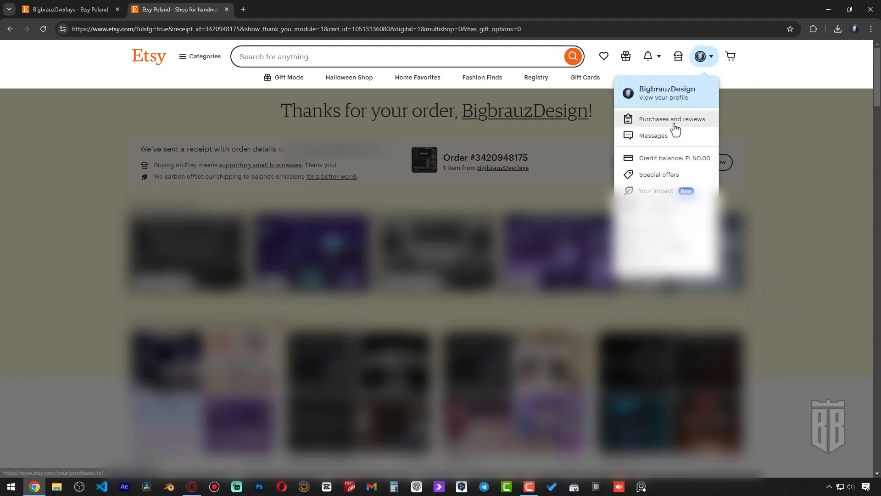
click(671, 119)
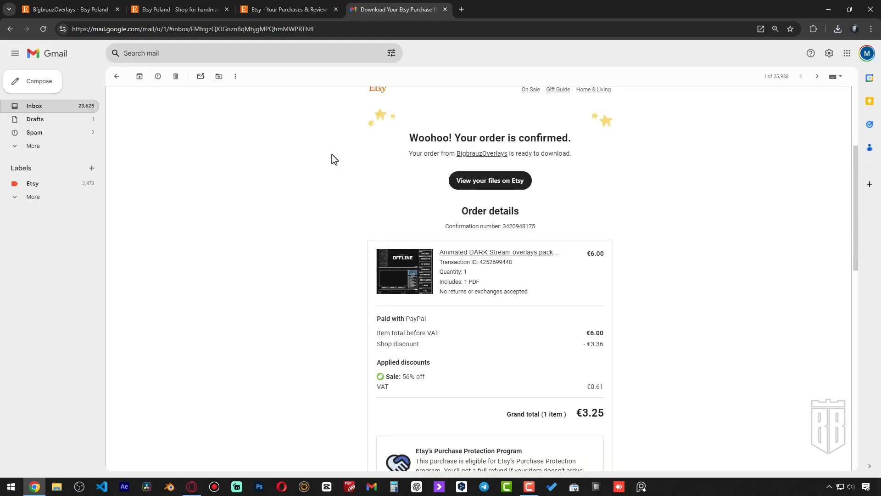
mouse_move(519, 215)
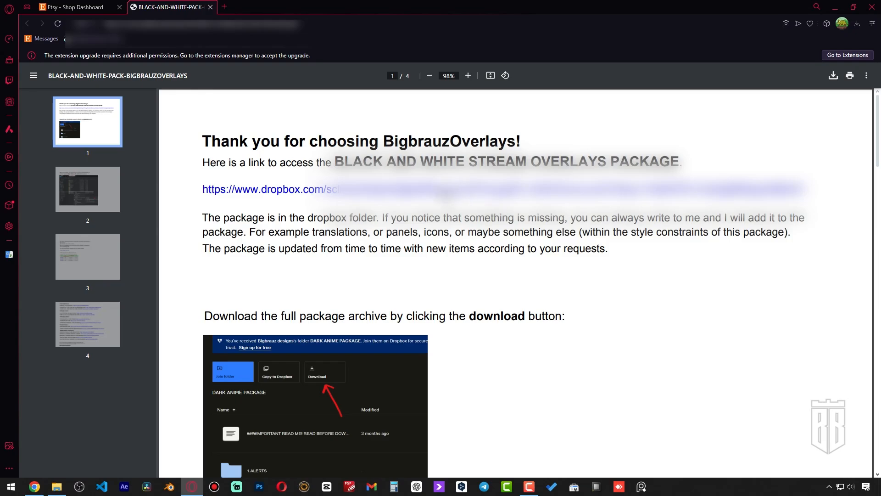
- Download the BLACK AND WHITE STREAM OVERLAYS Dropbox folder as a zip without signing in, then show it in its folder
click(260, 188)
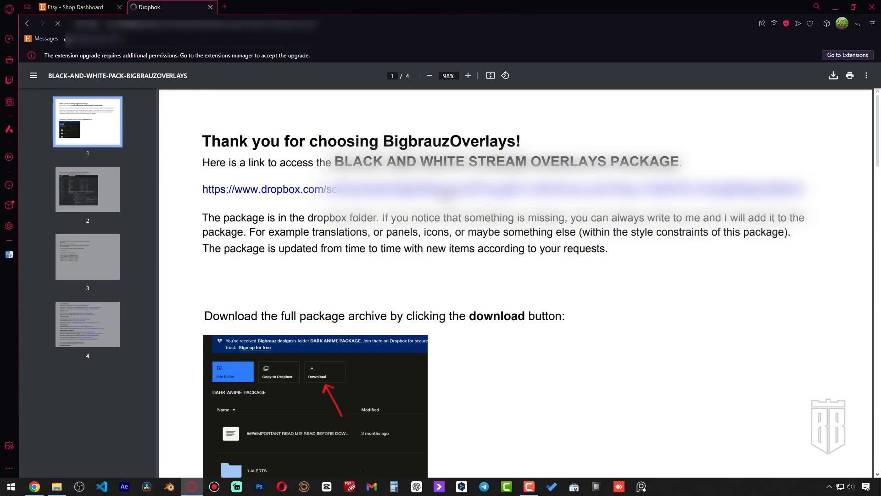
click(265, 190)
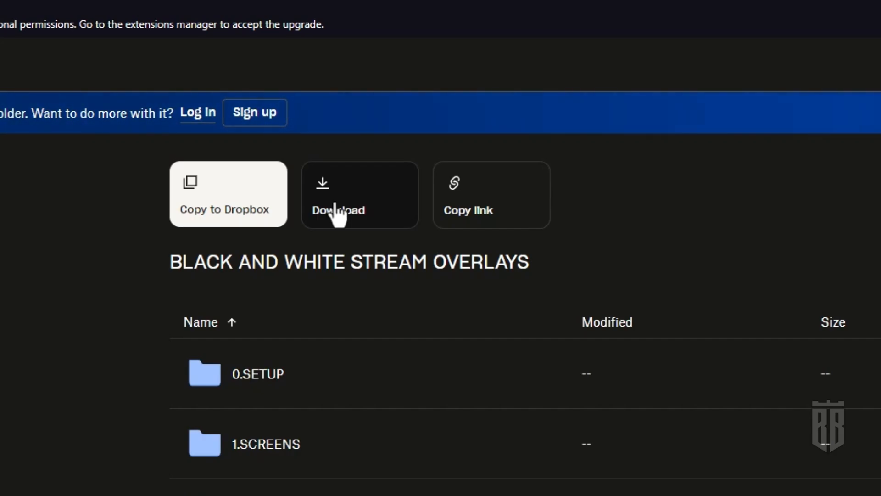
click(339, 200)
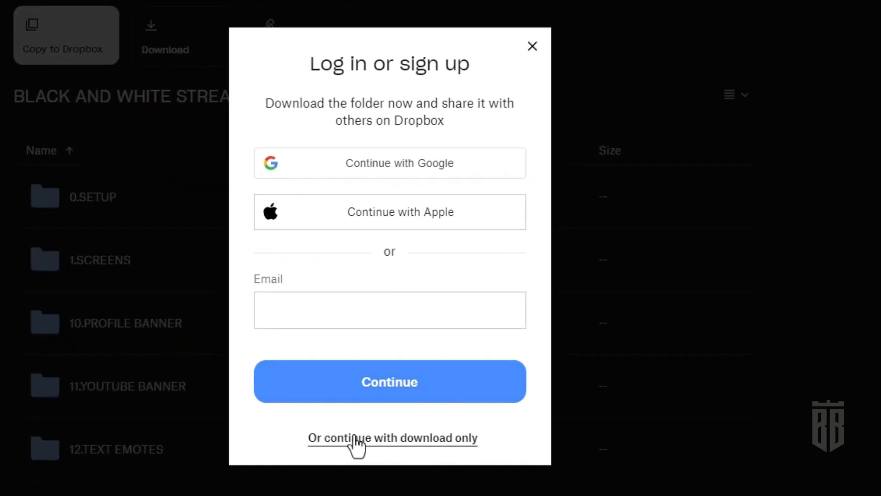
click(393, 438)
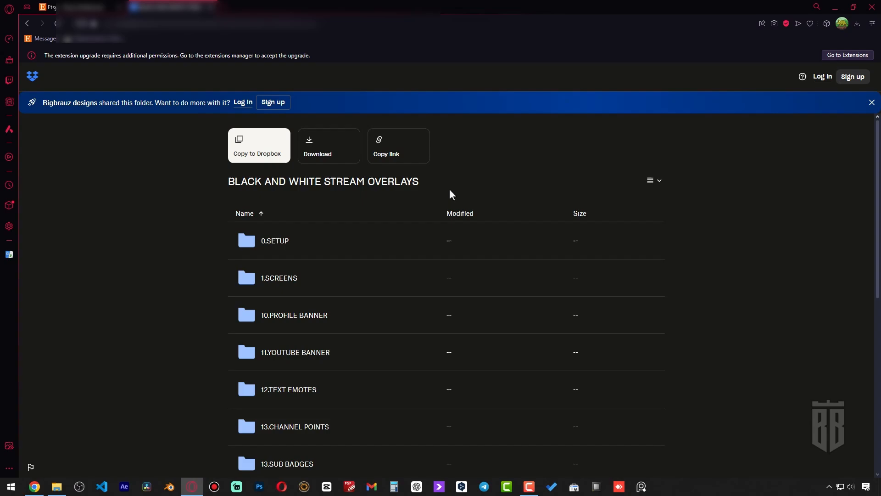
click(329, 146)
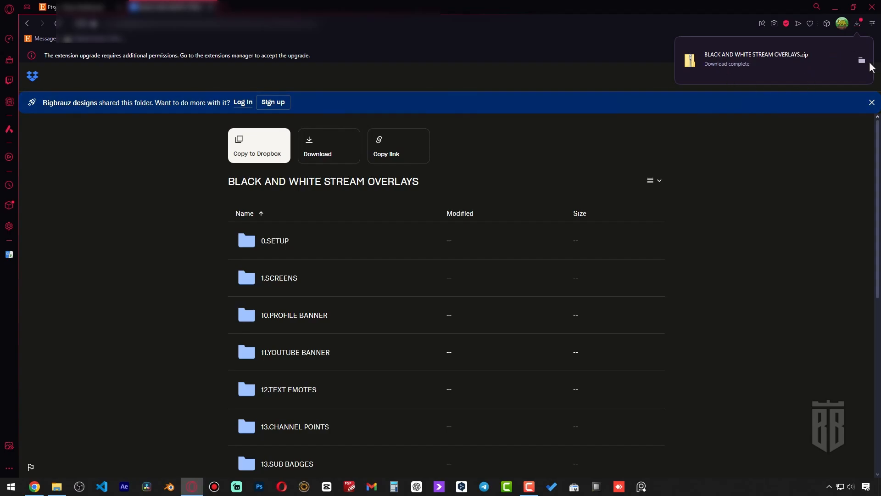
click(57, 487)
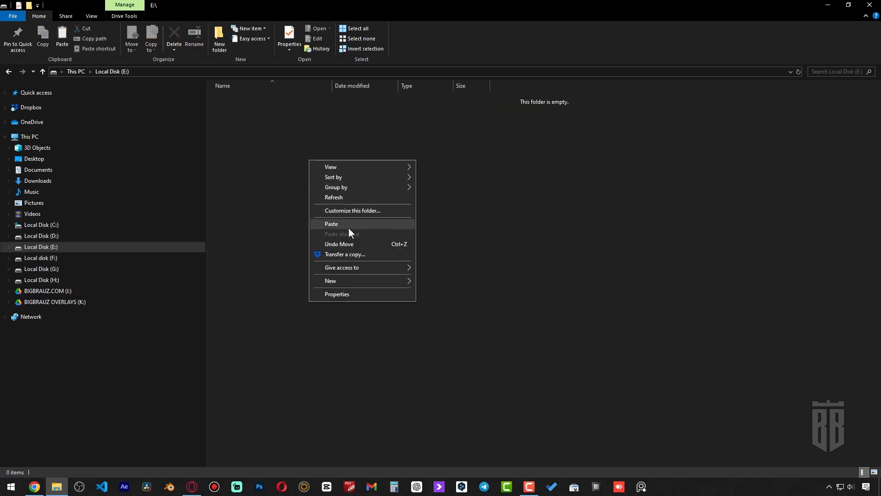
- Paste the overlays zip onto Local Disk (E:), extract it, and open 1.SCREENS
click(331, 223)
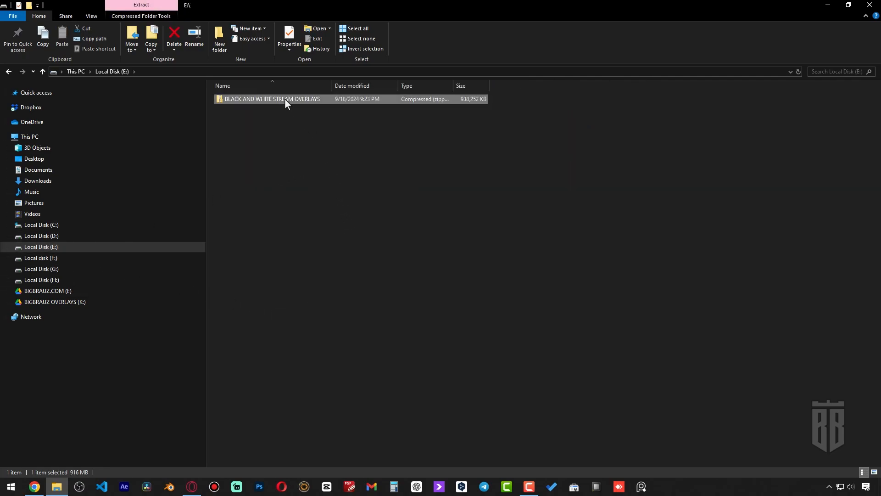
right_click(284, 99)
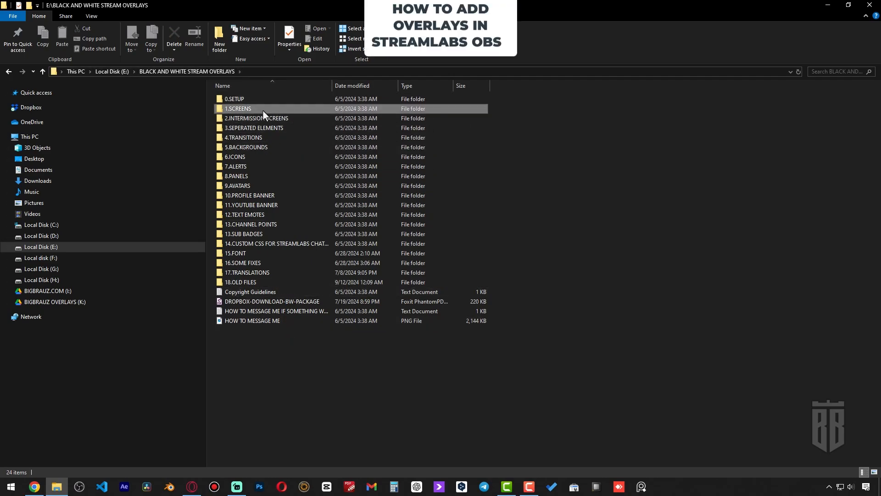
double_click(238, 108)
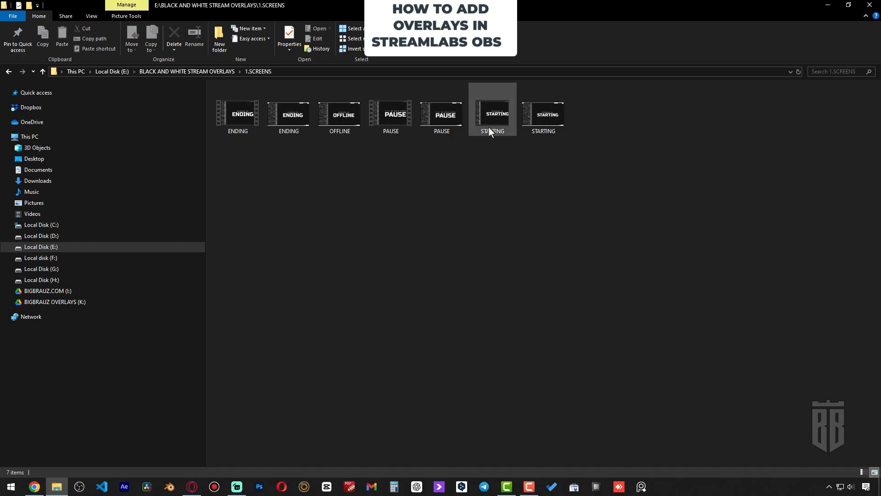
- In Streamlabs Desktop, remove the STARTING.mp4 source from the scene
click(236, 486)
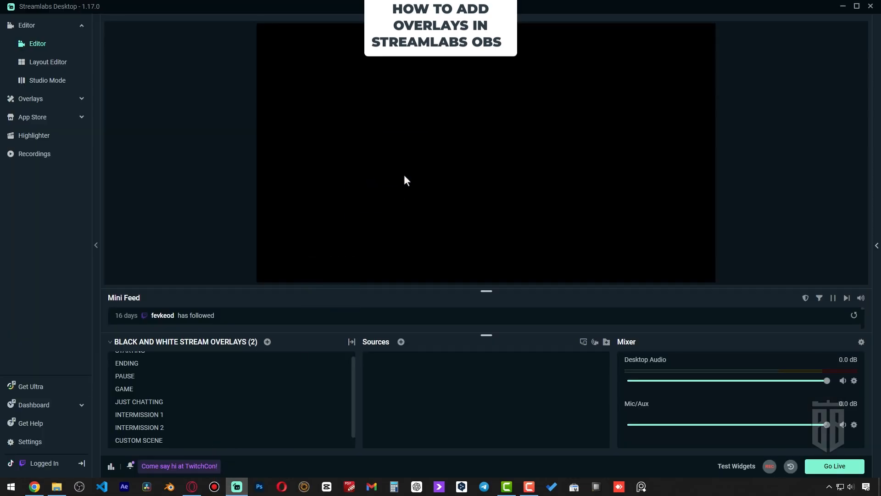
click(130, 350)
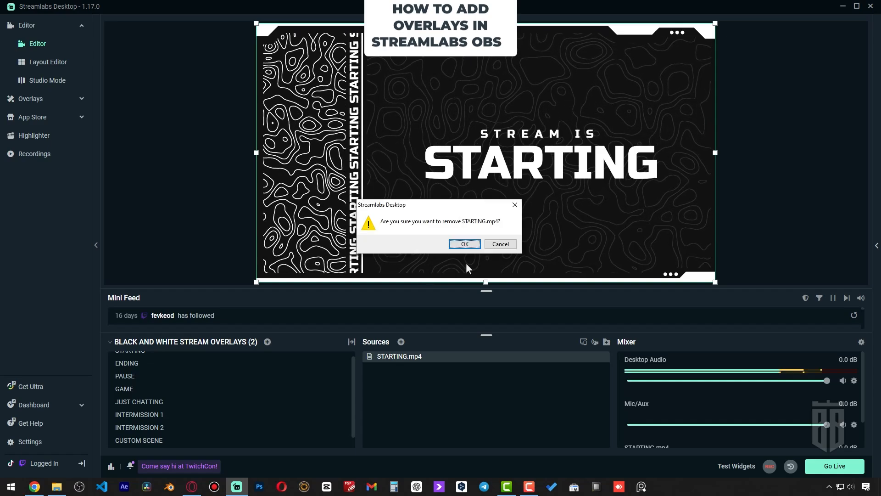
click(465, 244)
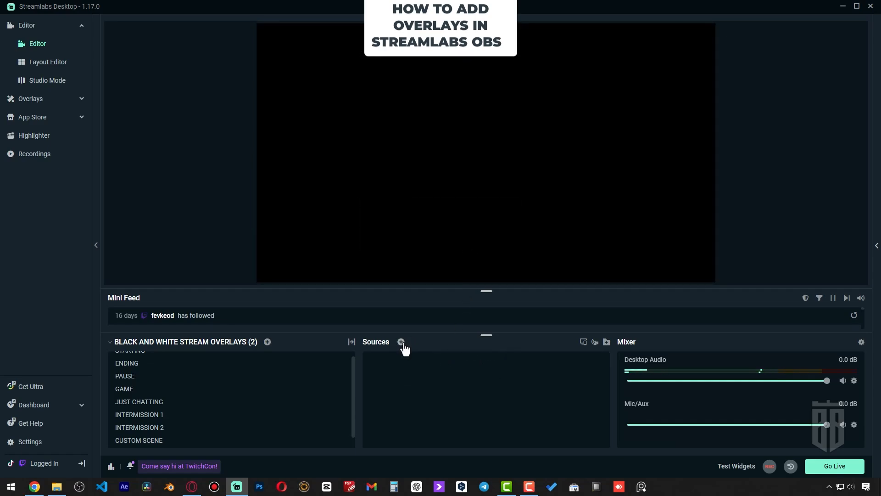
- Create a new Media File source named WEBCAM OVERLAY
click(401, 342)
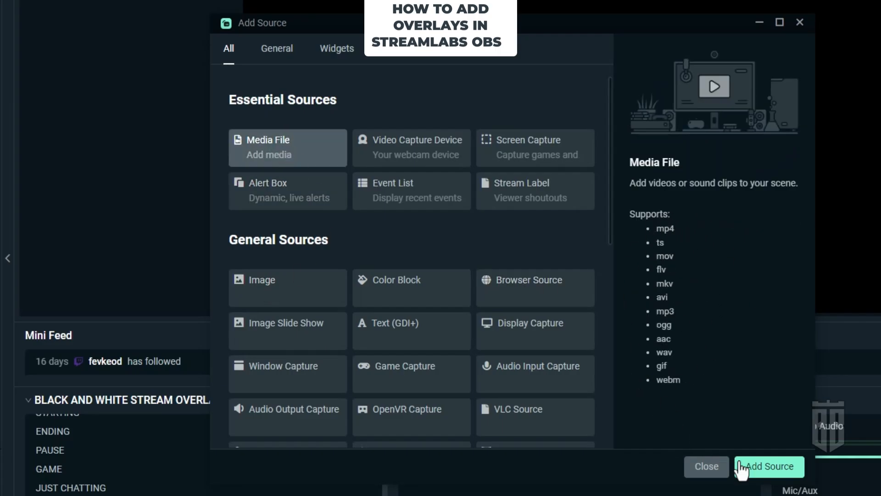
click(771, 466)
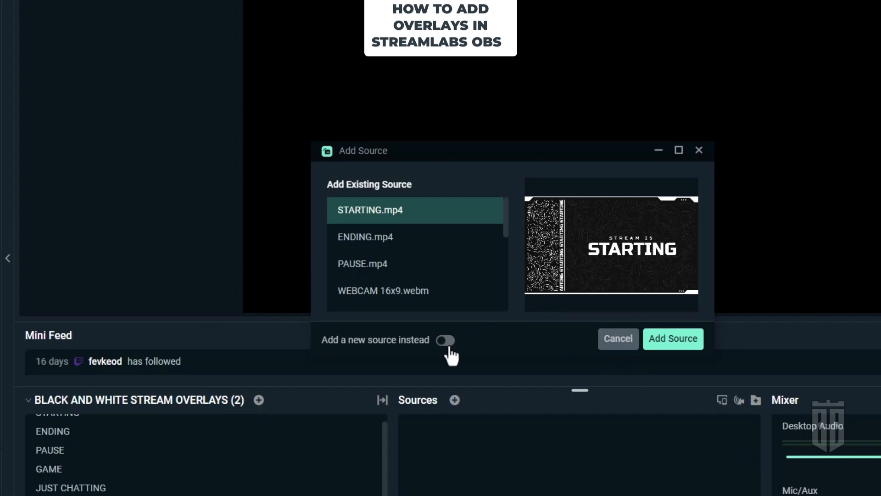
click(447, 340)
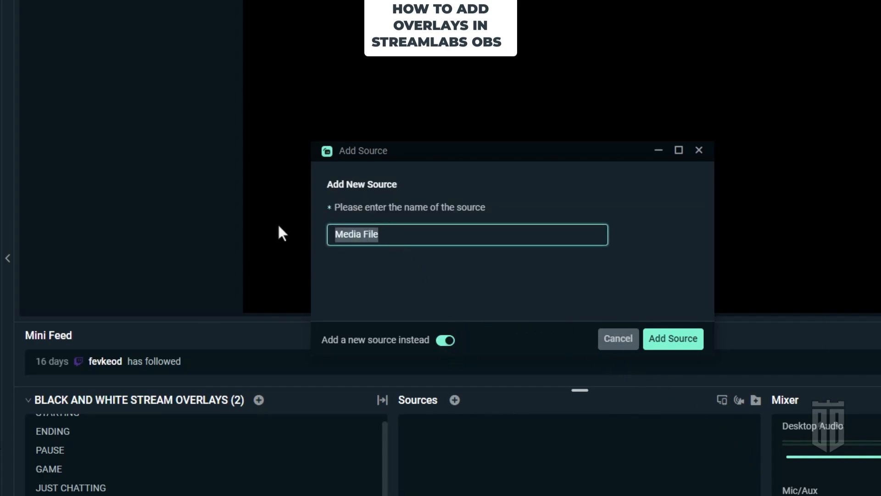
text(WEBCAM OVERLAY)
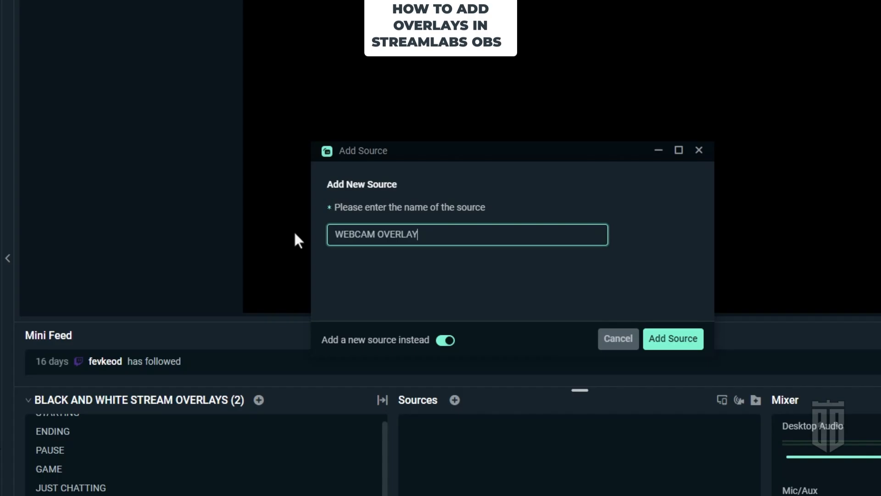
click(673, 339)
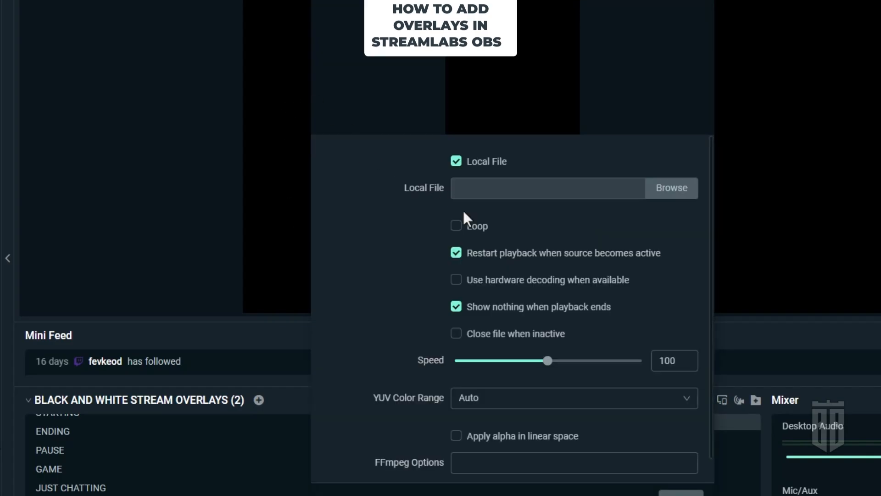
- Set WEBCAM OVERLAY to loop the chosen overlay video and place it lower left
click(456, 225)
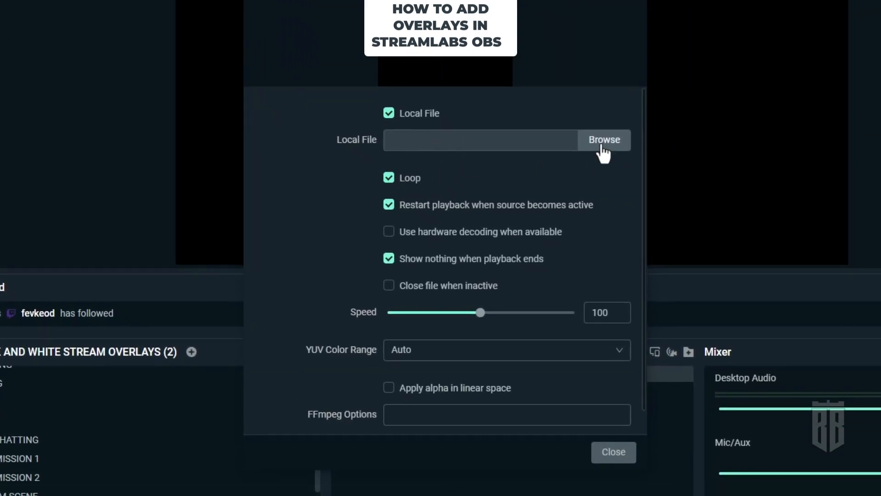
click(605, 140)
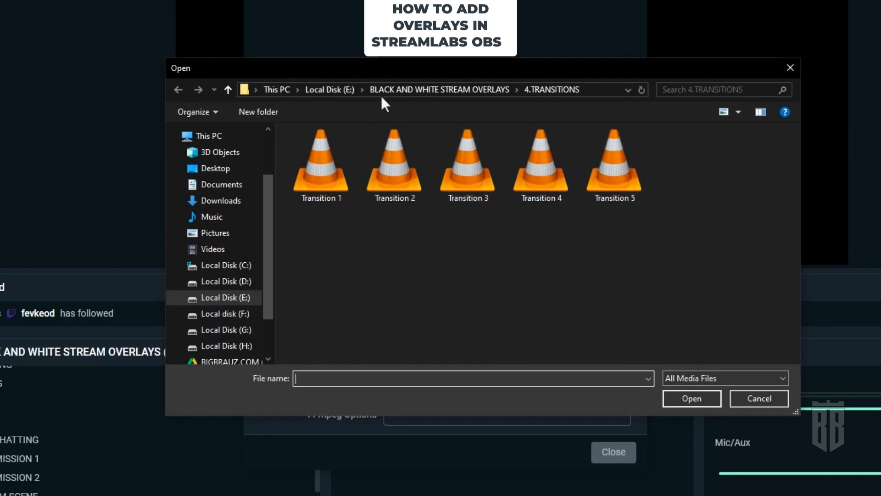
click(228, 90)
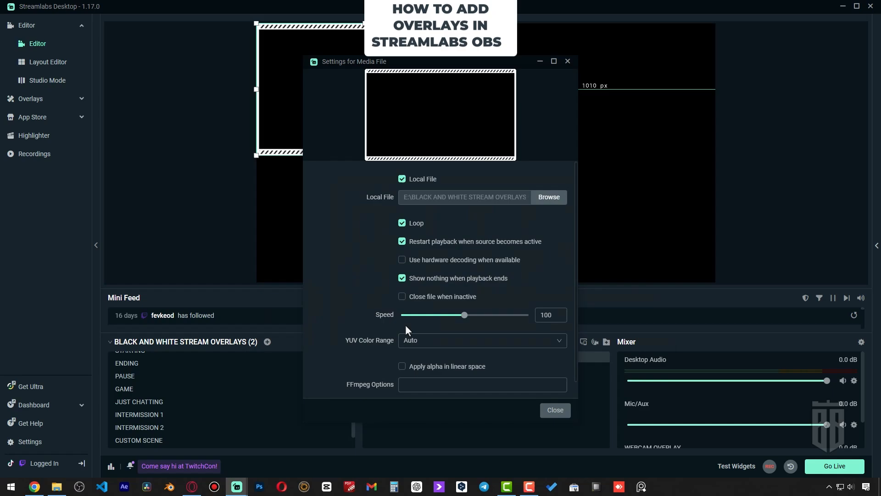
click(555, 410)
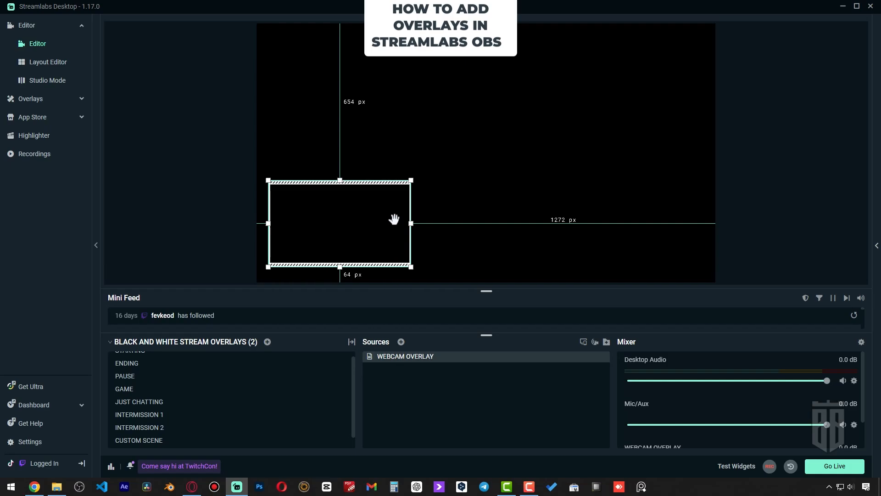
click(401, 341)
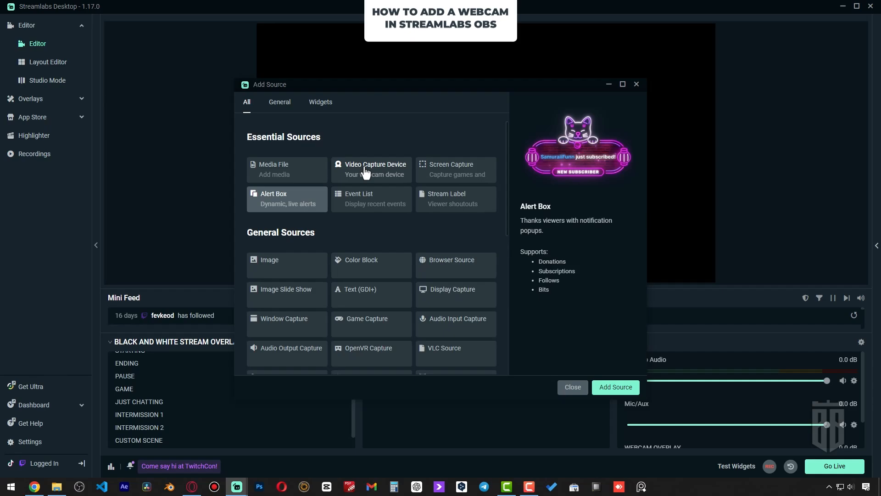
- Add a WEBCAM Video Capture Device using Razer Kiyo Pro Ultra at custom 1920x1080
click(615, 387)
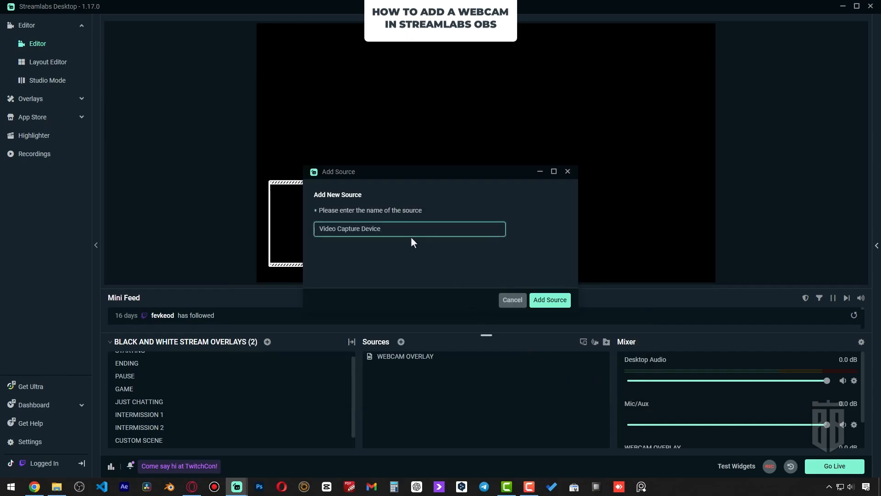
text(WEBC)
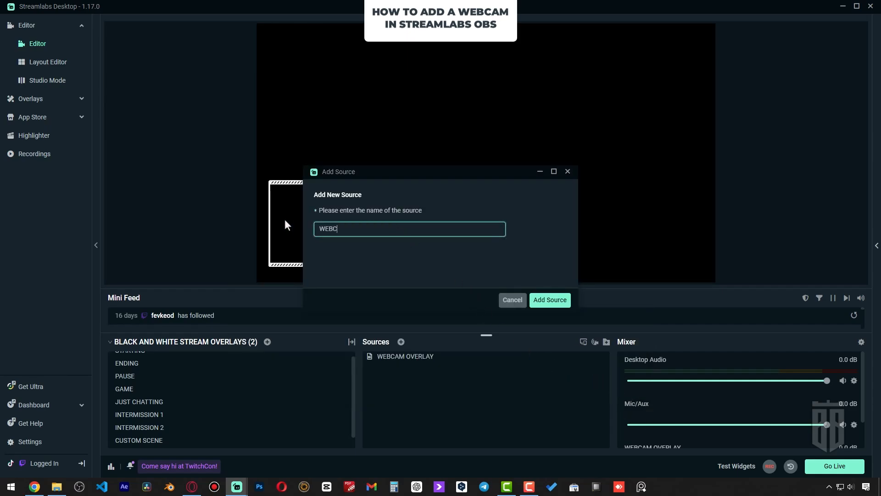
click(550, 300)
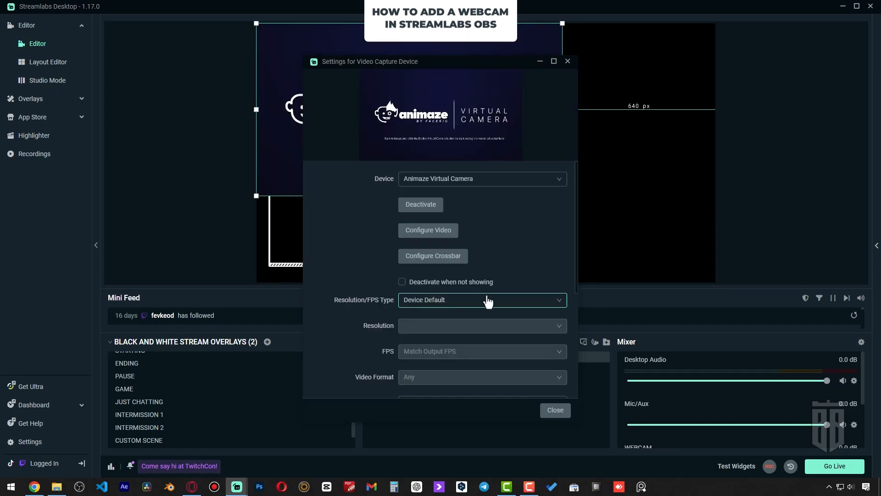
click(483, 178)
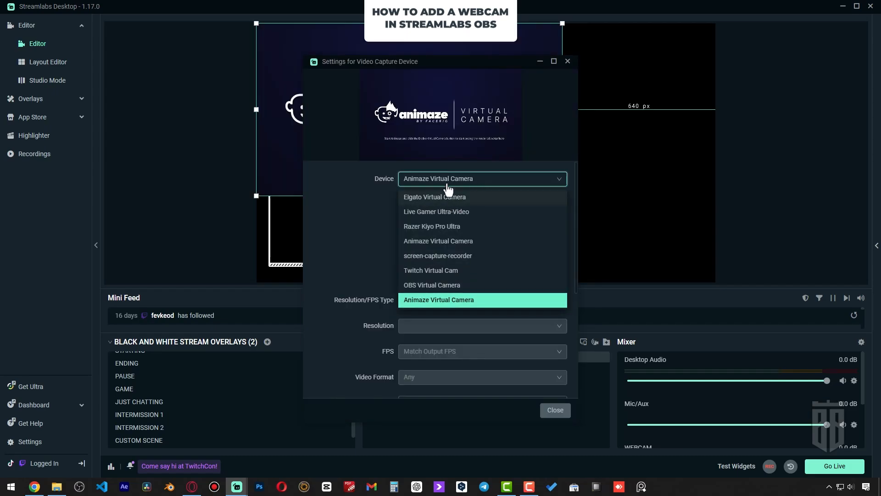
click(433, 226)
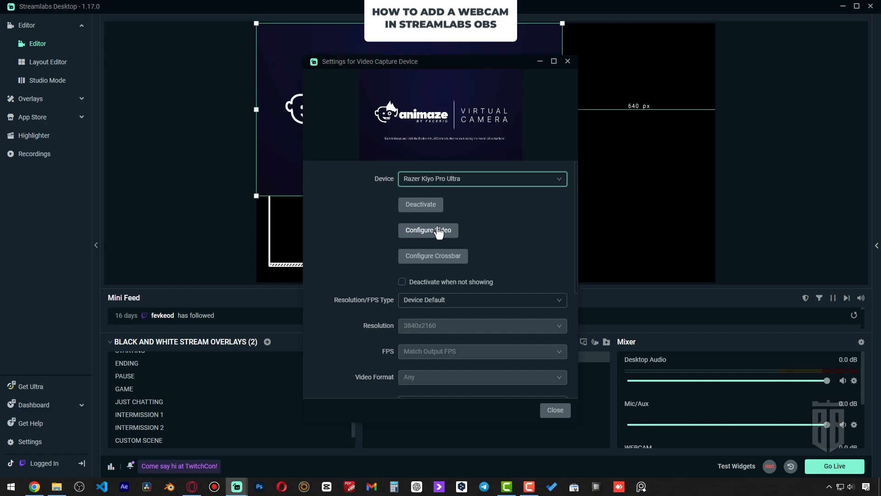
mouse_move(472, 295)
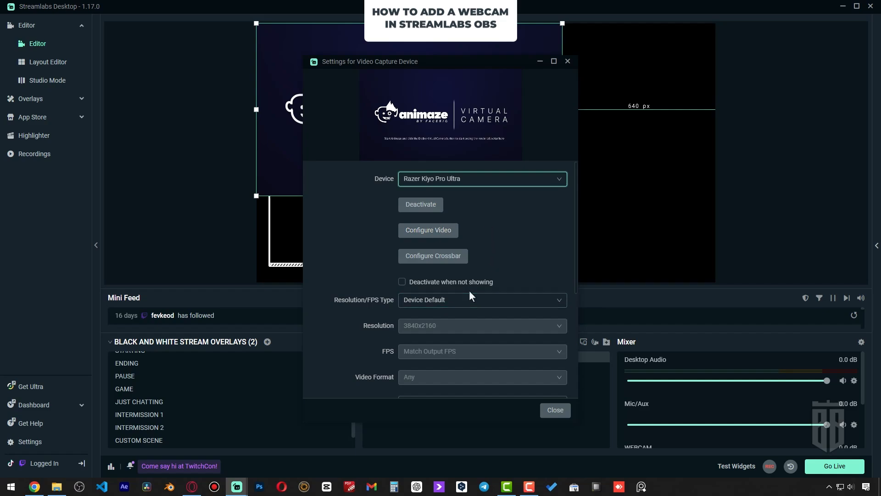
click(482, 300)
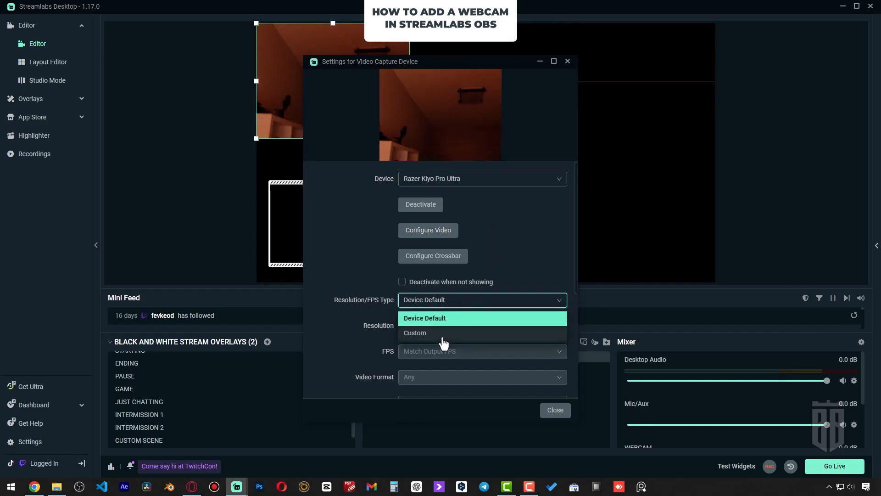
click(415, 333)
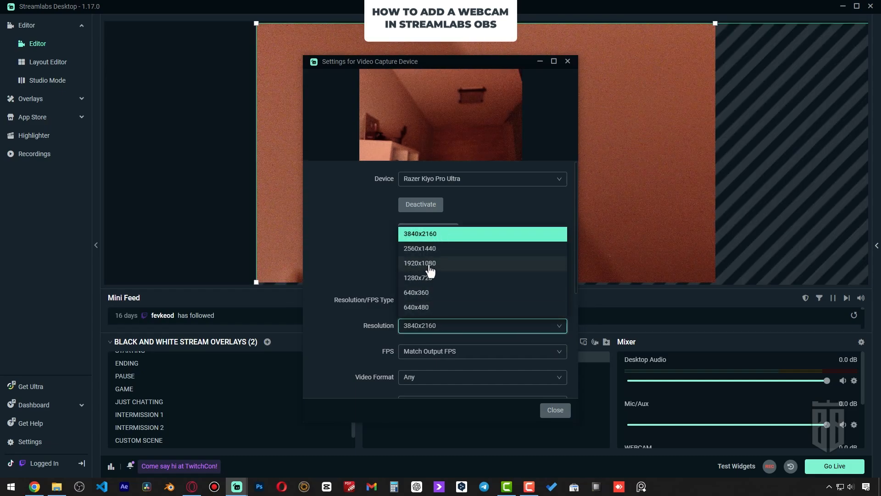
click(420, 263)
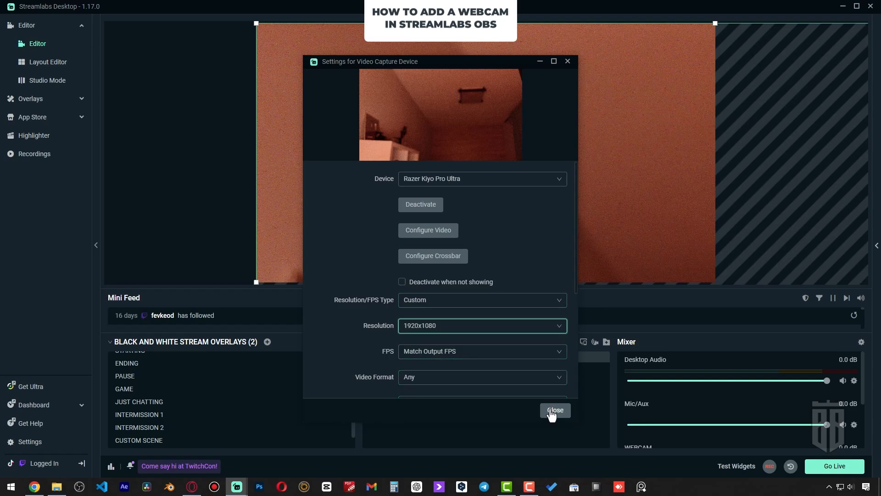
click(555, 410)
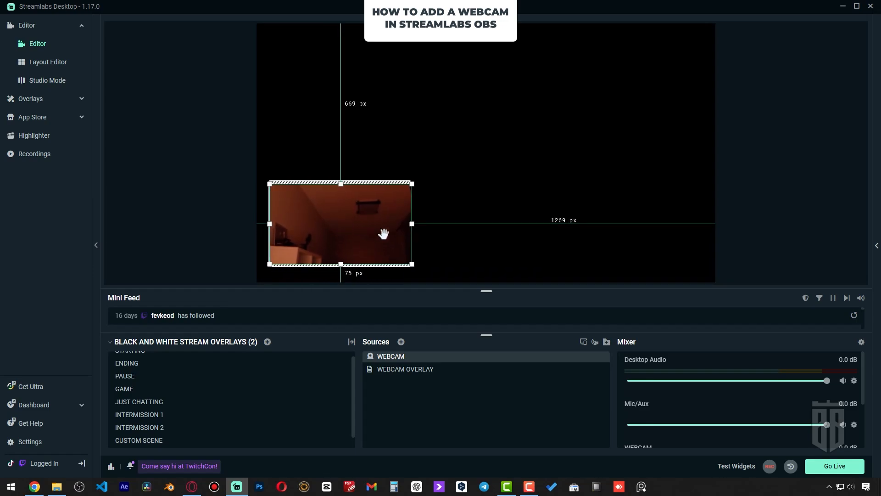
mouse_move(397, 361)
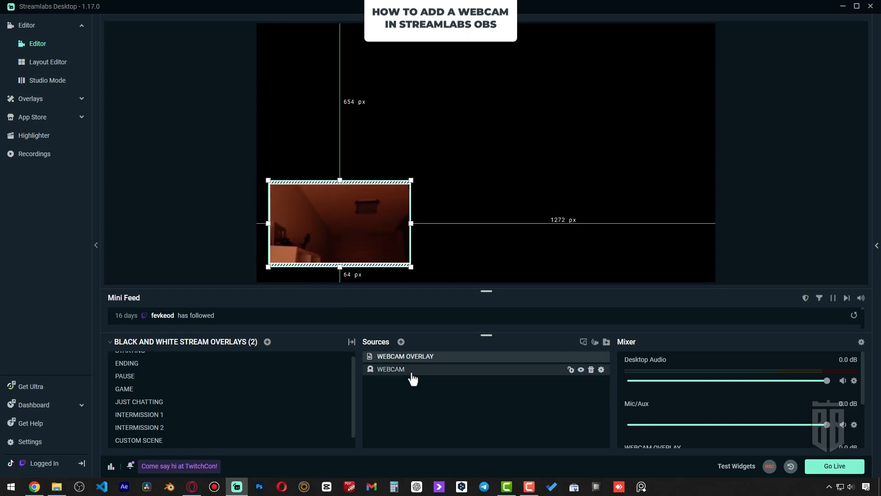
- Select the WEBCAM source in the Sources list
click(139, 415)
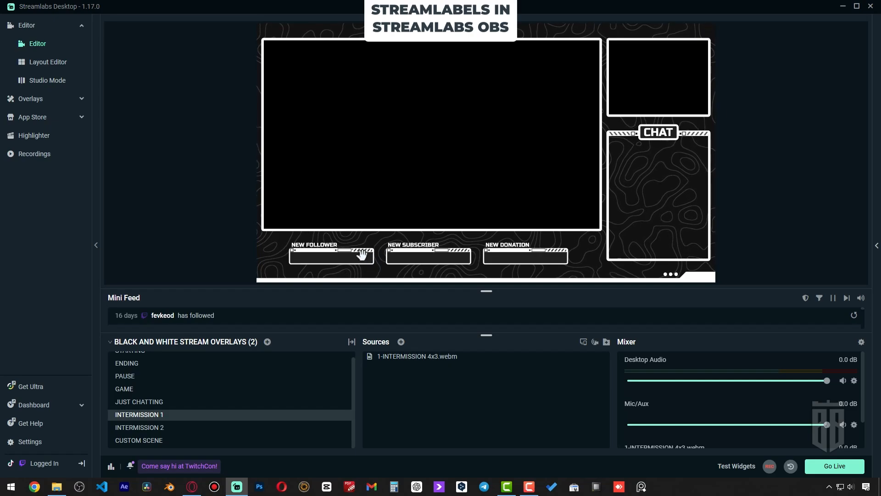
- Add a Stream Label widget named NEW FOLLOWER set to Most Recent Follower, and drag it into place
click(401, 342)
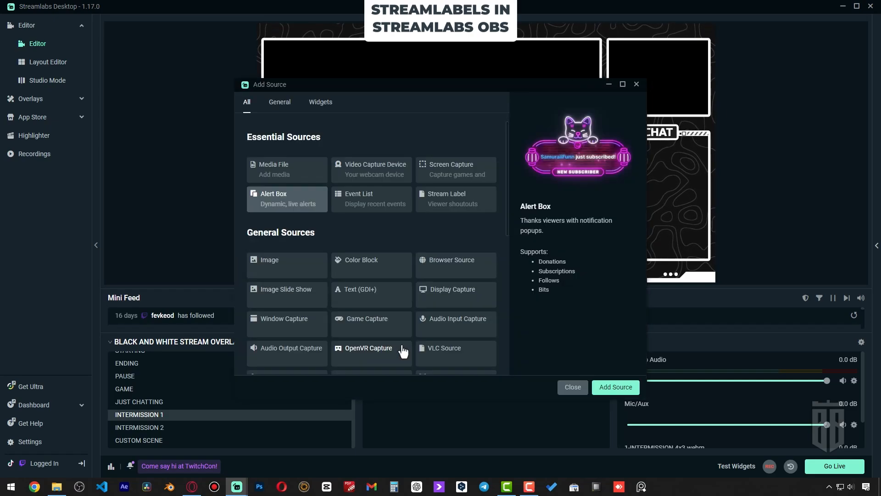
click(321, 102)
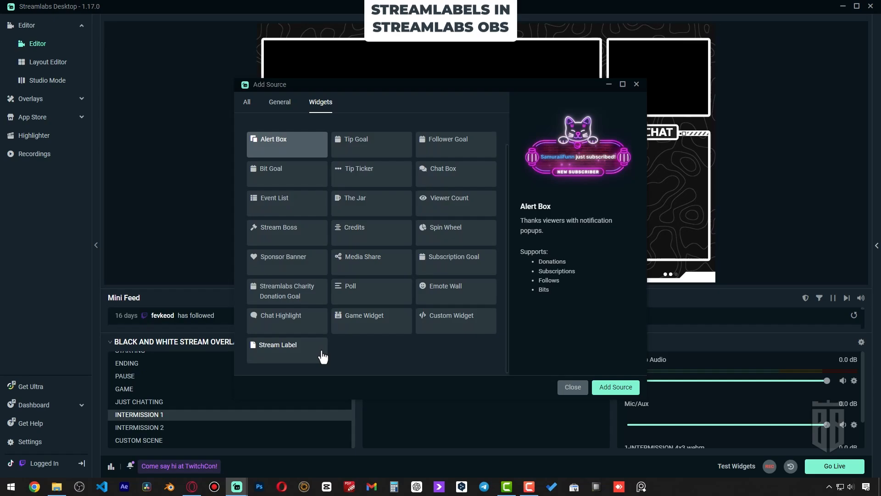
click(279, 350)
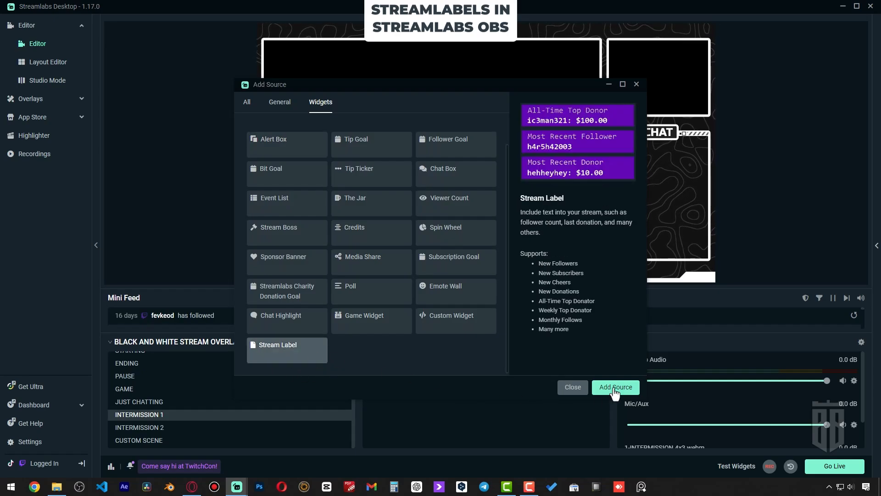
click(615, 387)
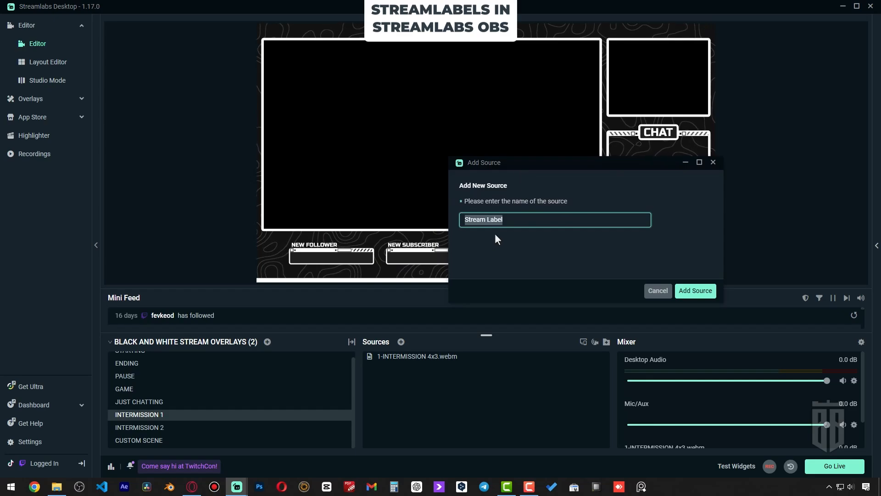
text(NEW FOLLOWER)
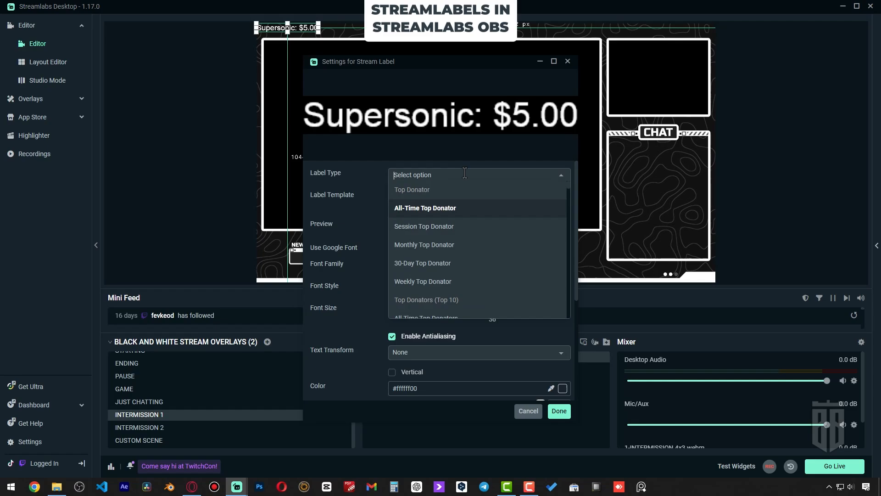
text(rece)
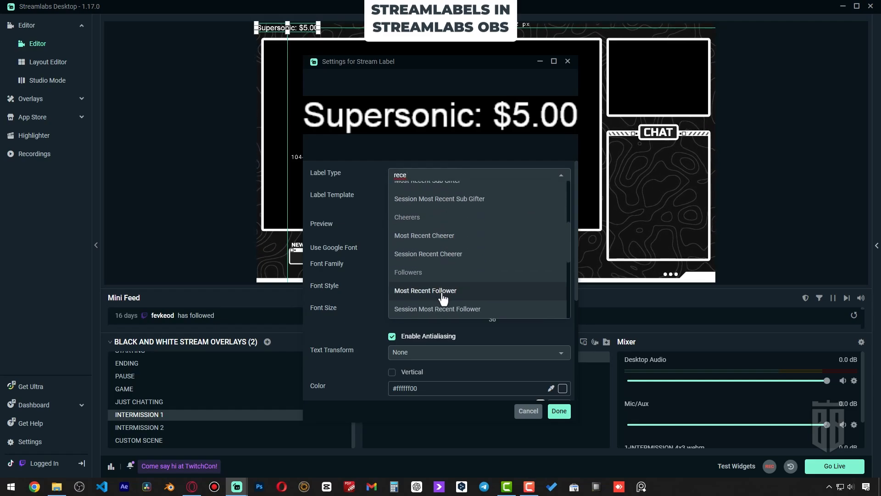
click(425, 291)
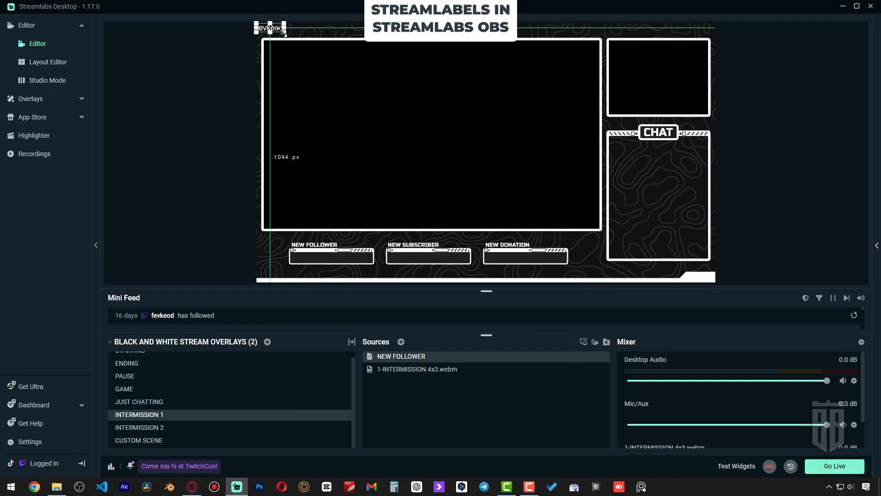
drag(270, 27, 332, 256)
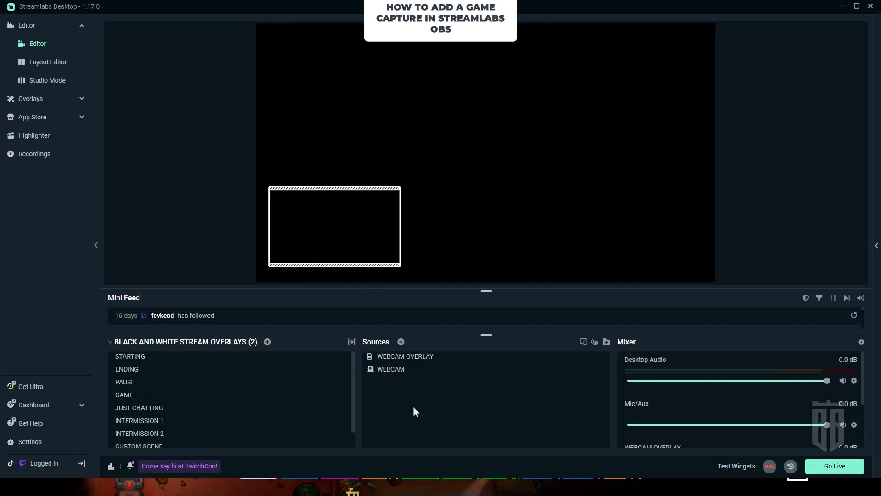
mouse_move(401, 342)
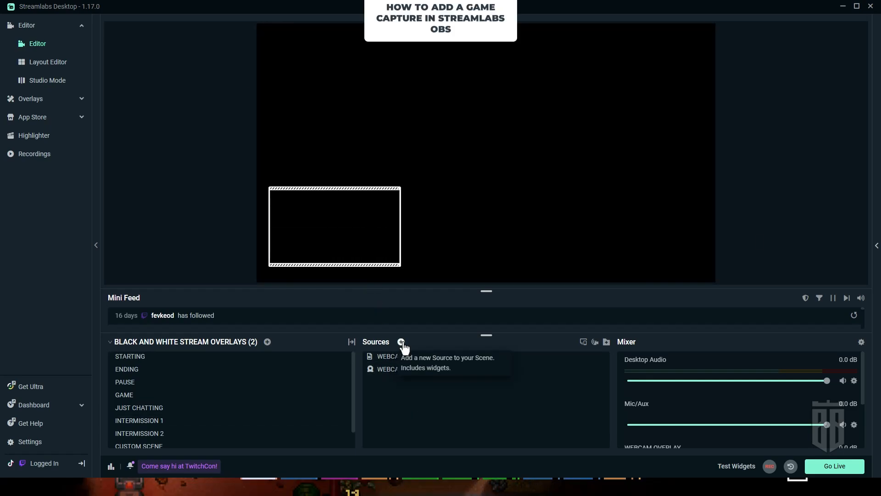
- Add a Game Capture source with its capture mode kept on Auto
click(401, 342)
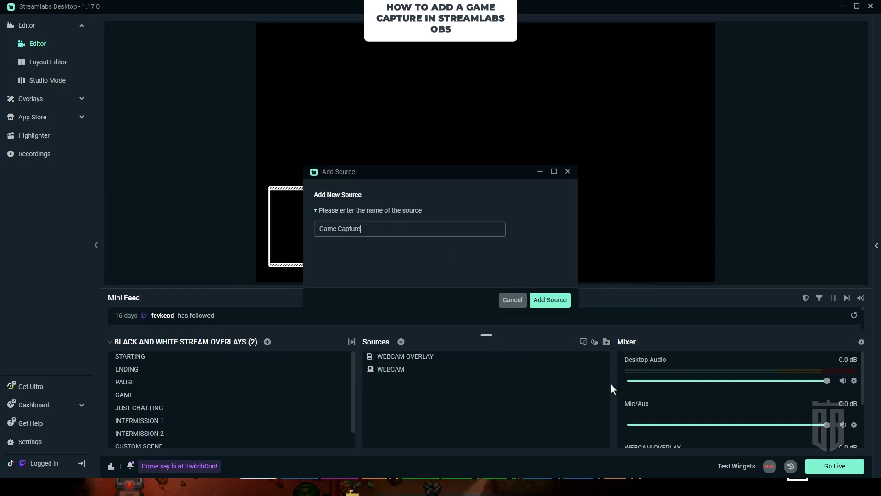
click(550, 300)
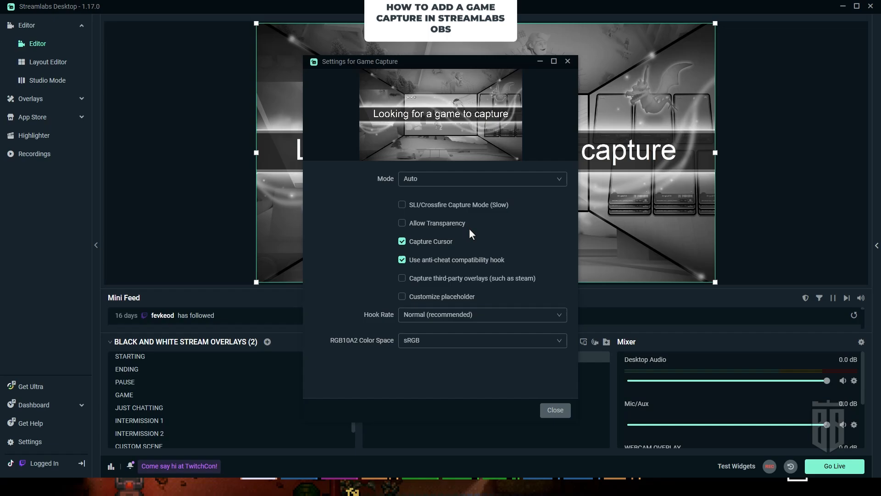
click(482, 178)
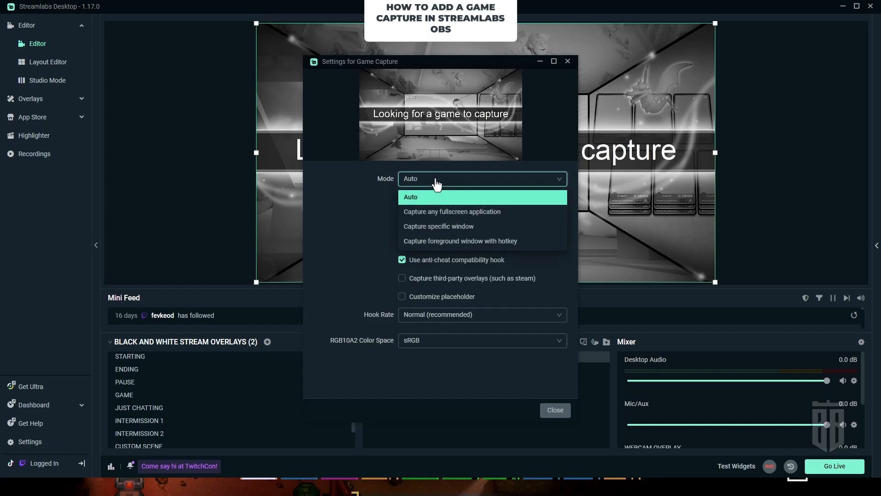
click(411, 197)
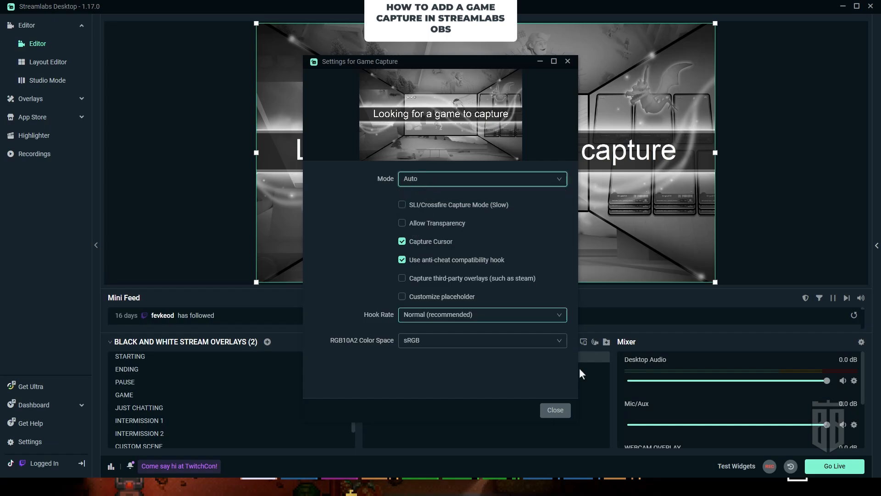
click(555, 410)
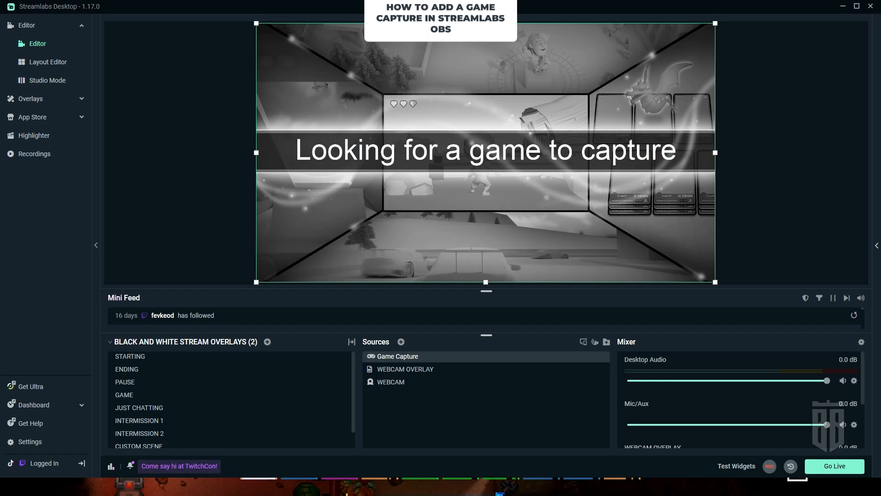
mouse_move(514, 249)
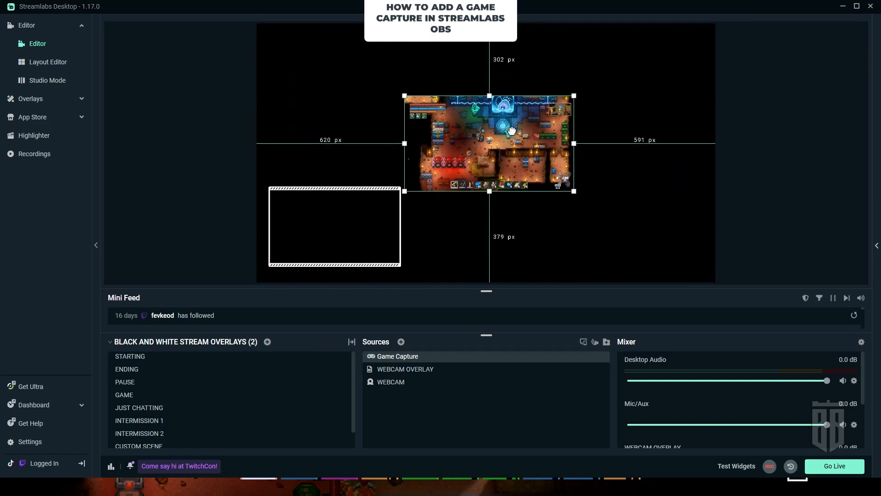
- Center the Game Capture horizontally through its right-click options, then close the dialog
right_click(514, 133)
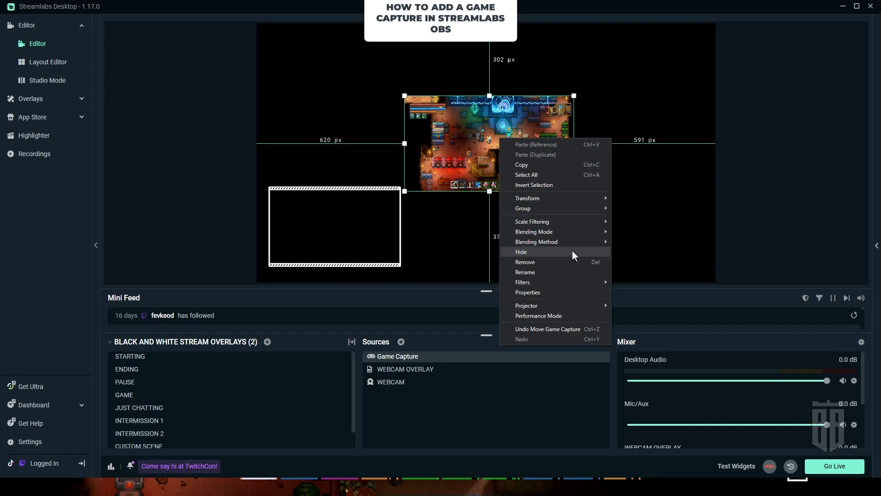
mouse_move(528, 198)
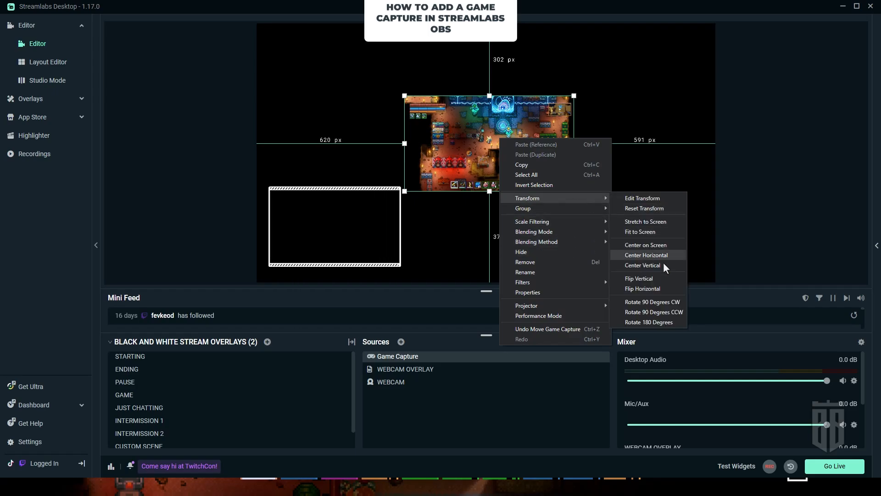
click(640, 232)
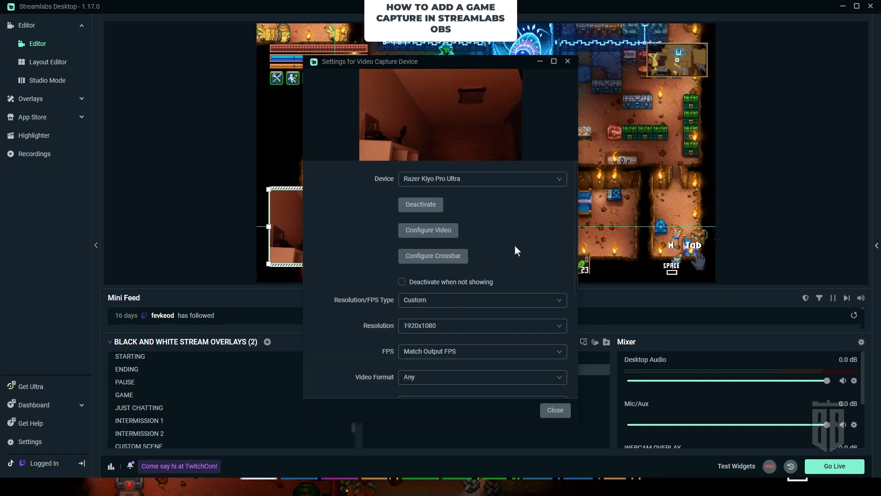
click(556, 410)
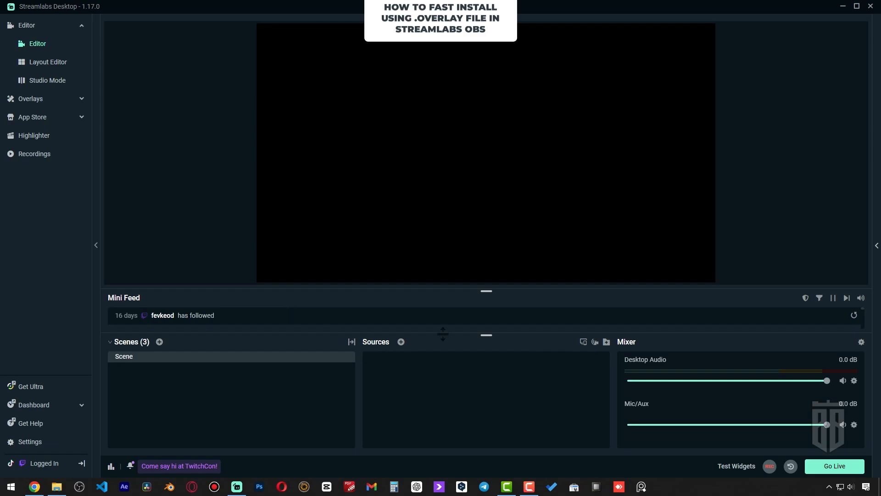
mouse_move(37, 450)
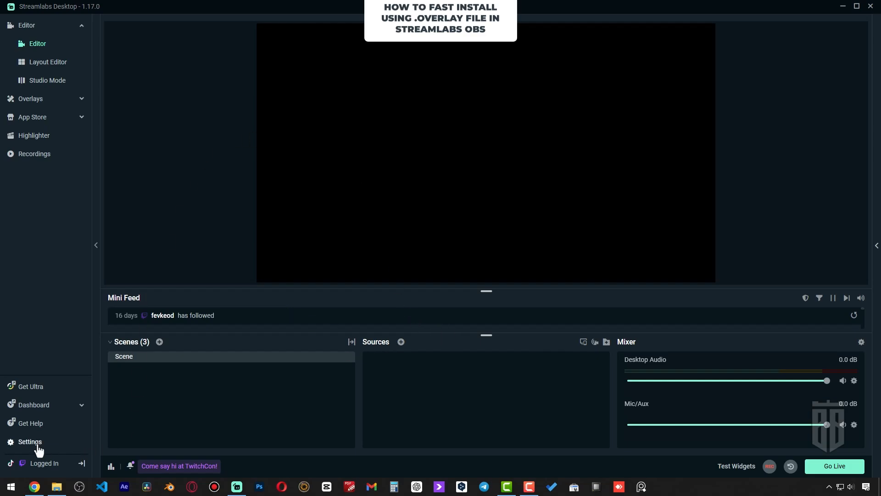
- Import the Black and White .overlay file from 0.SETUP via Settings > Scene Collections
click(30, 442)
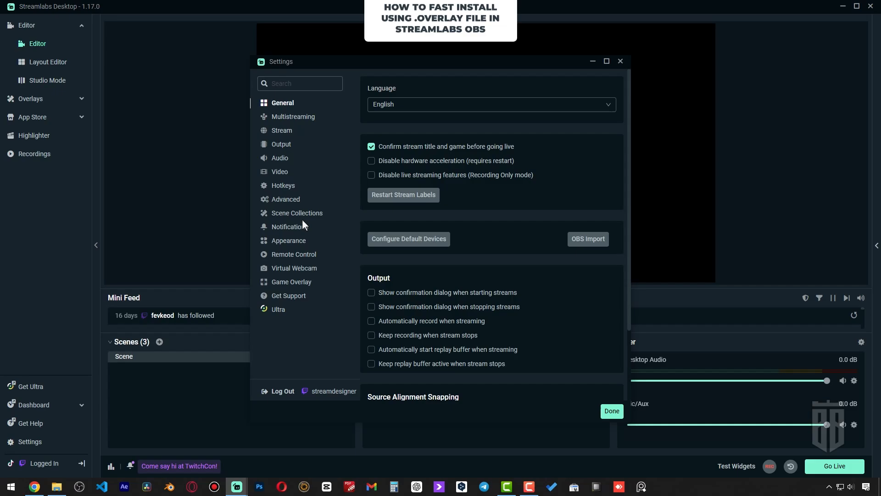
click(298, 213)
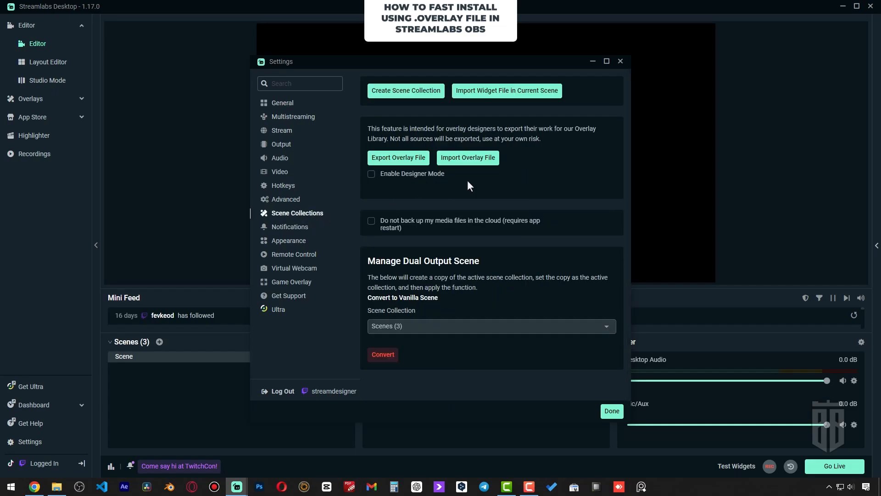
mouse_move(396, 207)
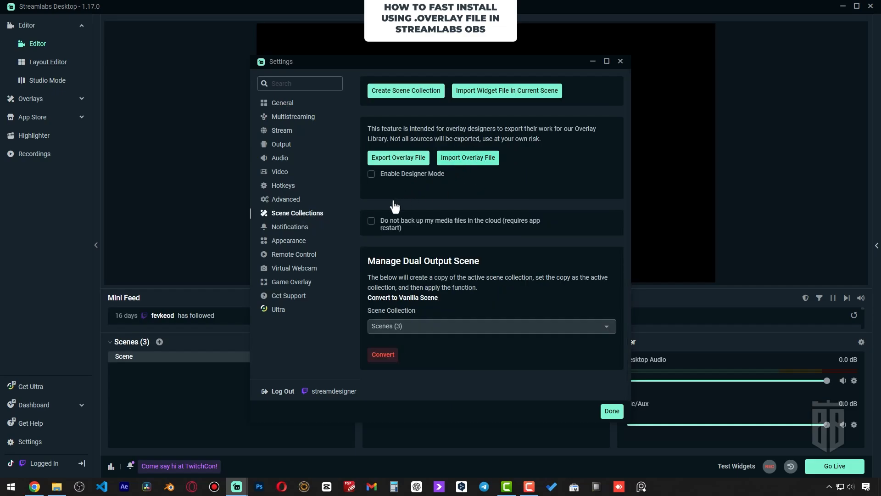
click(468, 158)
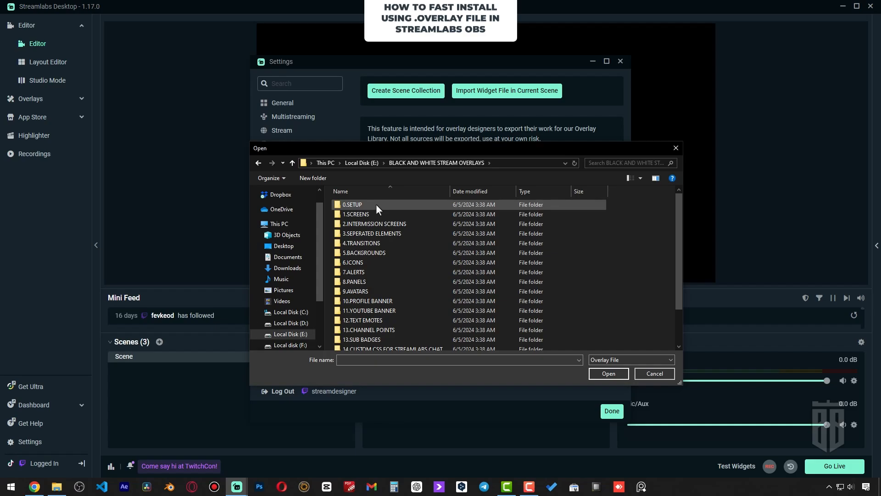
double_click(352, 204)
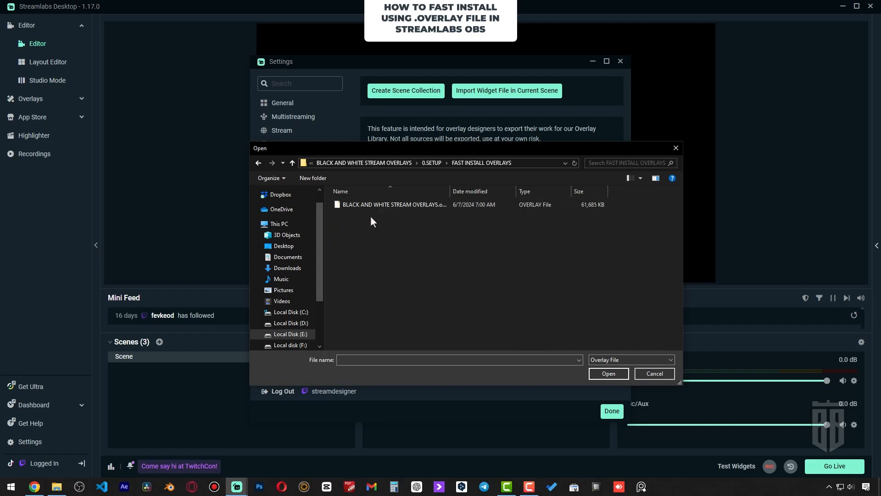
double_click(395, 205)
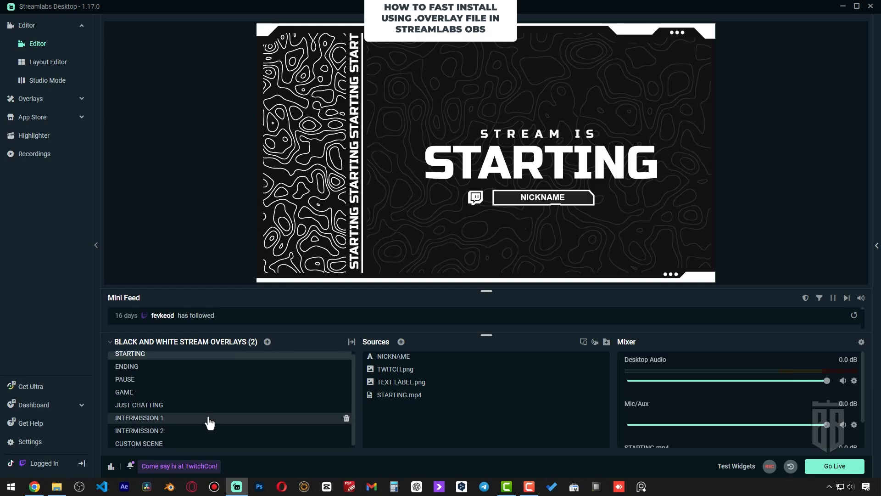
- Change the STARTING screen's NICKNAME text to 'BIGBRA' and browse the other imported scenes
click(394, 356)
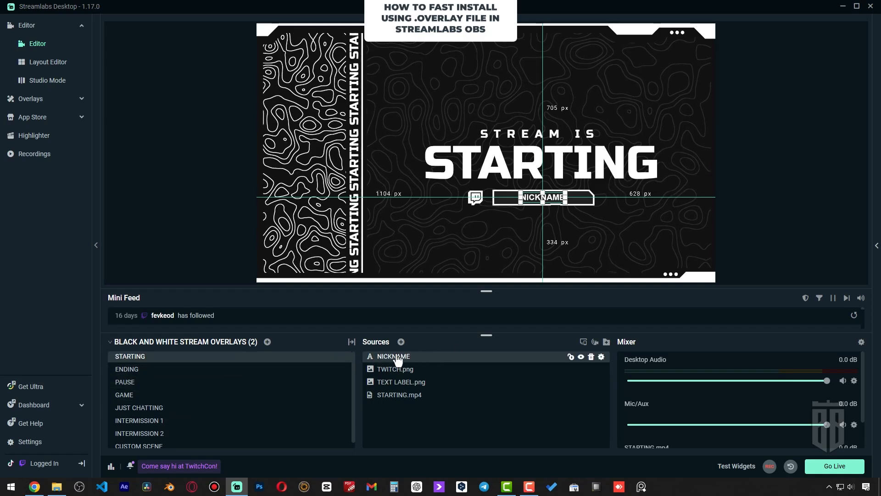
double_click(393, 356)
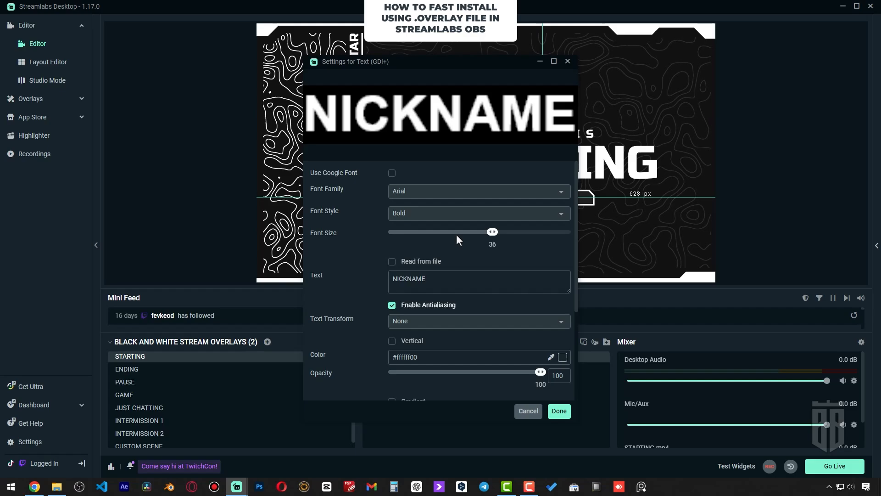
text(BIGBRA)
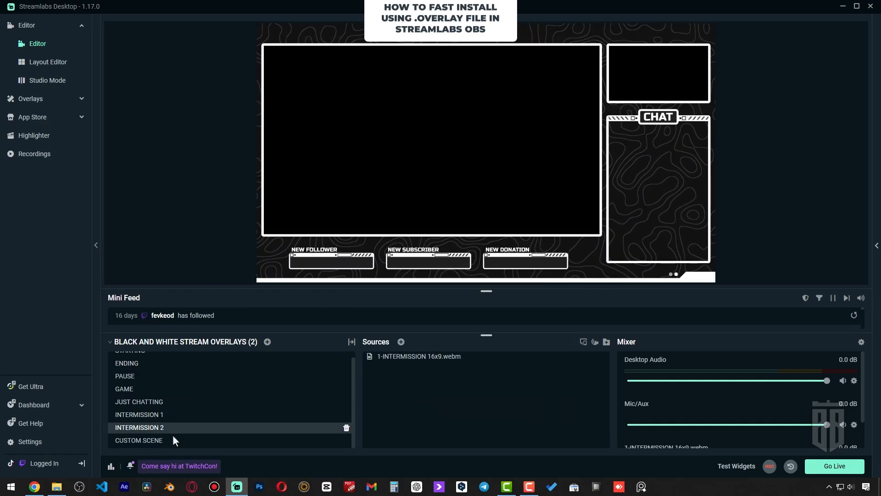
click(127, 370)
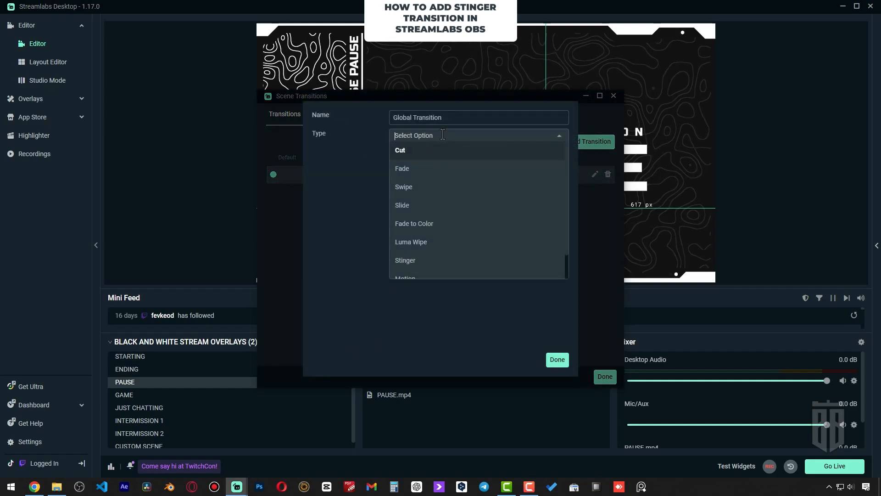
- Make the Global Transition a Stinger using the 4.TRANSITIONS video with transition point 100
click(405, 260)
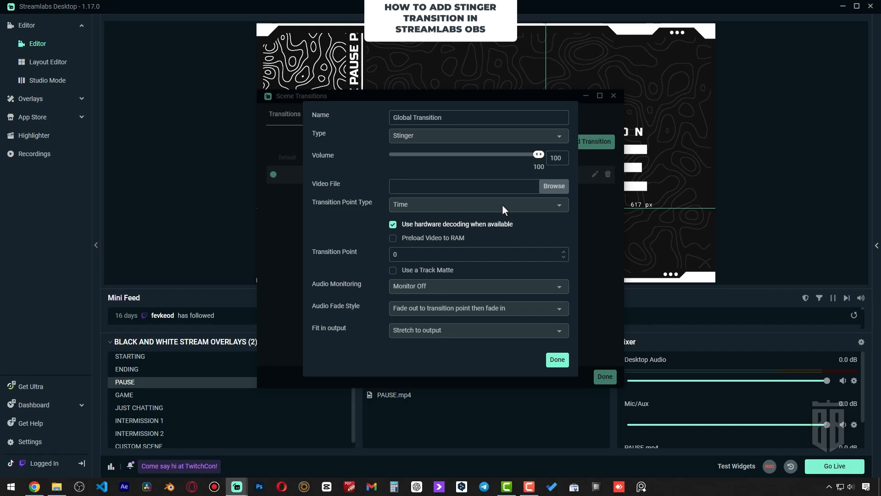
click(553, 186)
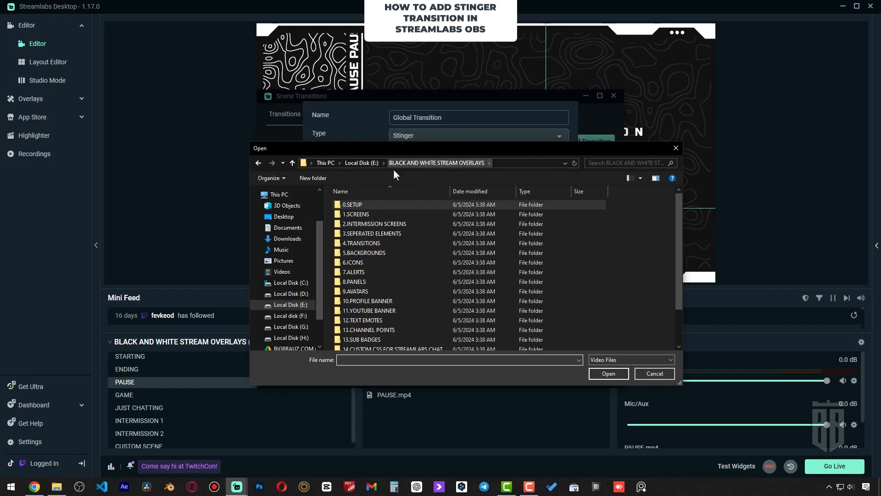
double_click(361, 243)
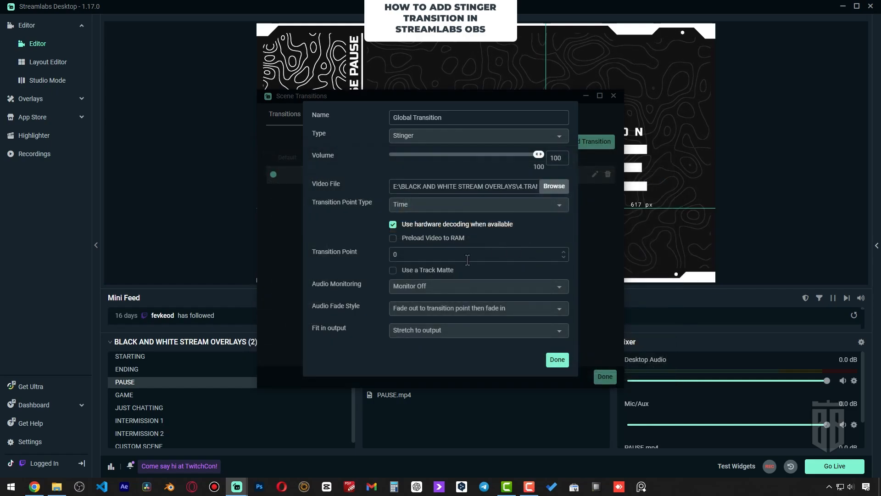
text(100)
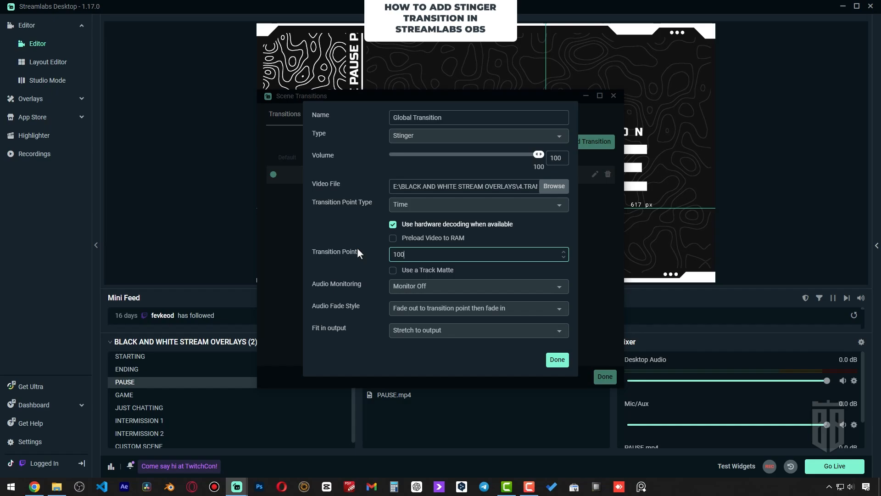
click(557, 359)
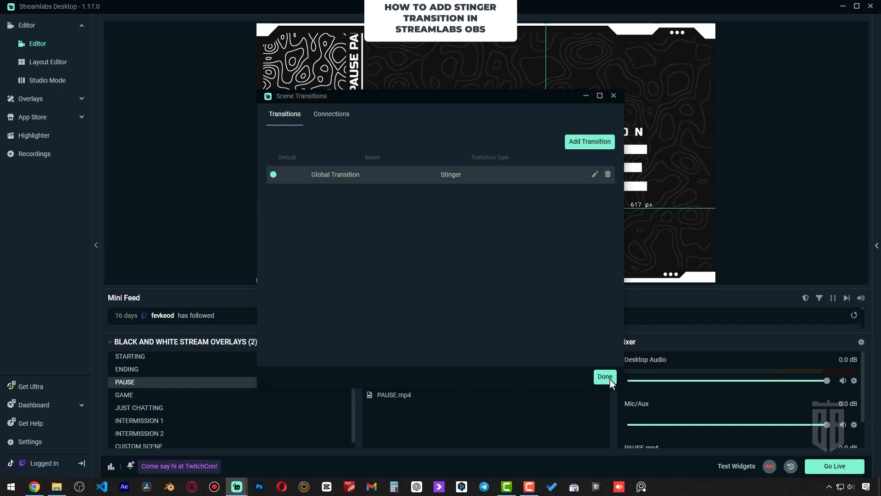
click(605, 377)
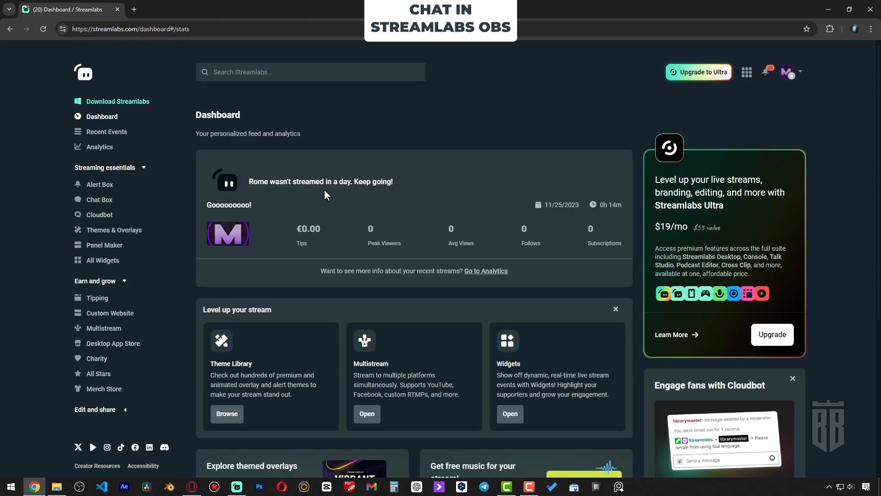
- Keep the Chat Box widget on the Boxed theme, save its settings, and copy its URL
click(100, 200)
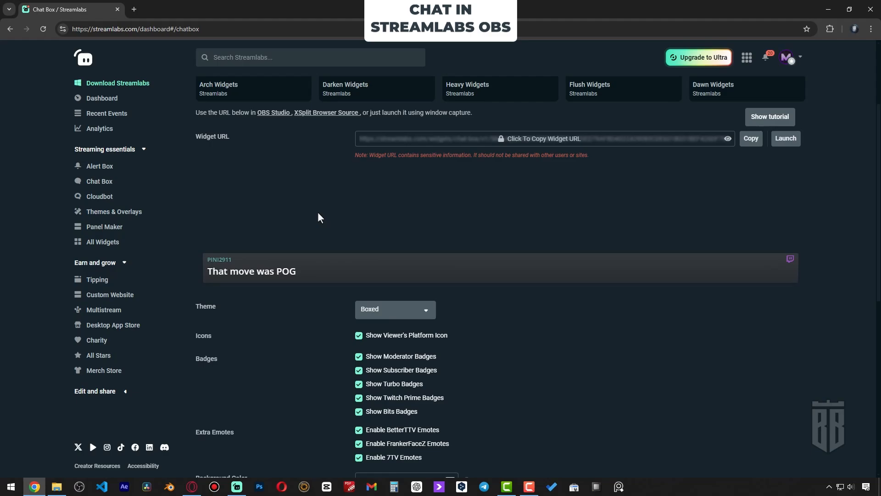
click(395, 309)
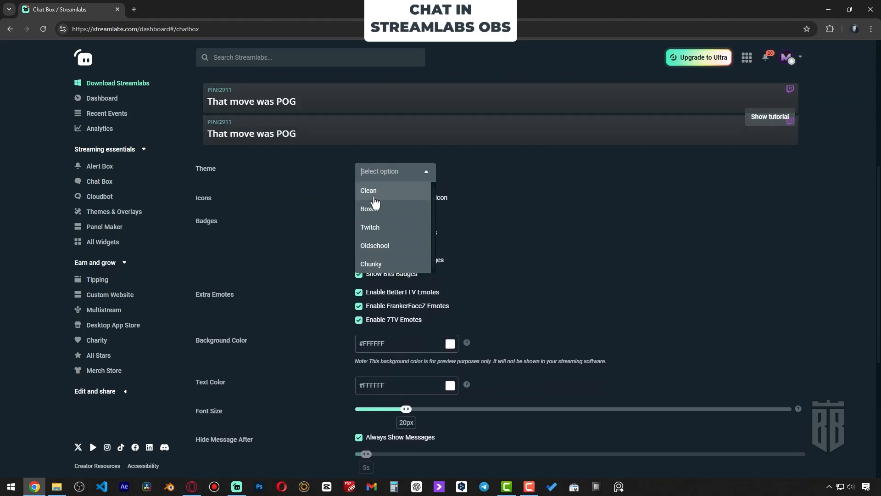
click(369, 190)
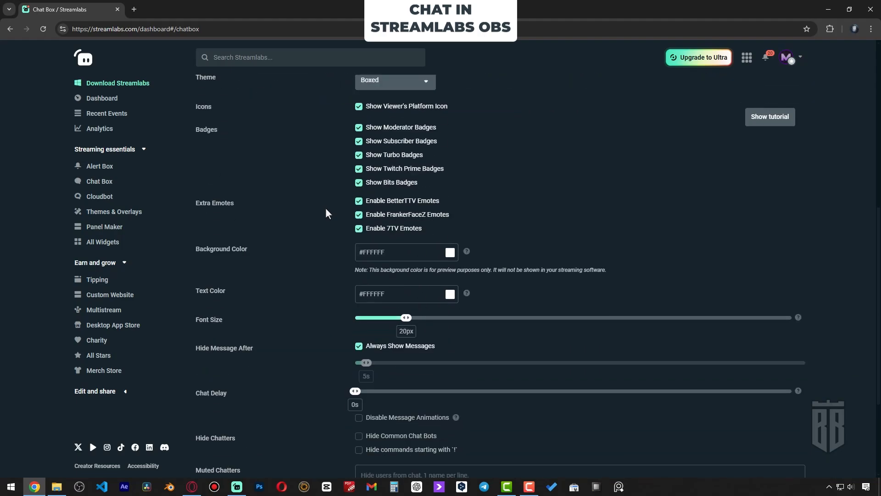
scroll(down, 3)
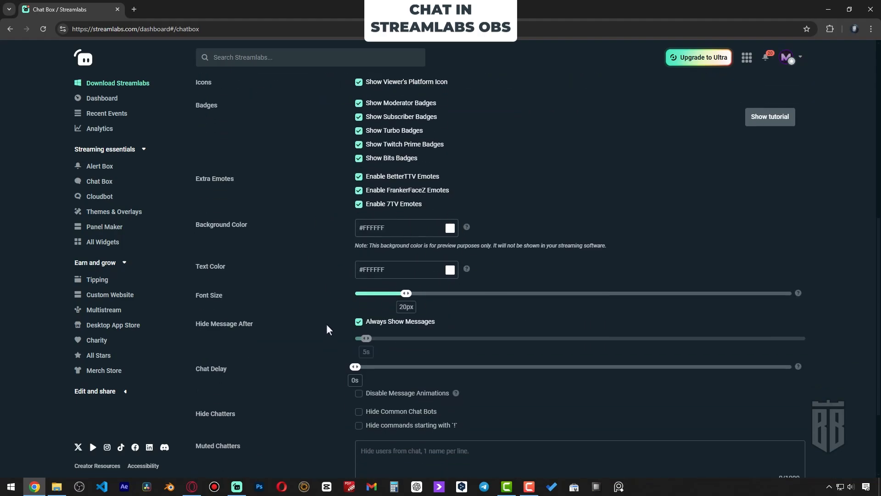
scroll(down, 3)
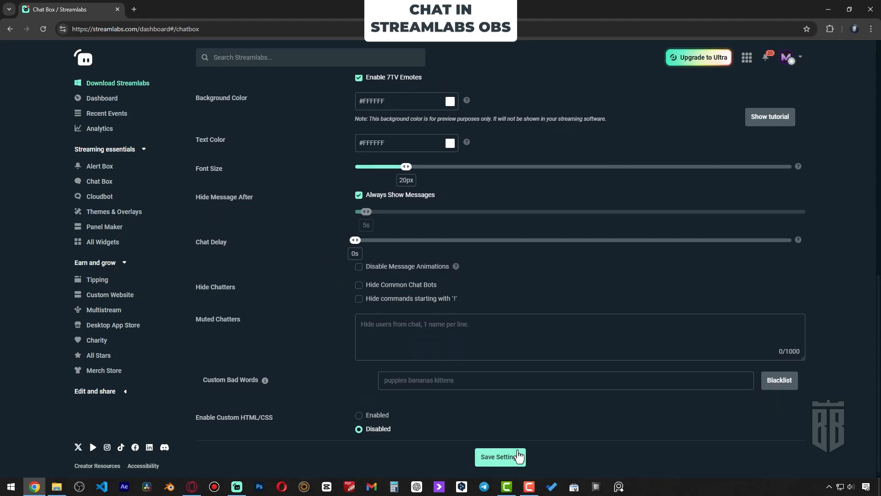
click(500, 456)
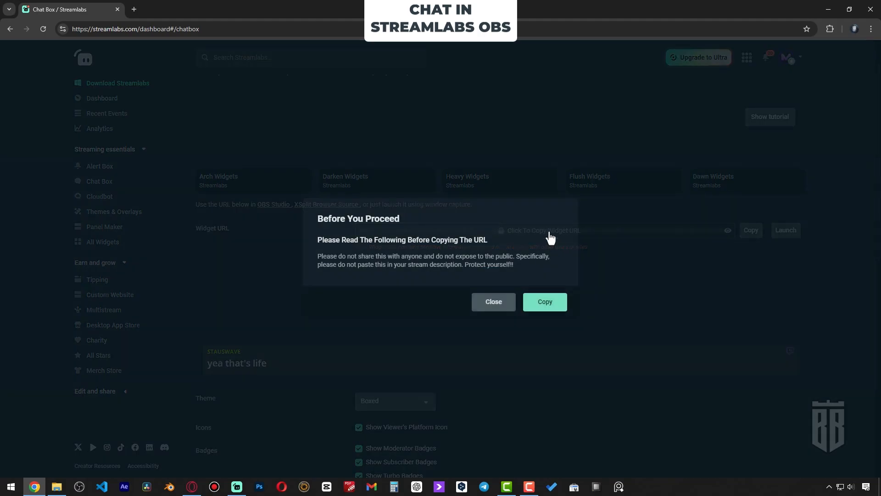
click(545, 302)
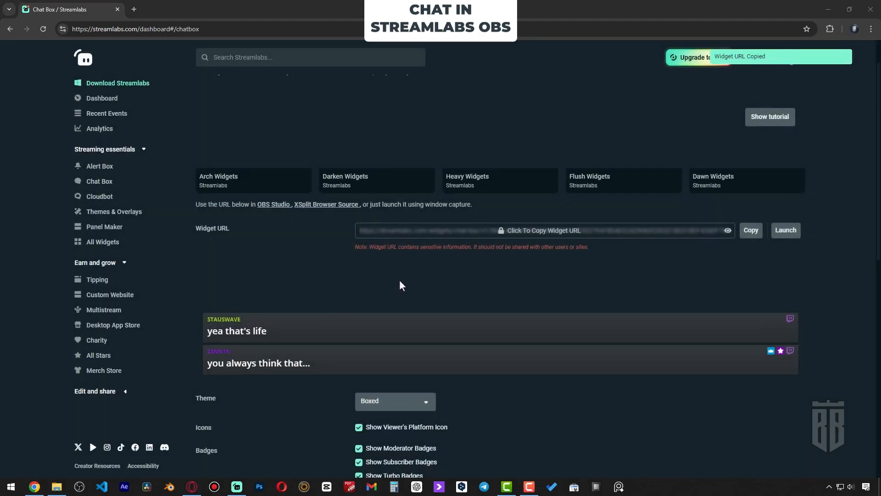
- Add a browser source named CHAT to INTERMISSION 1 and send test chat messages
click(237, 487)
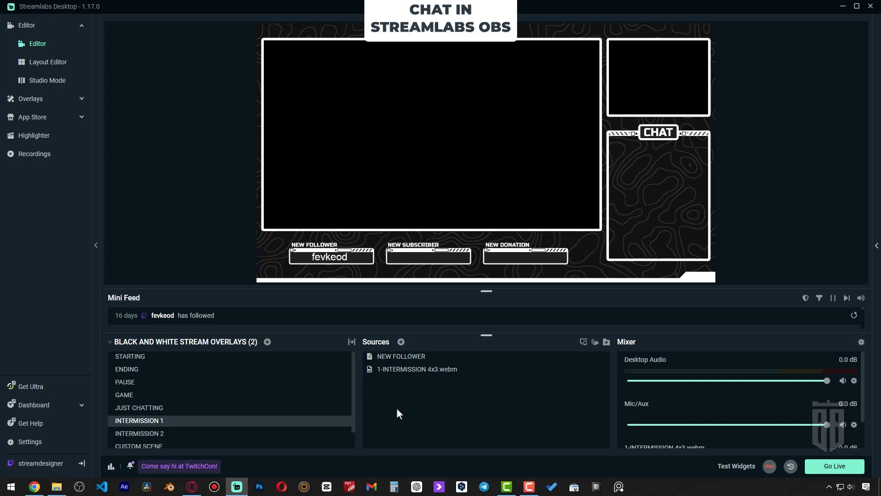
click(401, 342)
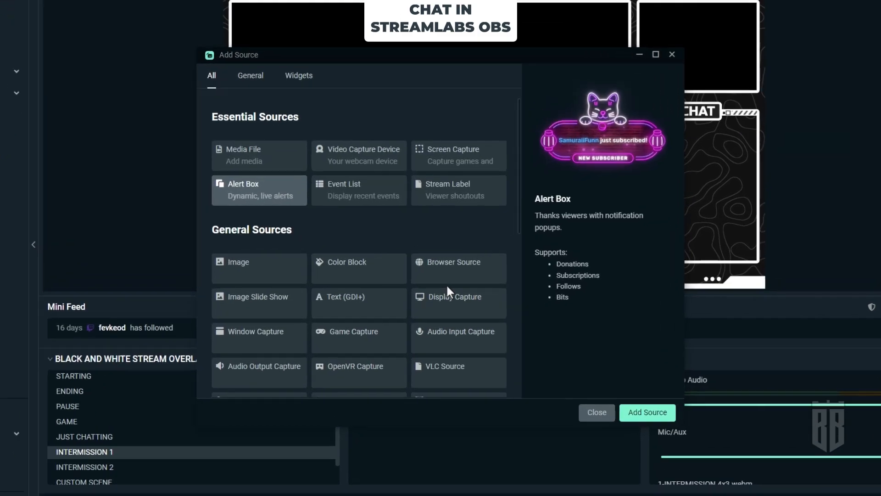
click(454, 268)
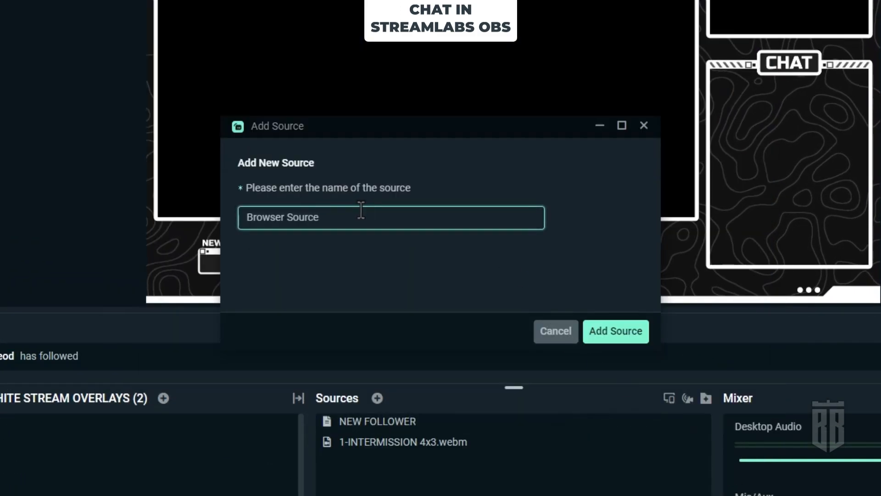
text(CHAT)
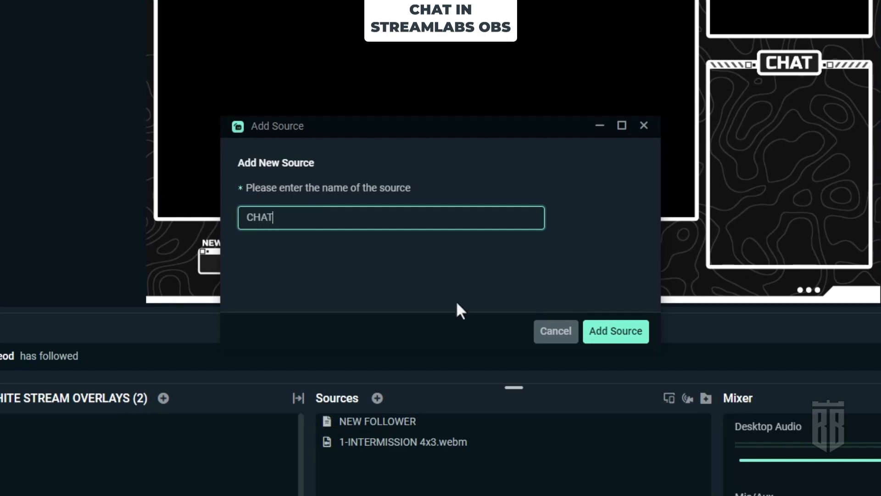
click(616, 331)
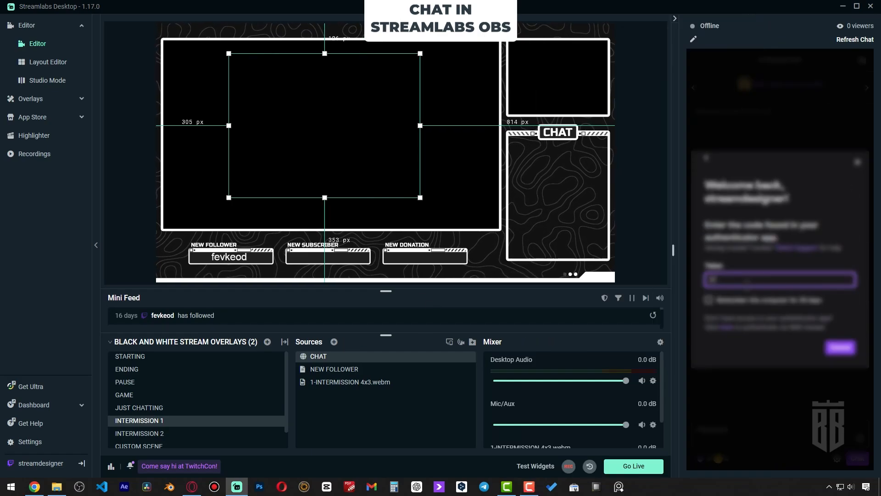
text(sdgsdgsdg)
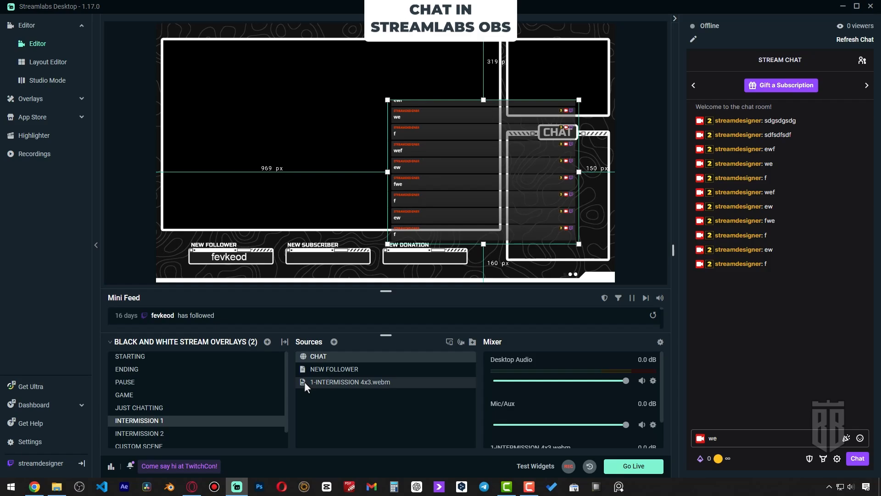
- Set the CHAT source width to 400 to fit the frame, then send test messages
double_click(318, 356)
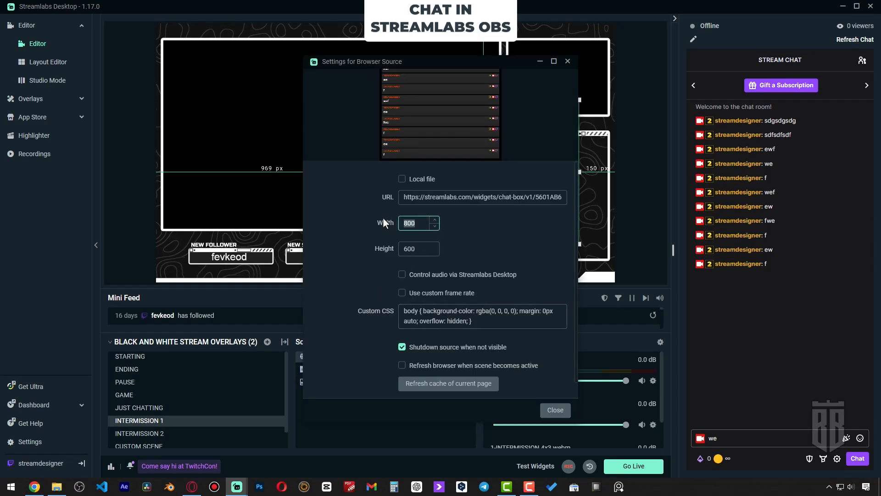
text(400)
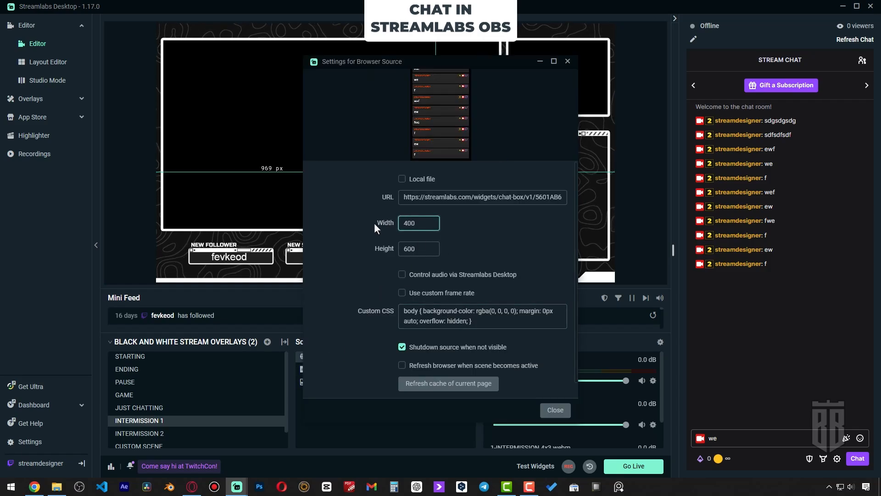
click(416, 249)
text(800)
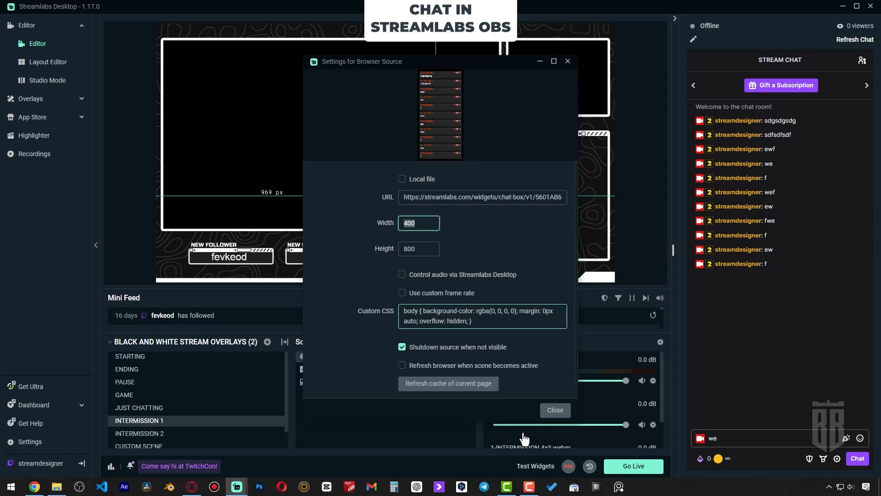
click(555, 410)
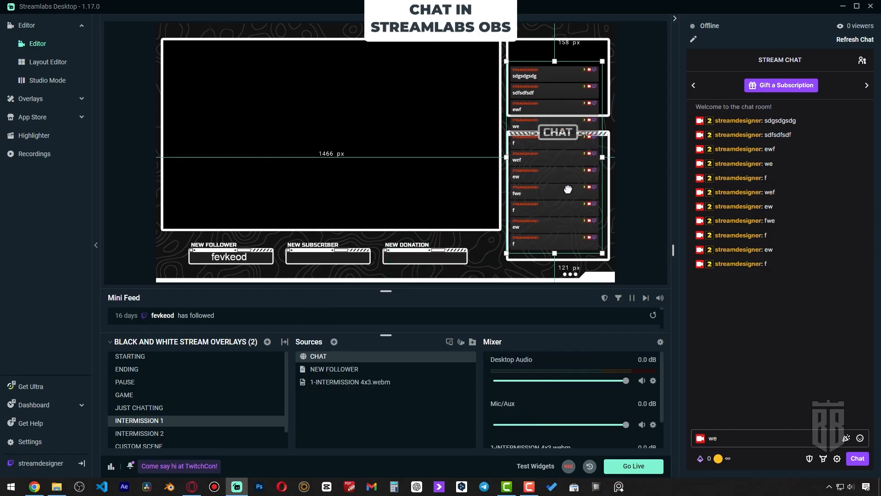
text(wedfh)
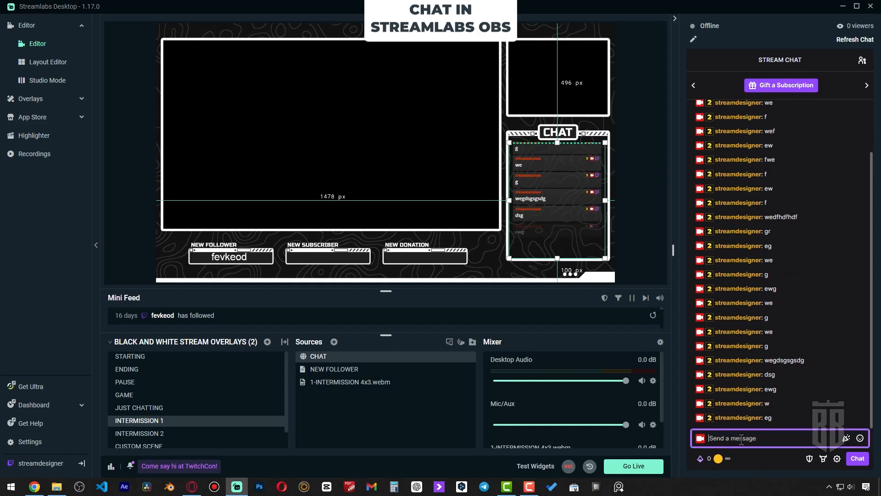
text(sdg)
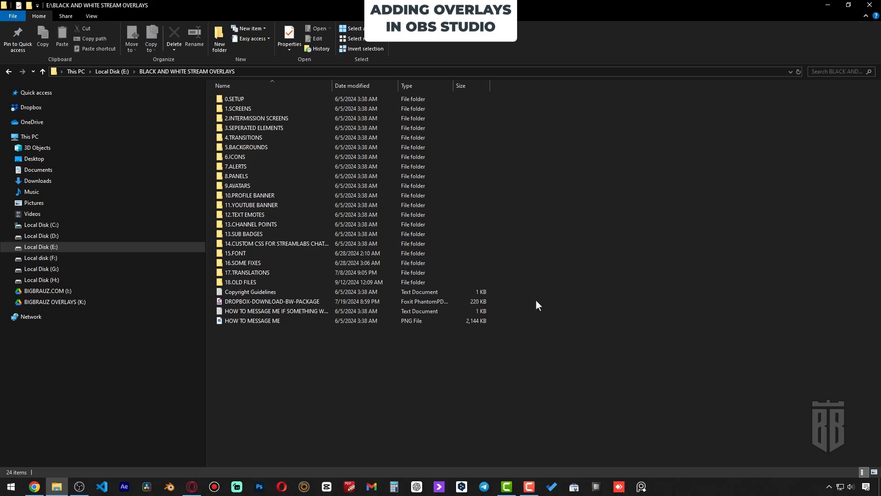
- Set up the STARTING scene and create the GAME scene
double_click(237, 108)
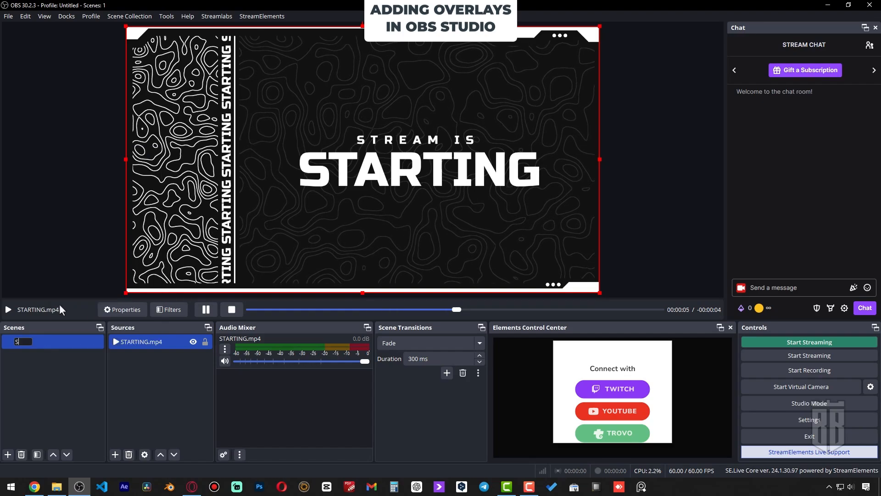
click(7, 454)
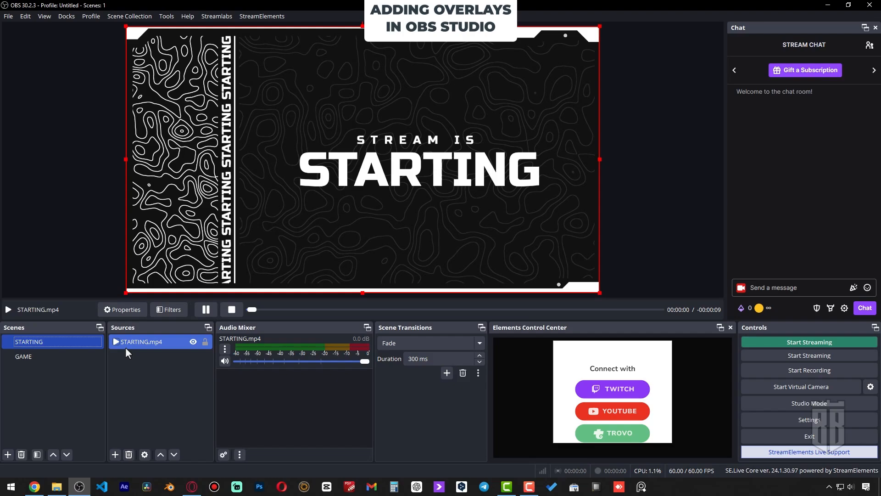
click(23, 356)
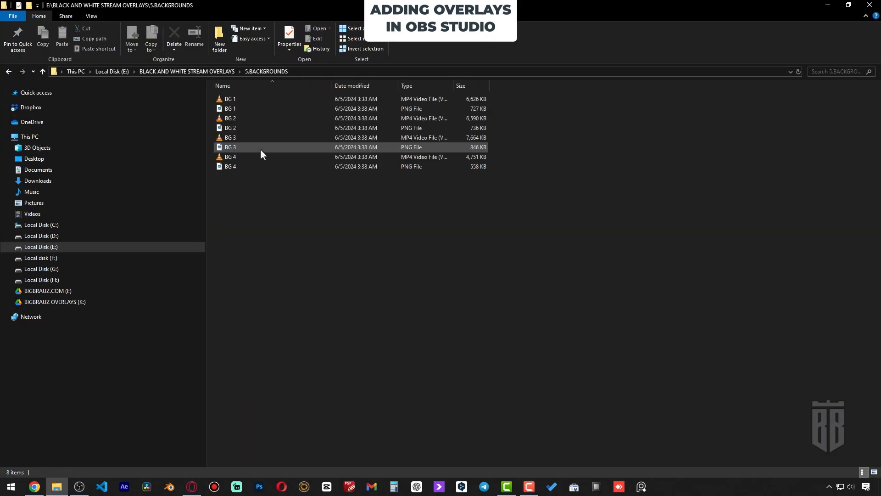
- Layer the BG 4 background, SEPARATED SCREEN 16x9 frame and CHAT overlay into GAME
click(79, 486)
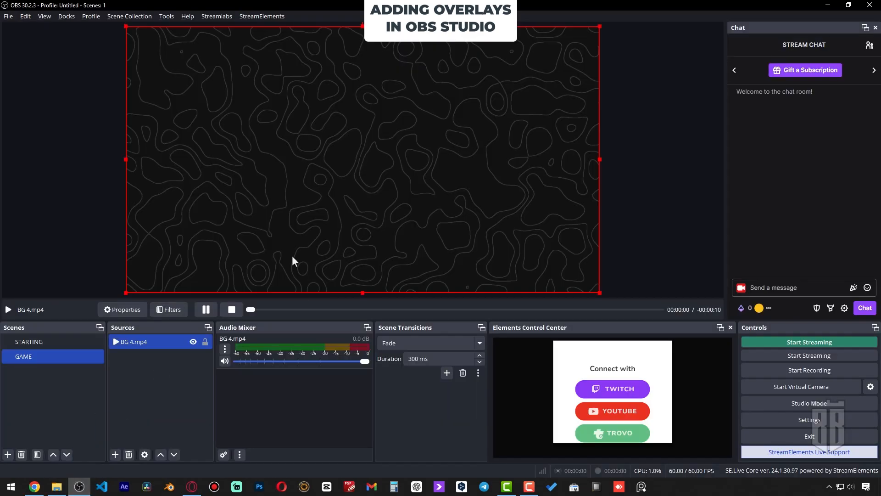
click(56, 487)
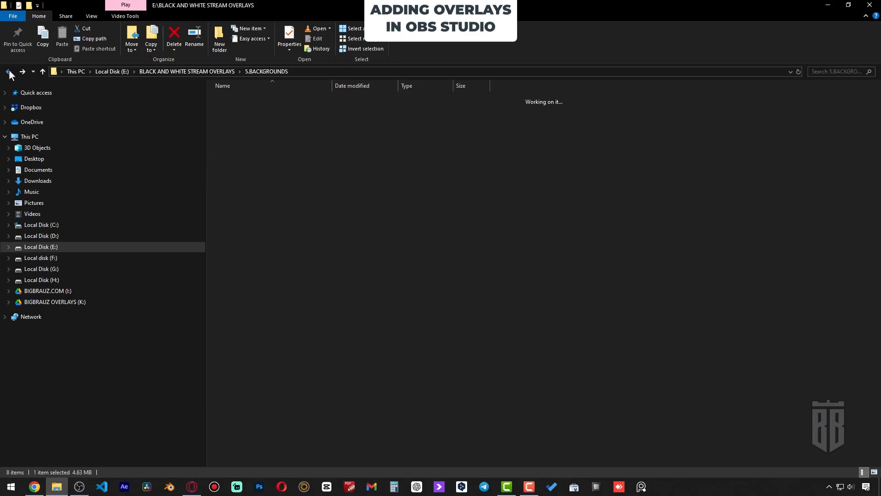
click(7, 72)
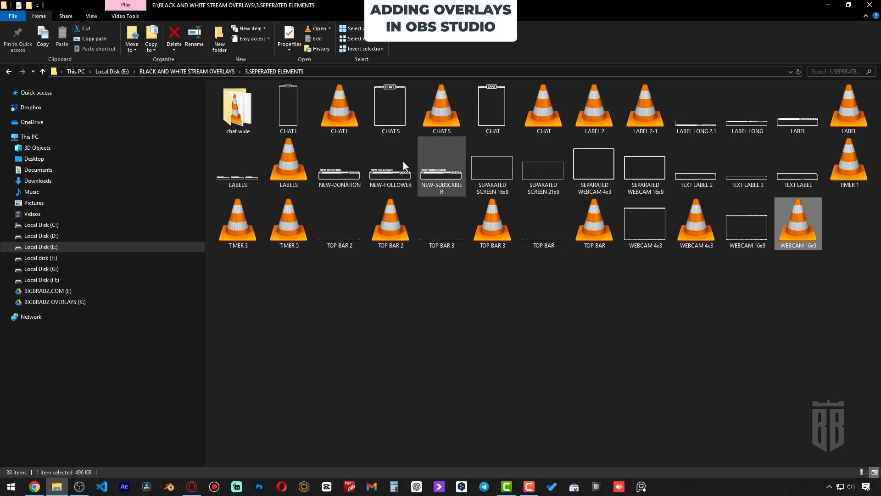
click(79, 486)
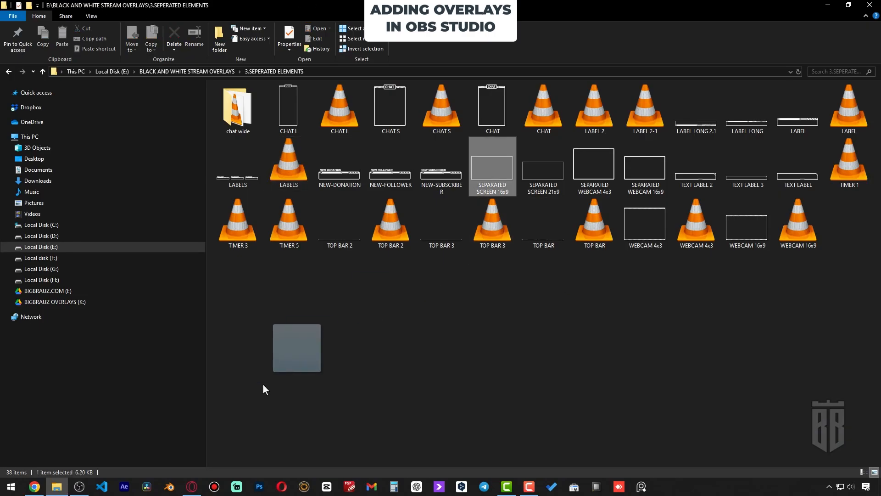
click(79, 486)
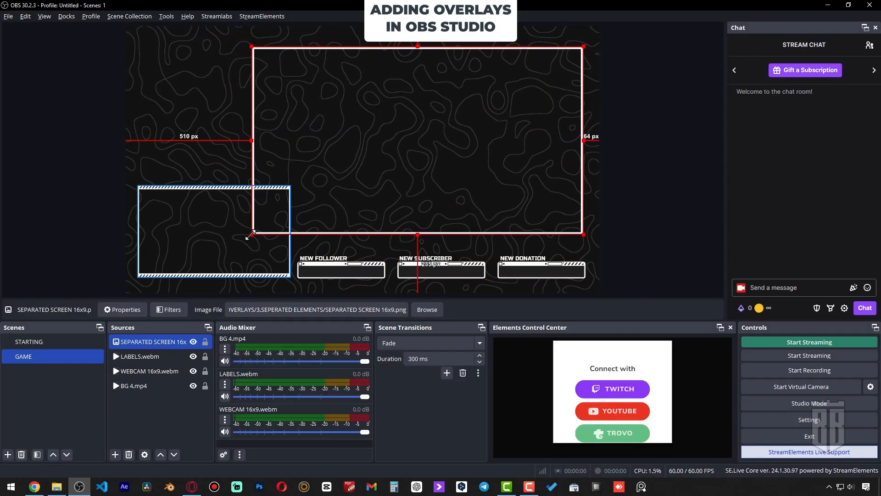
click(150, 371)
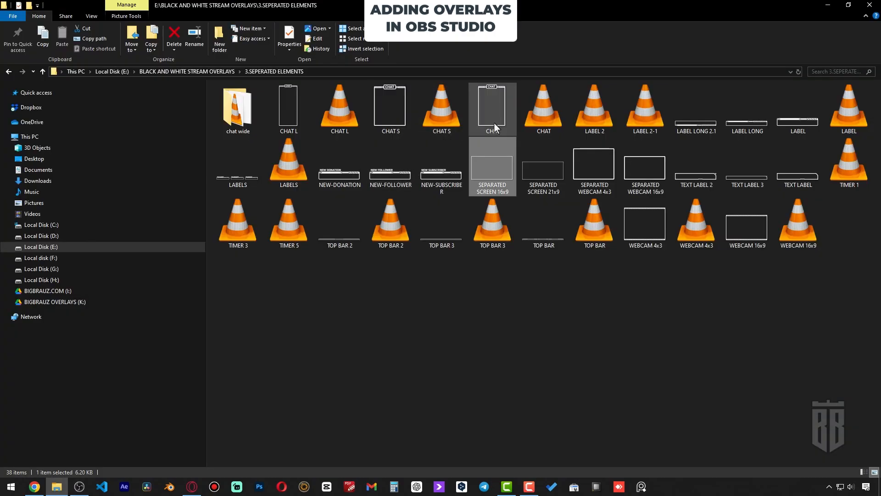
click(79, 486)
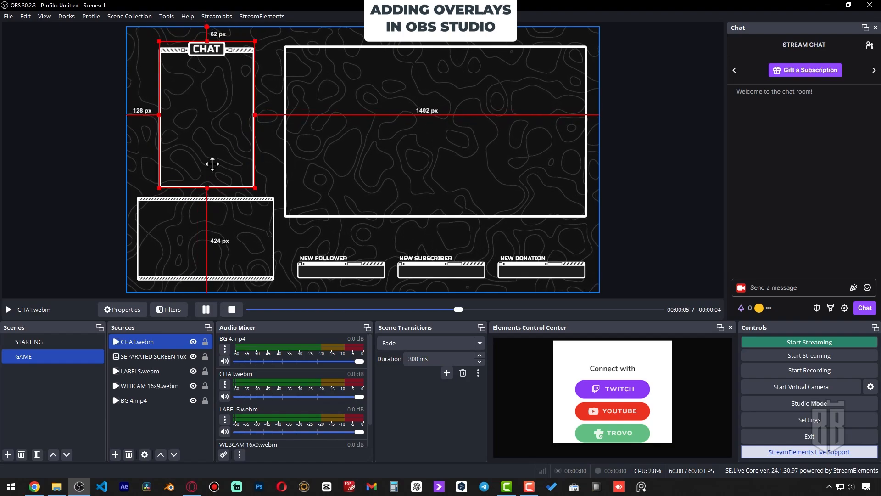
click(154, 357)
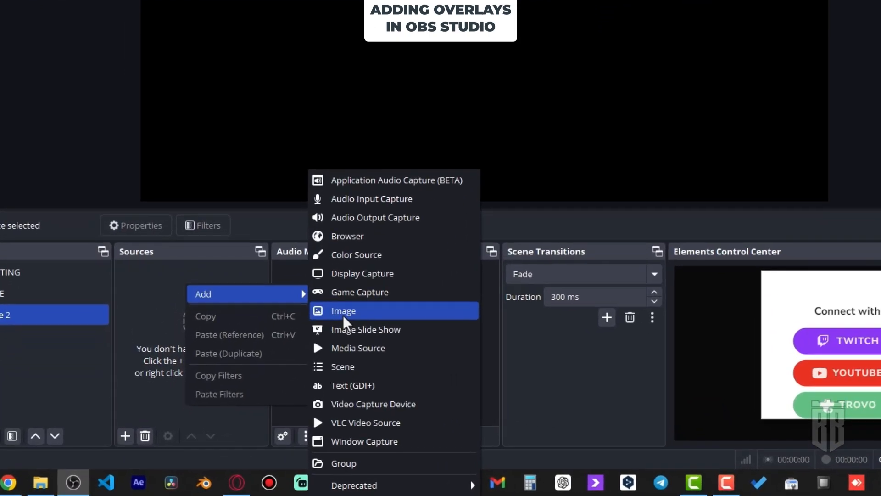
mouse_move(392, 358)
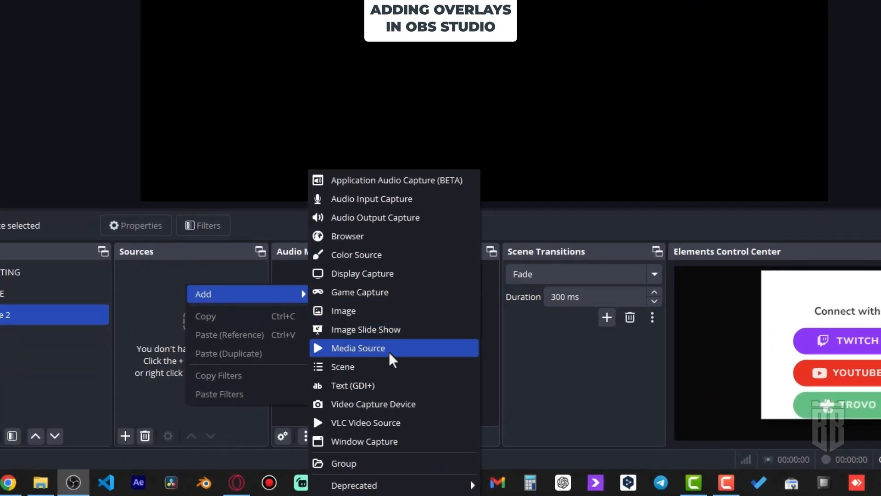
- Add a looping WEBCAM OVERLAY media source playing WEBCAM 16x9 from 3.SEPERATED ELEMENTS
click(359, 348)
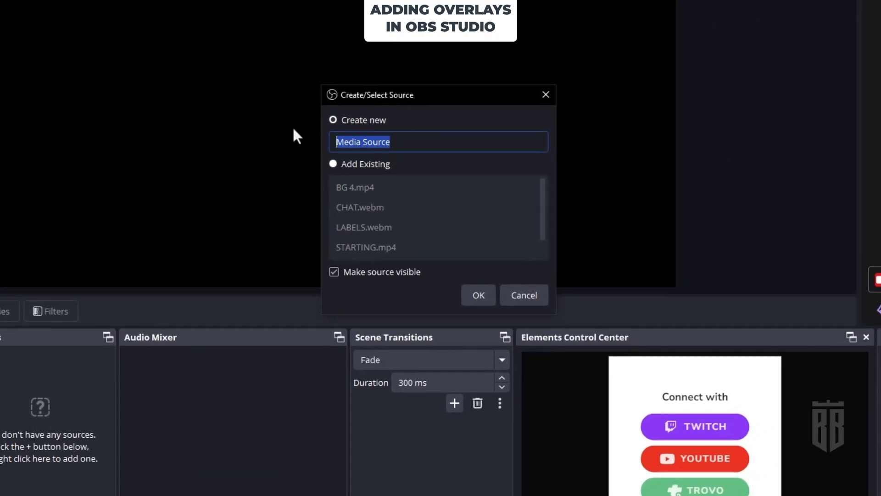
text(WEBCAM OVERL)
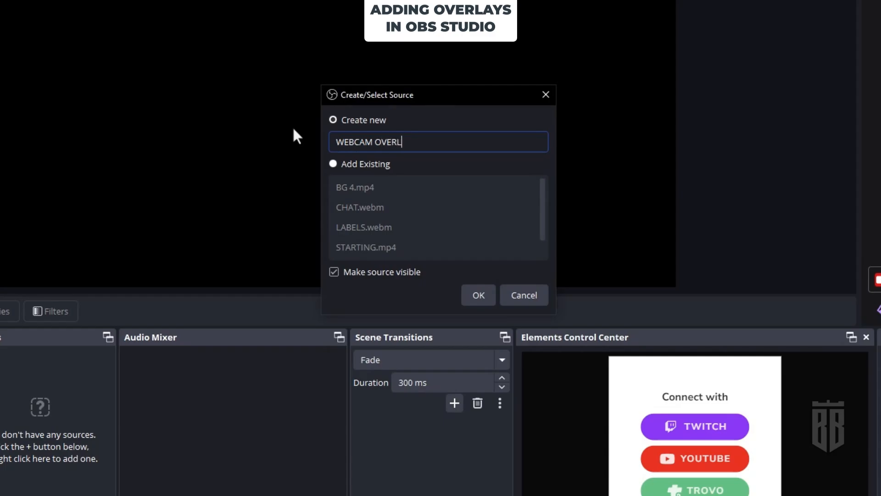
click(478, 295)
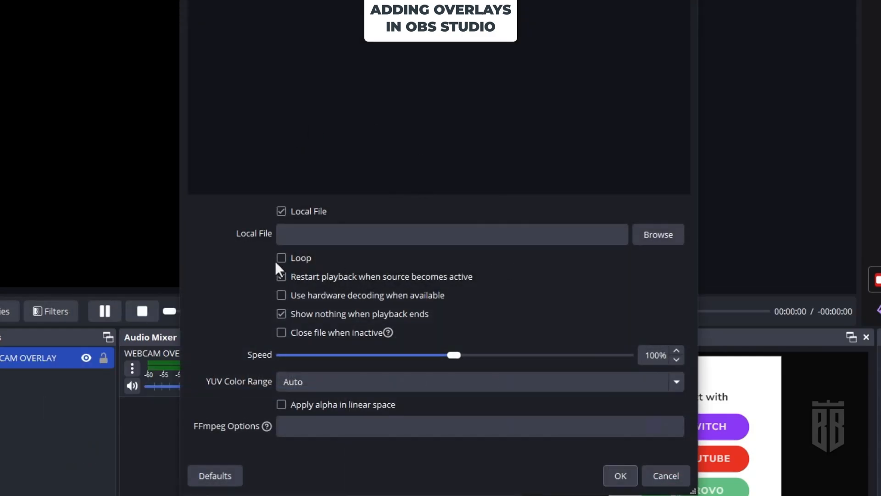
click(658, 234)
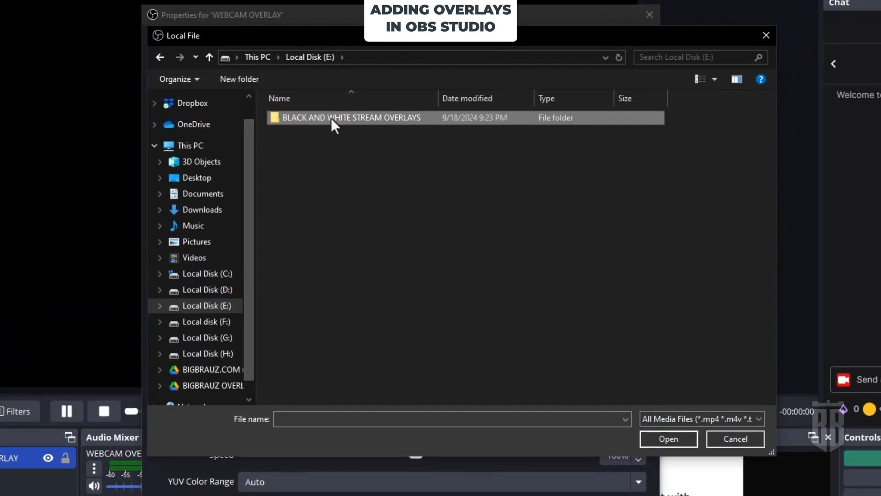
double_click(352, 118)
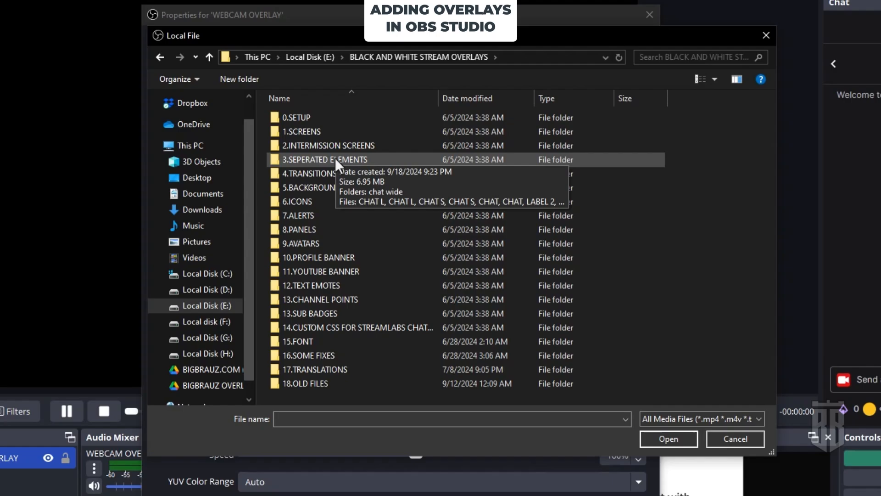
double_click(325, 159)
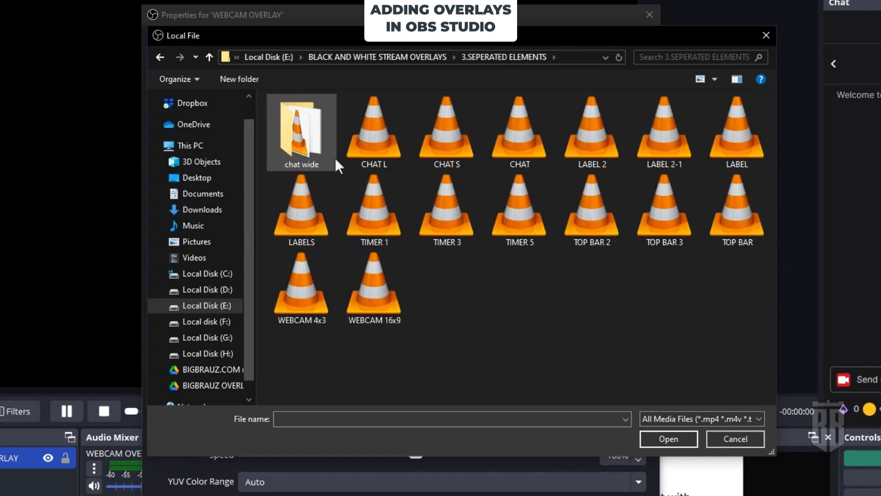
double_click(374, 289)
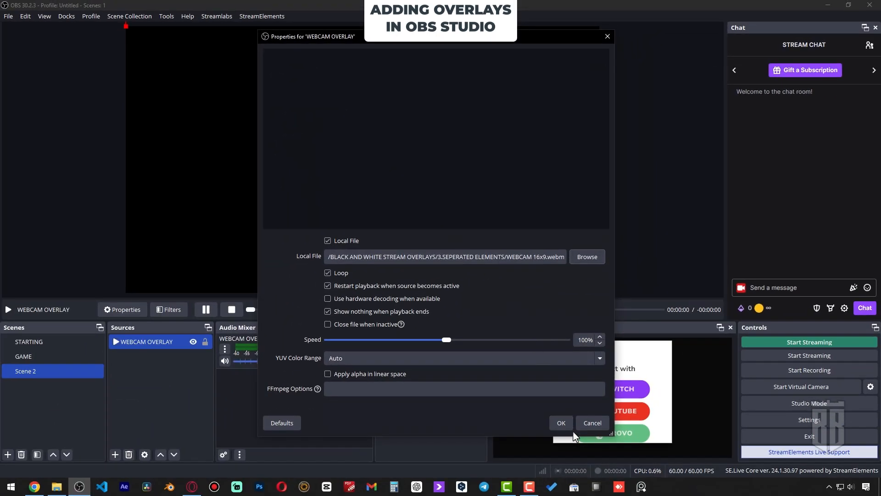
click(562, 423)
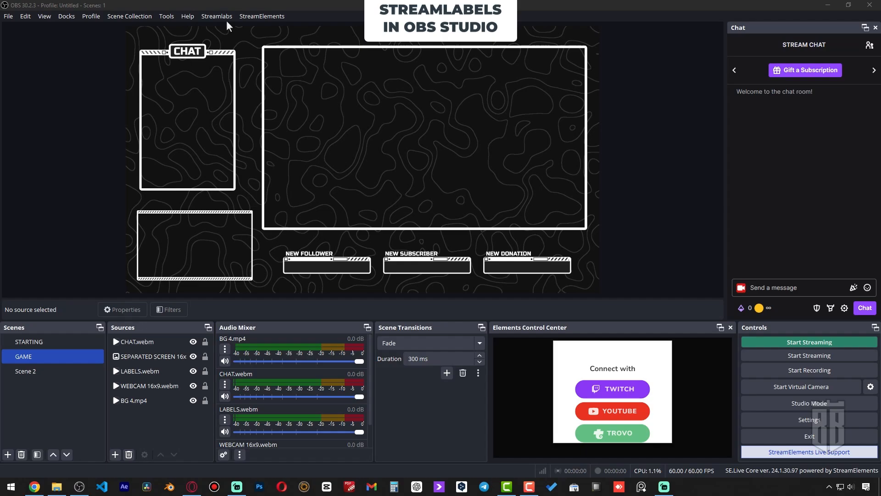
- Add the Most Recent Follower stream label and drag it into the NEW FOLLOWER box
click(216, 16)
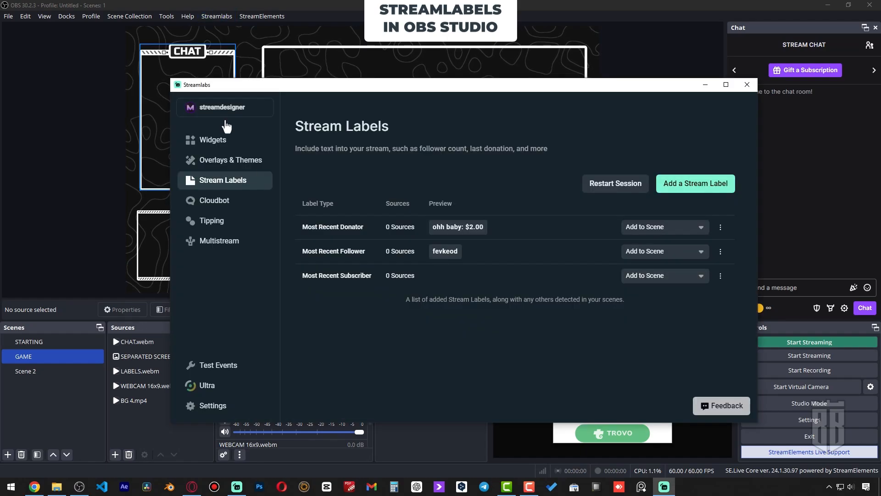
mouse_move(643, 260)
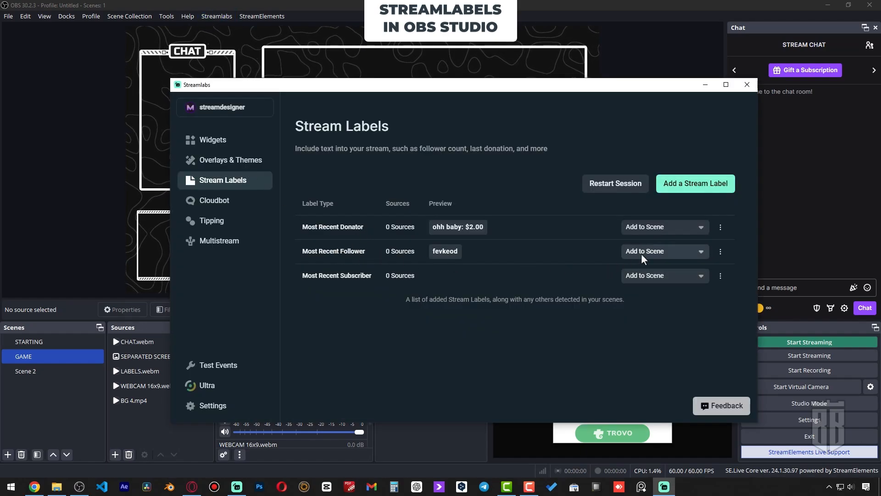
click(665, 251)
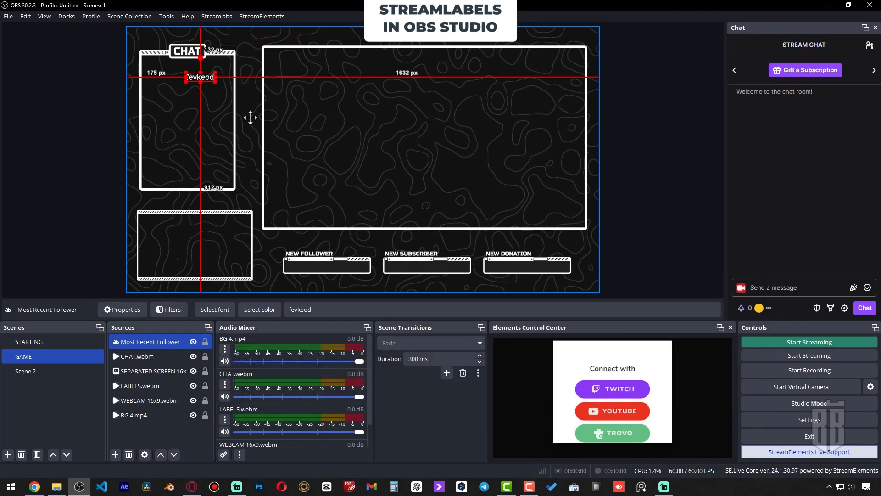
drag(200, 77, 328, 267)
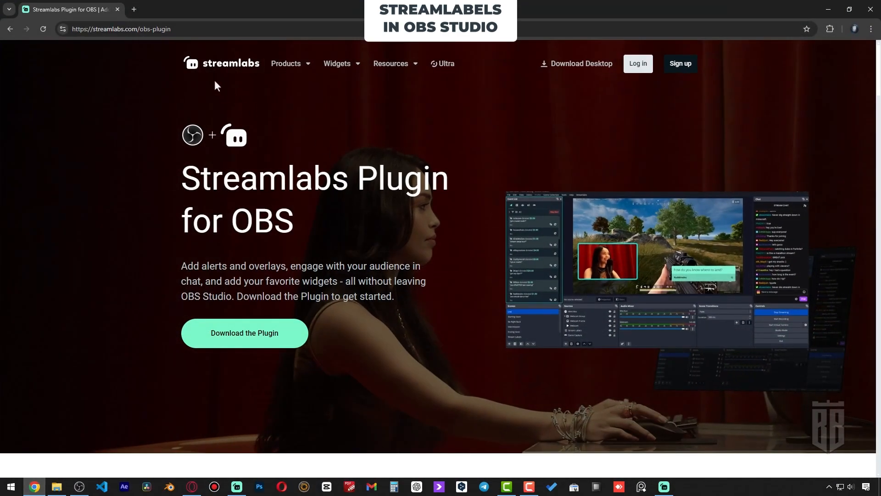
click(286, 63)
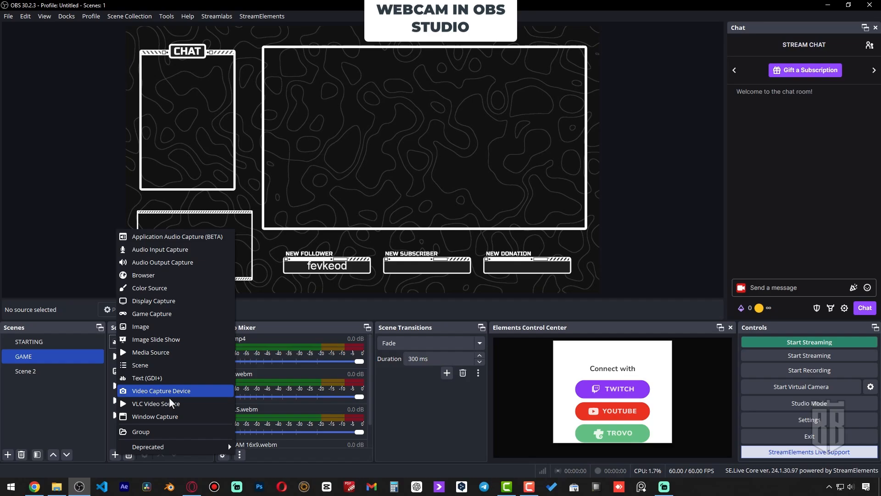
- Add a WEBCAM capture of the Razer Kiyo Pro Ultra at device default resolution
click(161, 391)
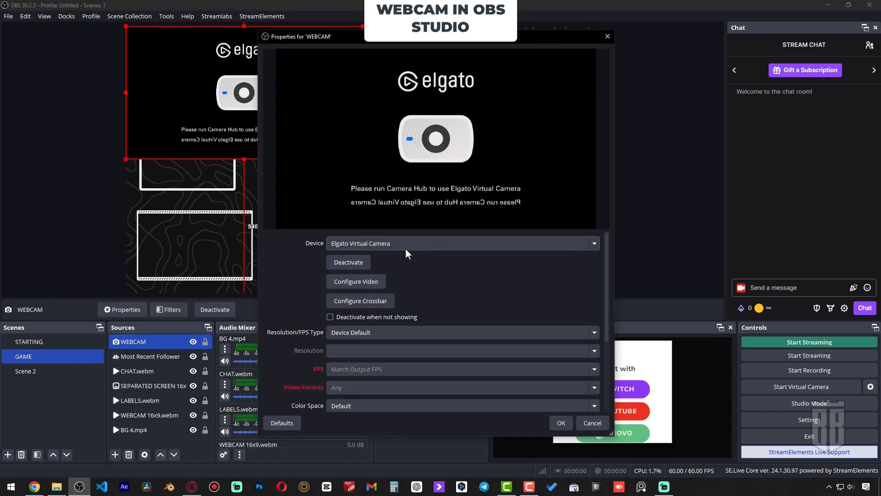
click(594, 244)
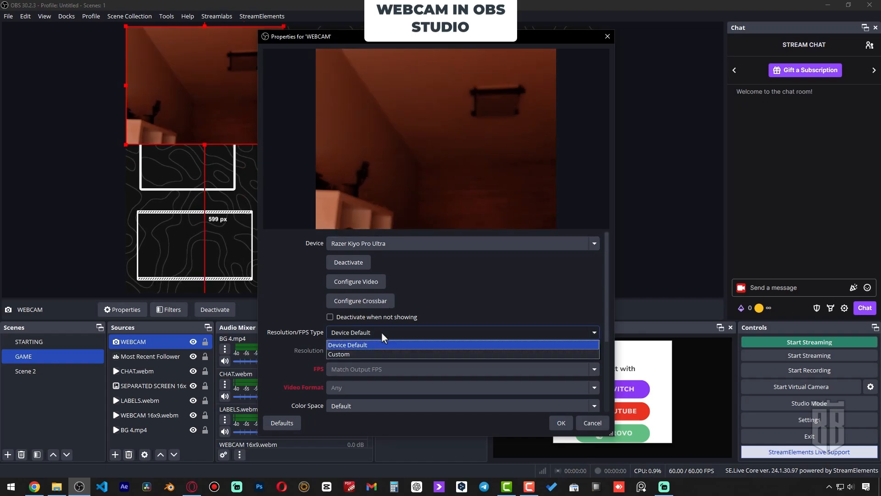
click(339, 354)
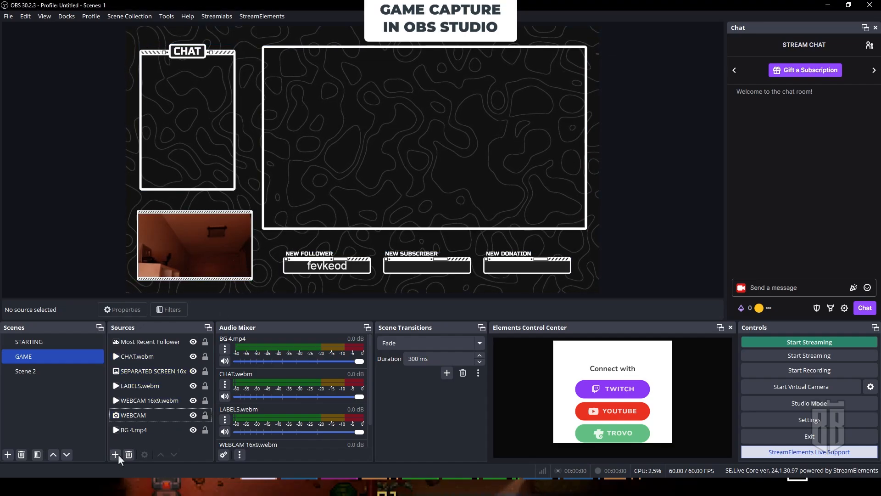
- Add a Game Capture source, keeping its default name, in 'Capture any fullscreen application' mode
click(115, 454)
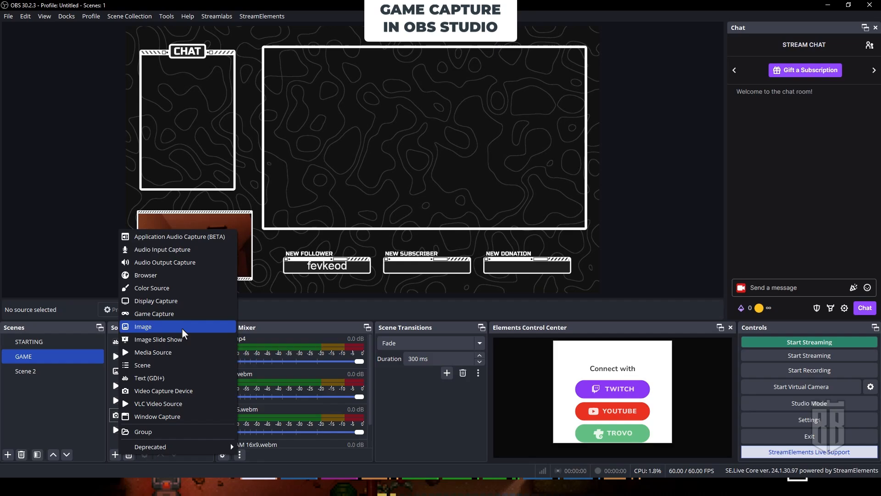
click(154, 314)
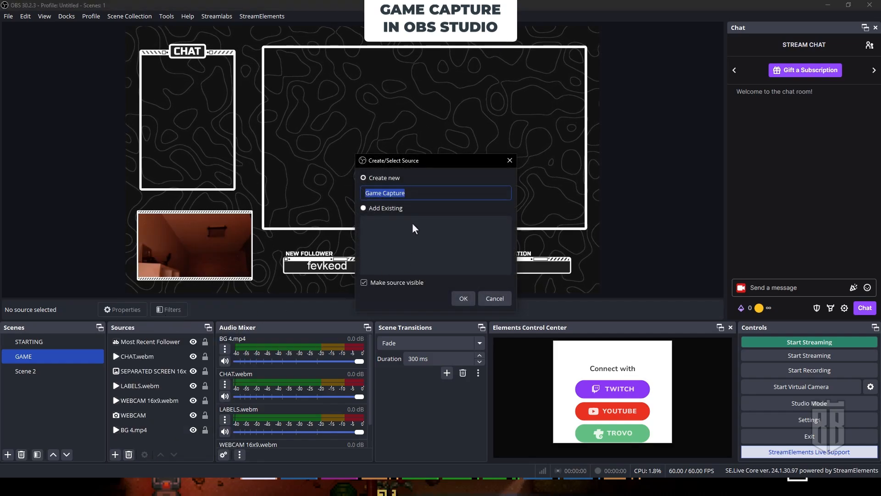
mouse_move(474, 283)
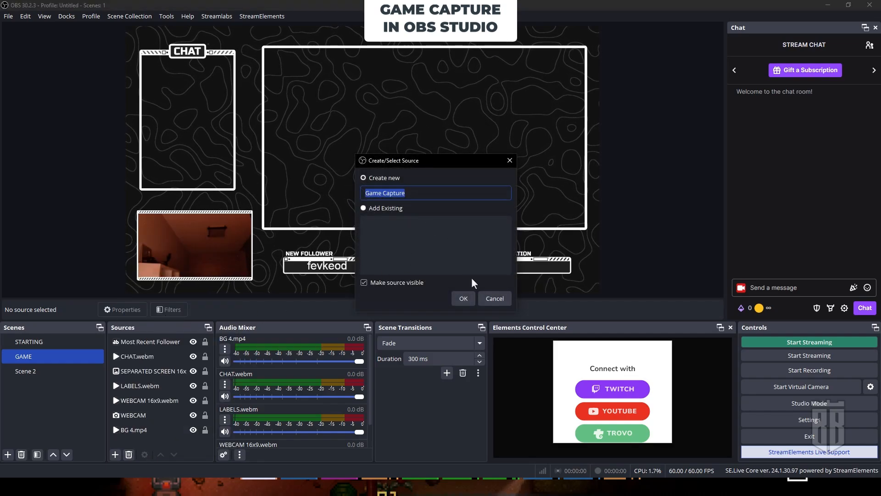
click(463, 298)
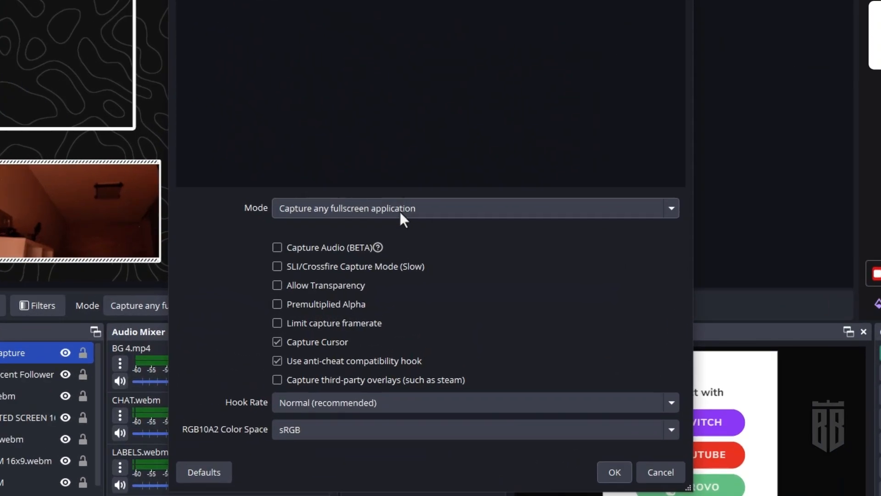
click(614, 472)
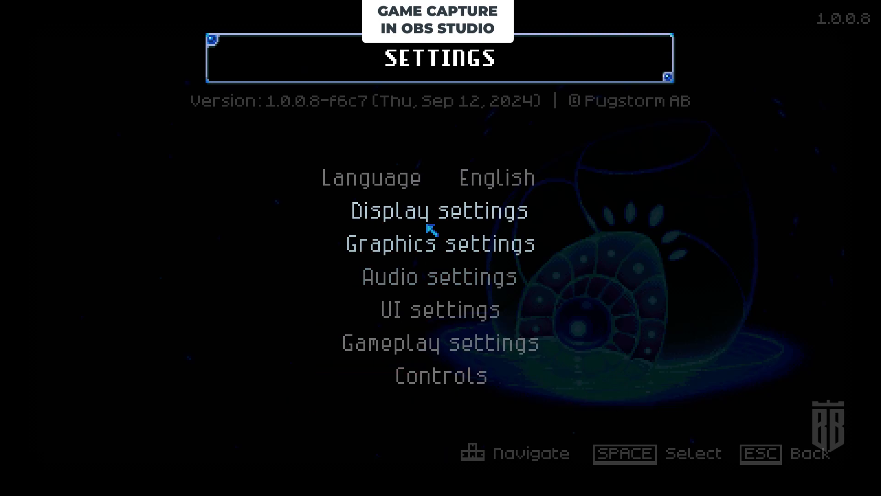
- Check in Core Keeper's Display settings that Window mode is Fullscreen
click(440, 210)
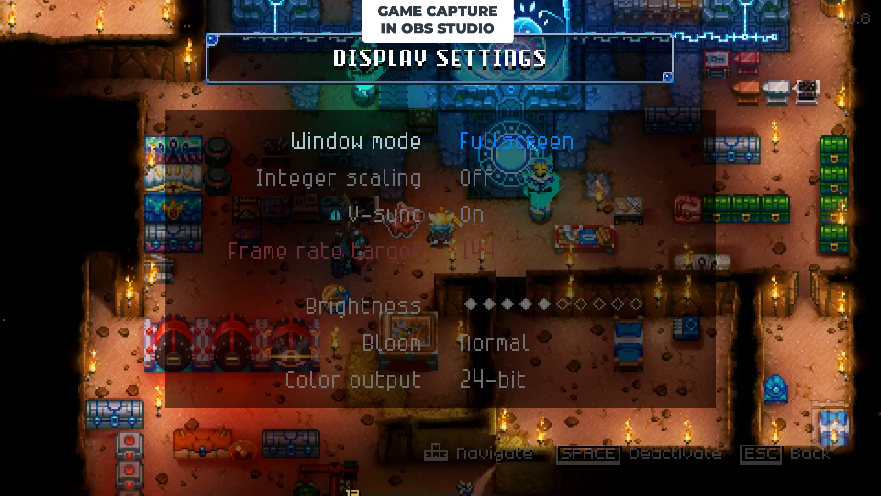
key(Escape)
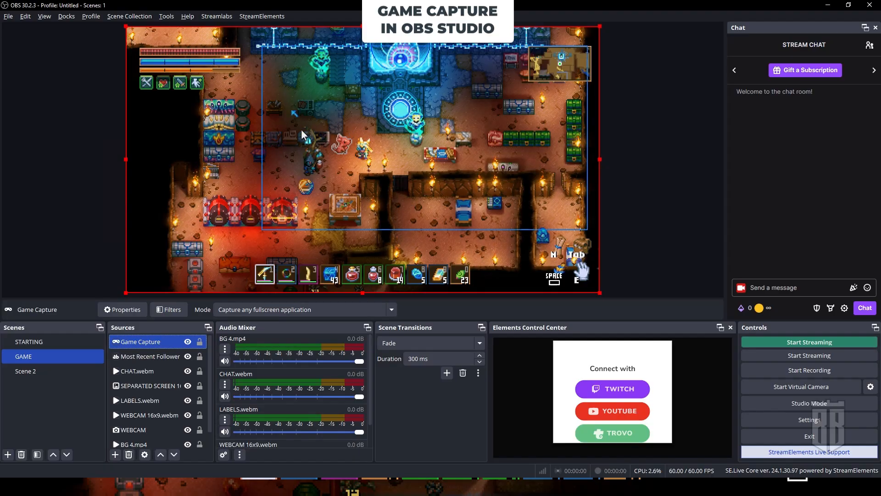
- Resize the Game Capture and drag it into the GAME scene's large gameplay frame
drag(600, 292, 424, 292)
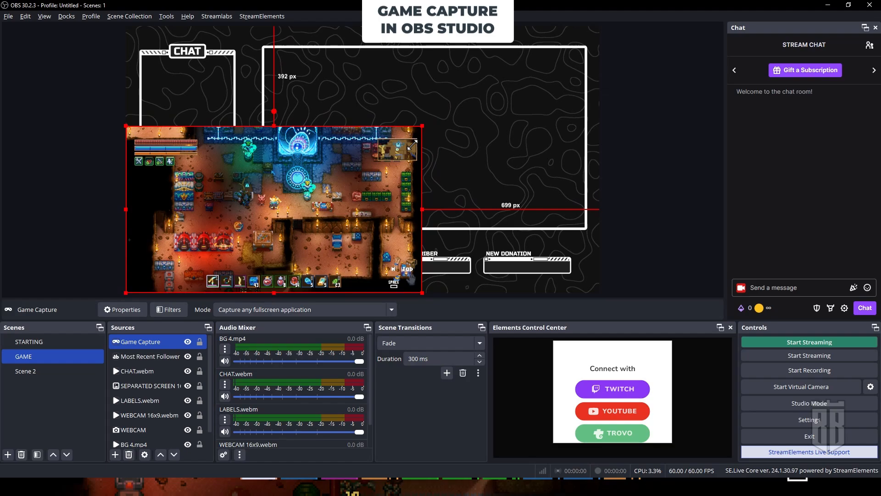
drag(424, 292, 286, 295)
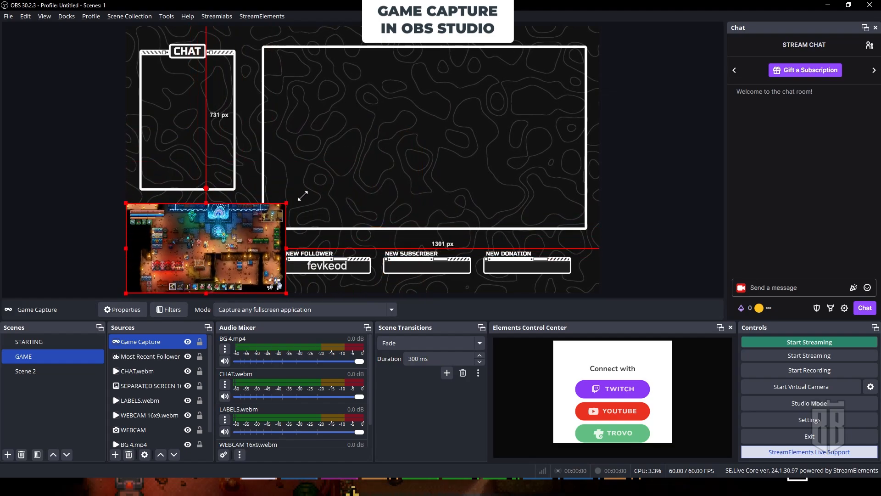
drag(205, 248, 391, 118)
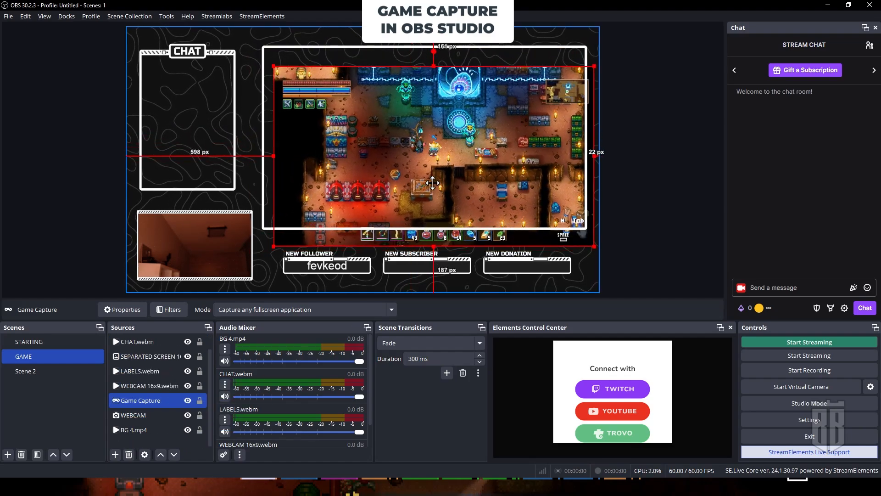
click(137, 341)
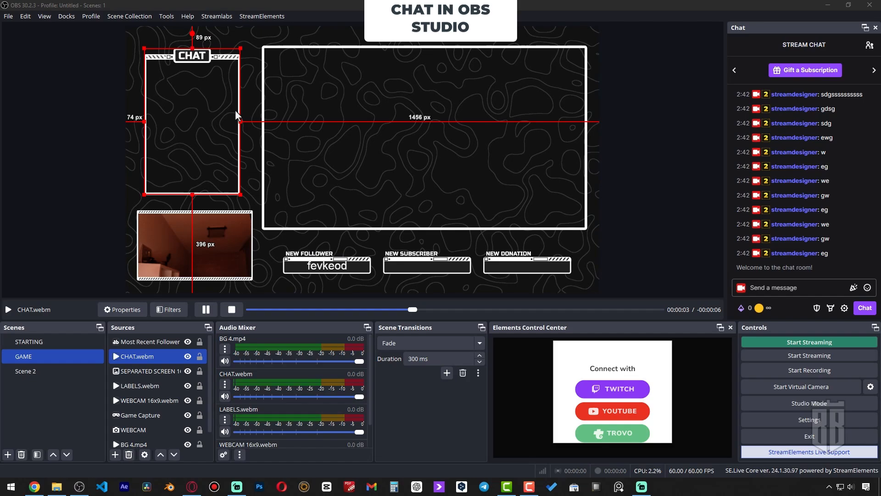
- Copy the widget URL from the Streamlabs Chat Box page
click(34, 487)
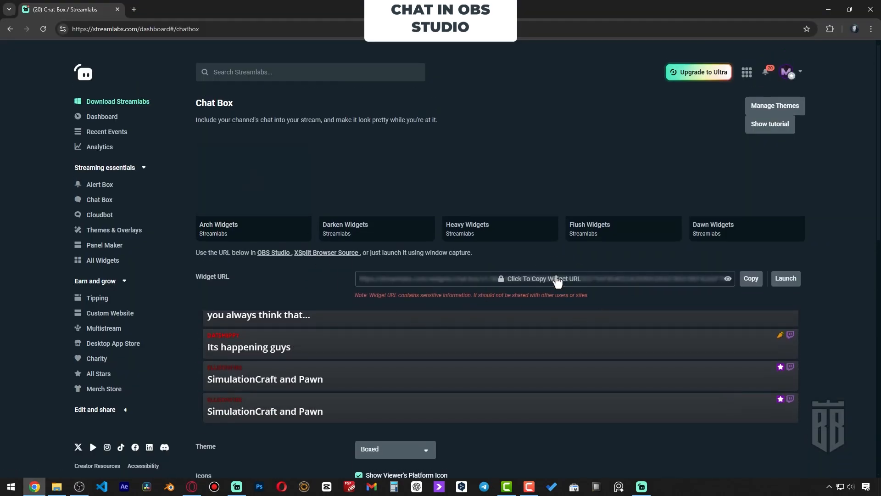
click(557, 279)
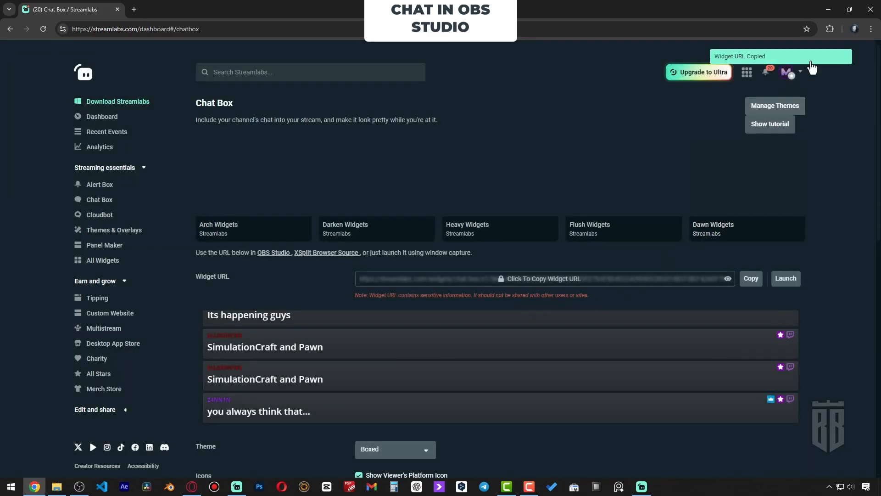
click(80, 486)
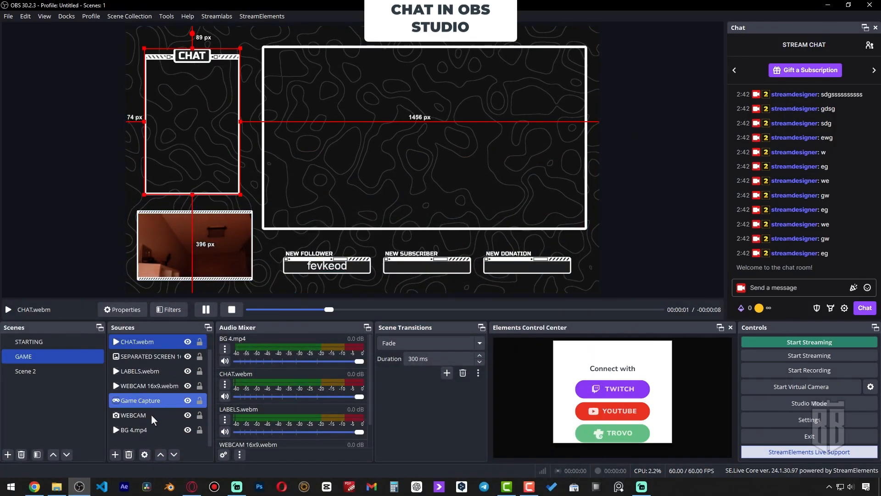
- Add a CHAT browser source with the copied URL, width 400 and height 800
click(114, 454)
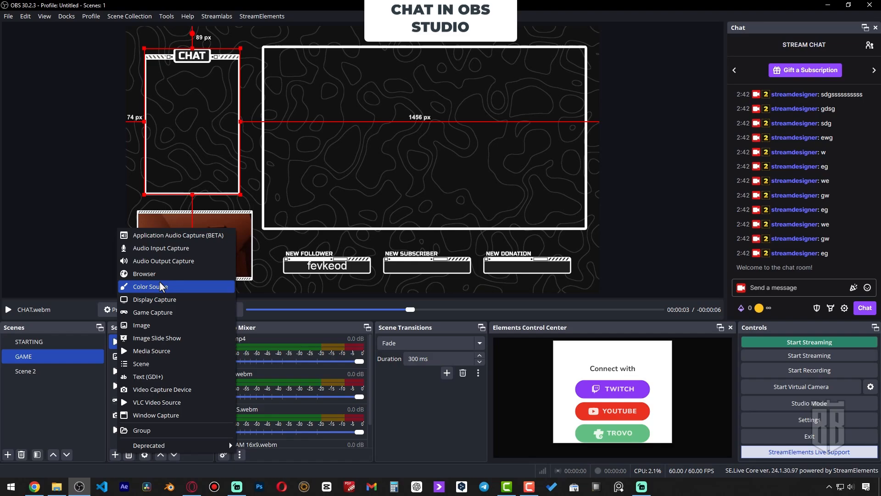
click(144, 273)
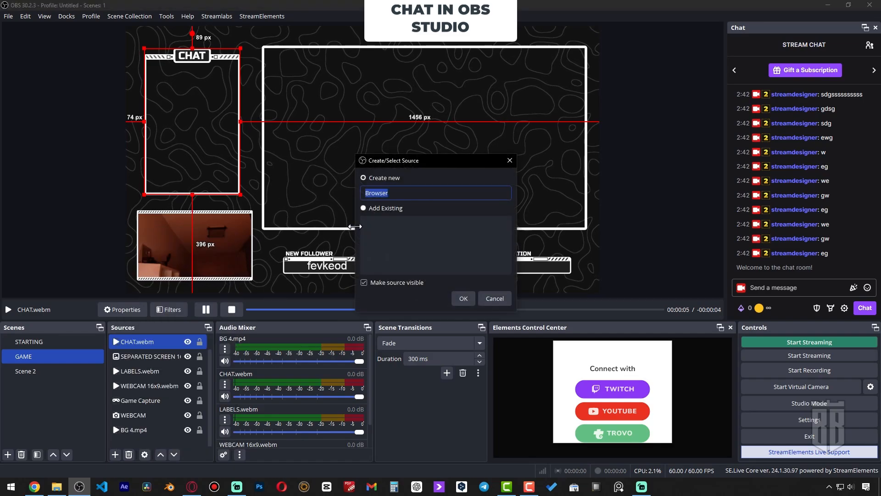
text(c)
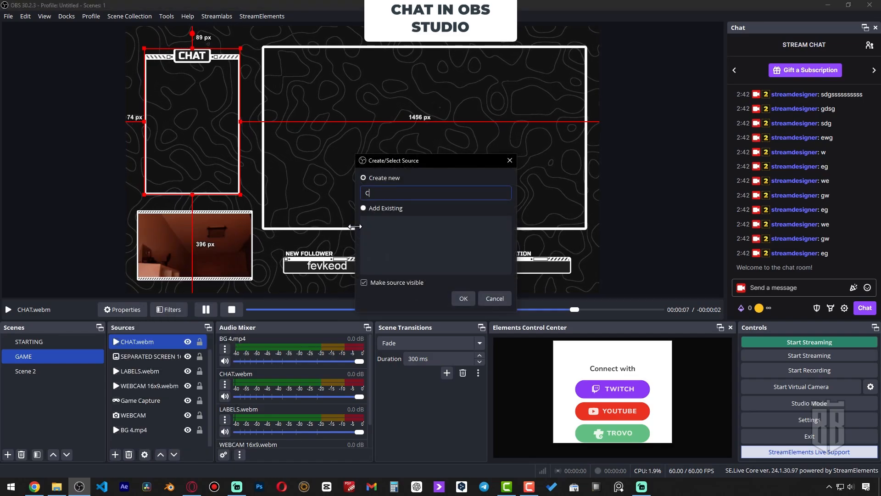
click(464, 299)
text(800)
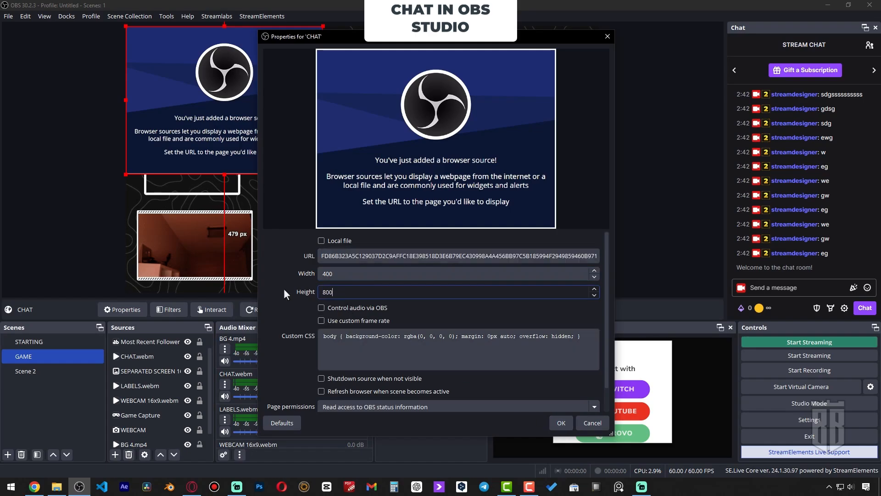
click(561, 422)
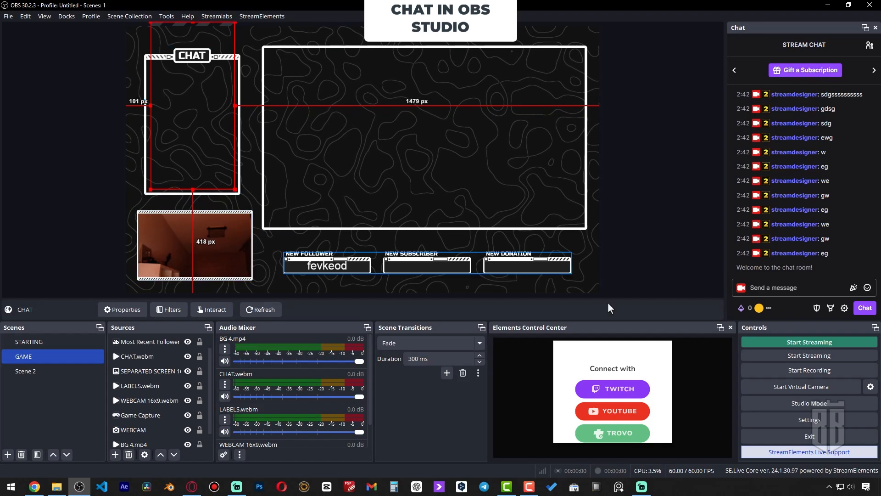
- Send test messages from the Stream Chat dock so they appear in CHAT
click(793, 287)
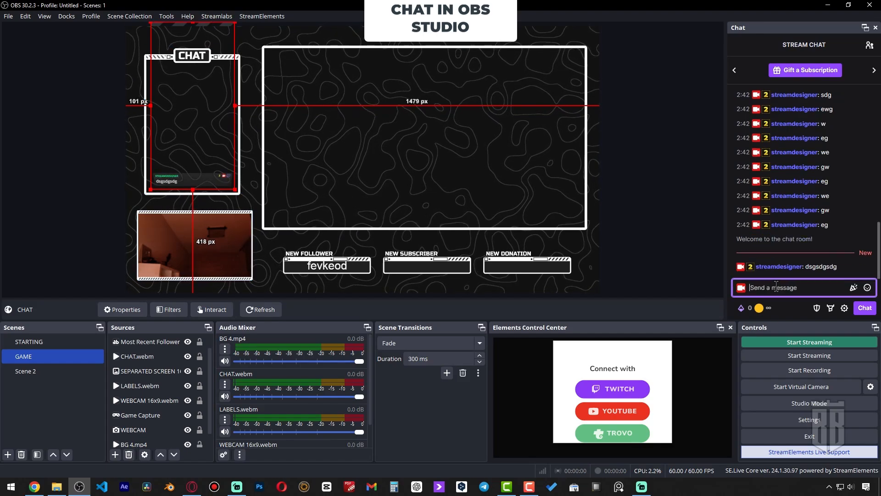
text(we)
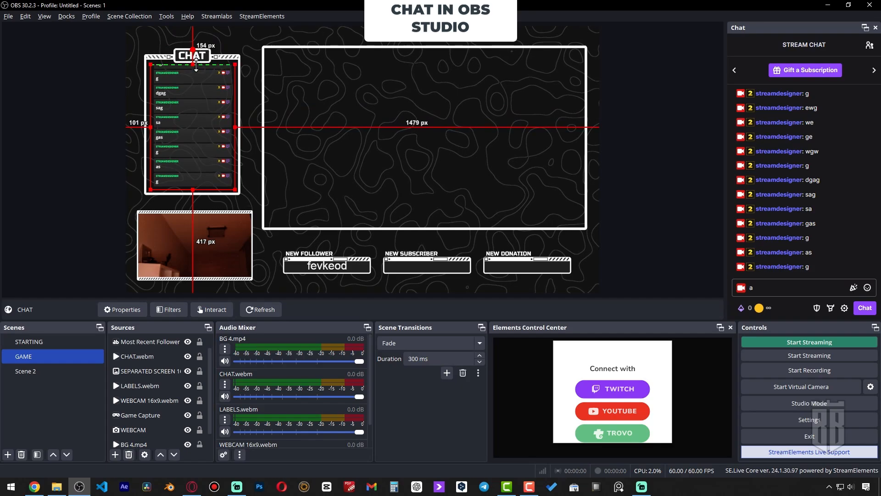
text(sg)
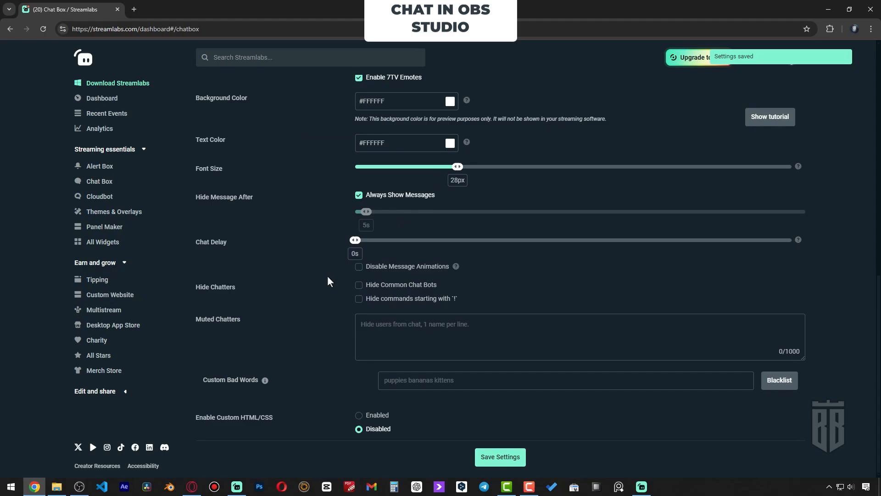
click(57, 486)
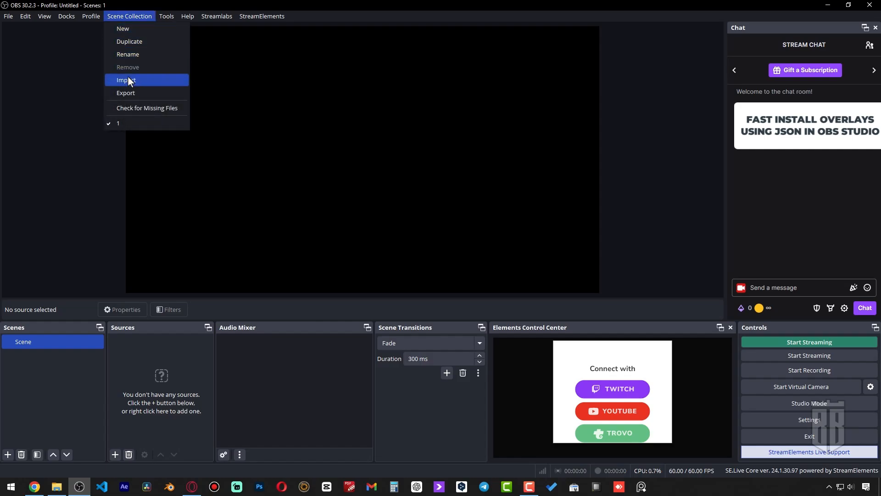
- Import the overlay setup JSON and load BLACK AND WHITE STREAM OVERLAYS
click(125, 80)
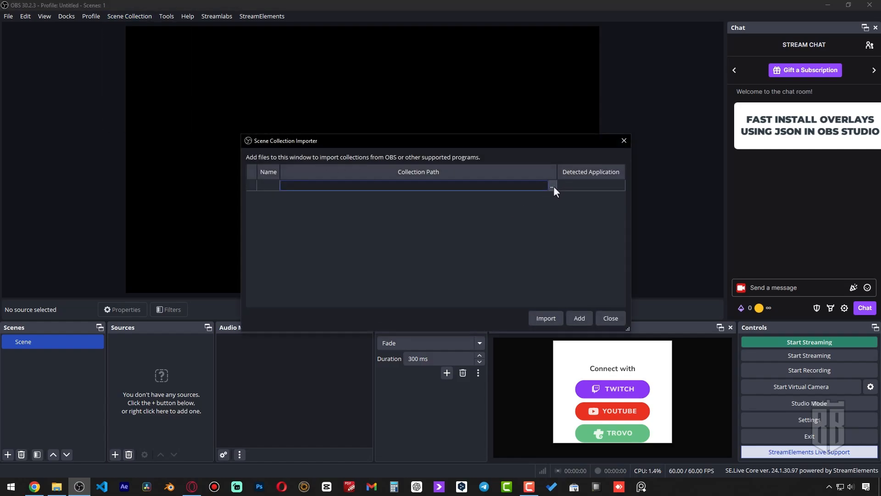
click(552, 185)
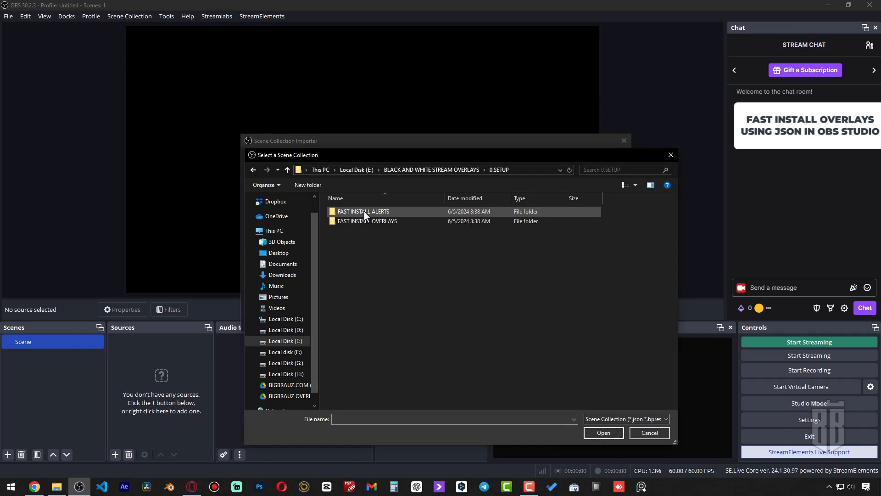
click(604, 433)
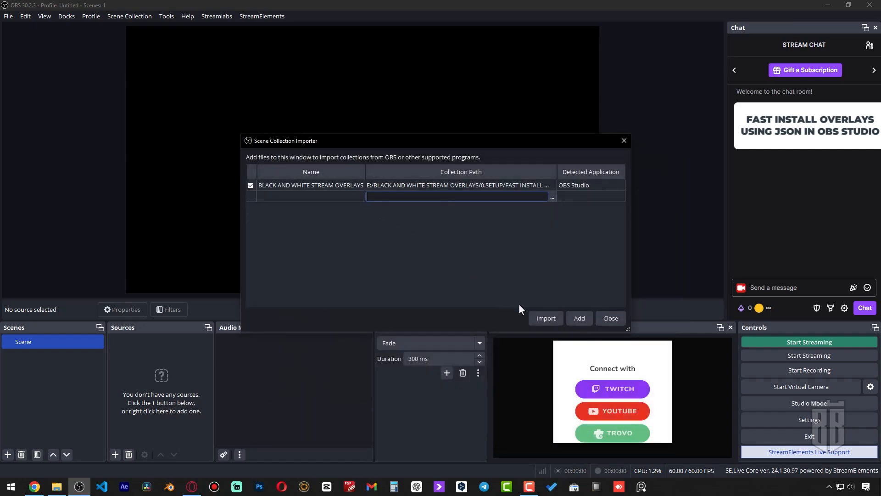
click(130, 16)
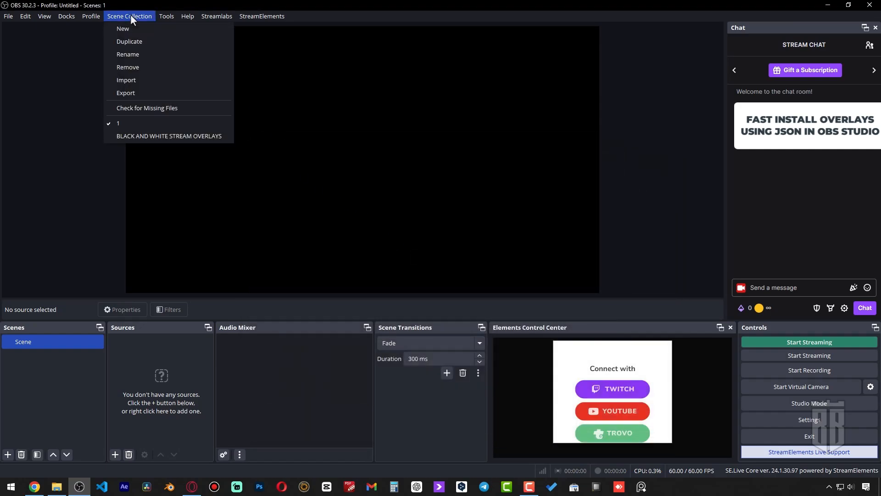
click(169, 136)
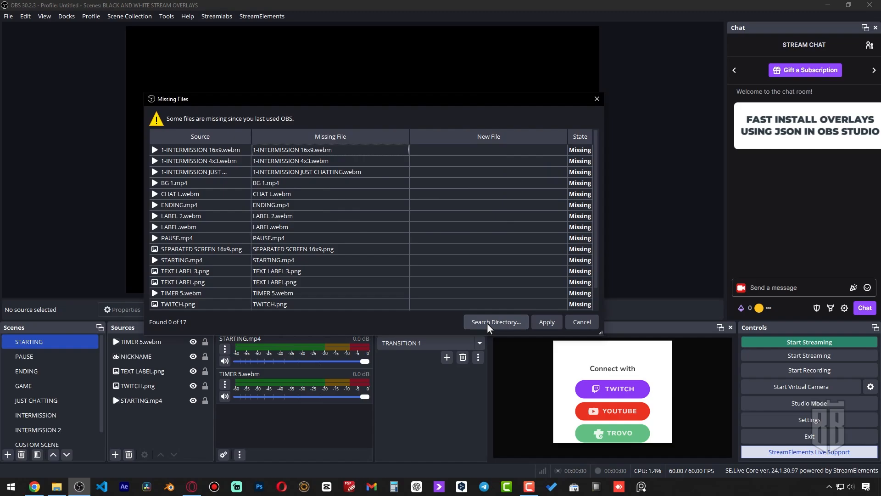
- Search the 1.SCREENS and icons folders for the 17 missing files and apply
click(496, 322)
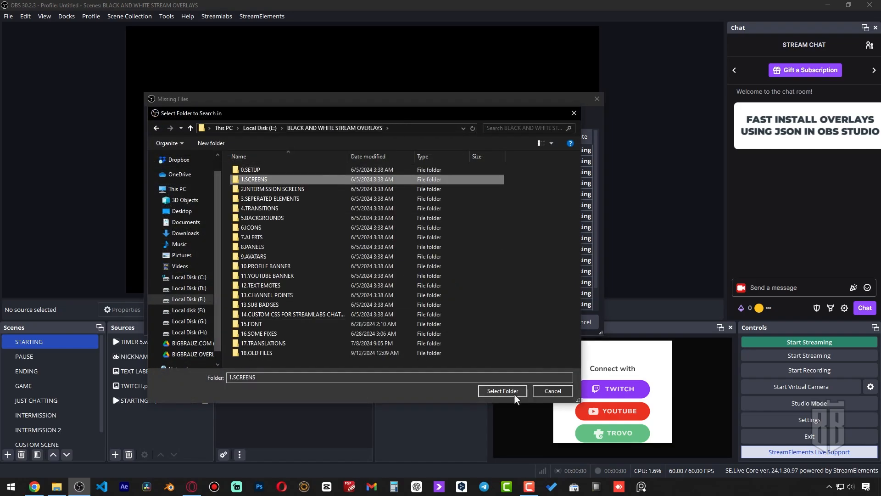
click(273, 189)
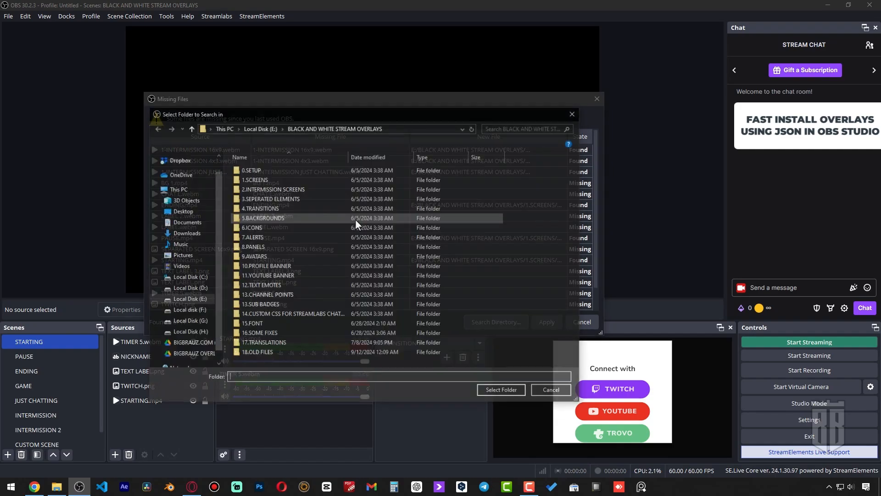
click(501, 390)
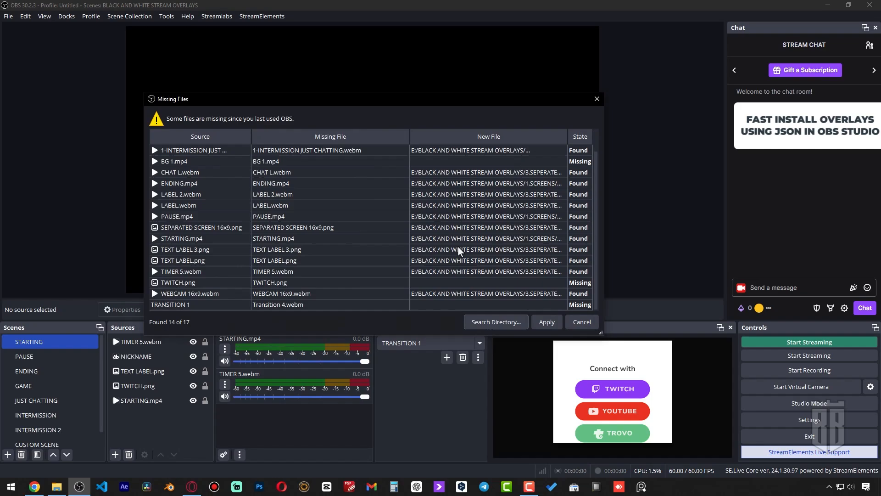
click(496, 322)
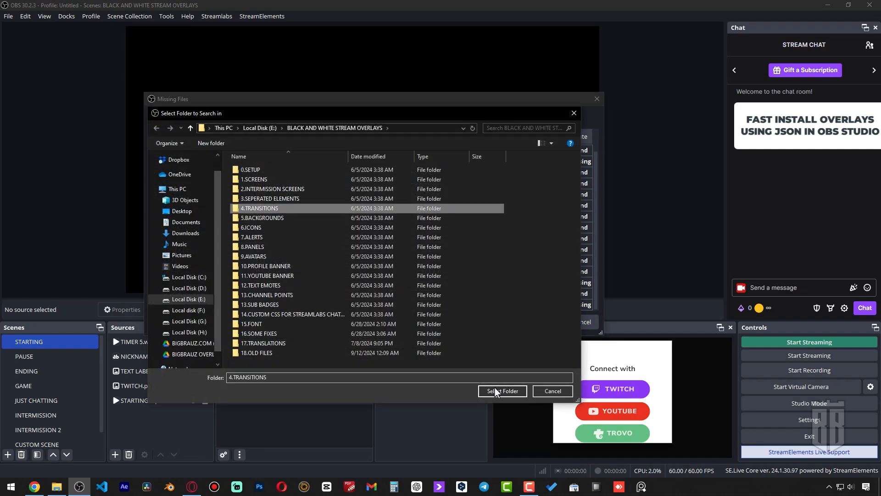
click(503, 391)
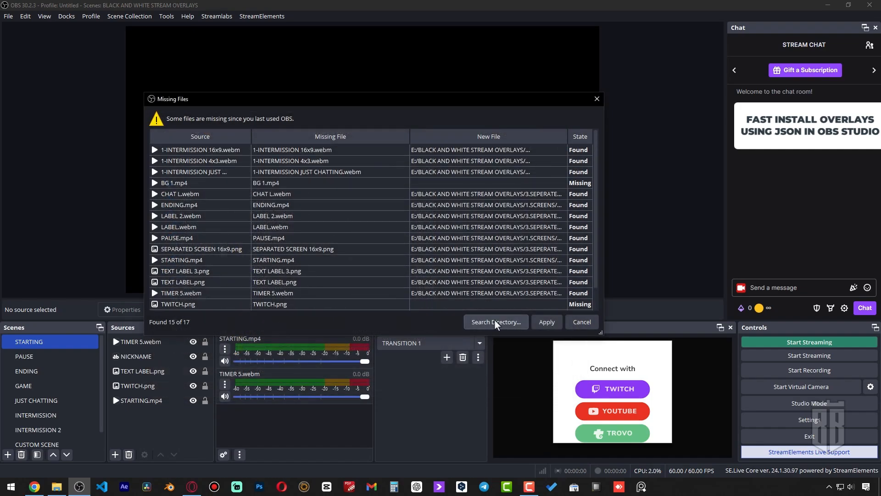
click(496, 322)
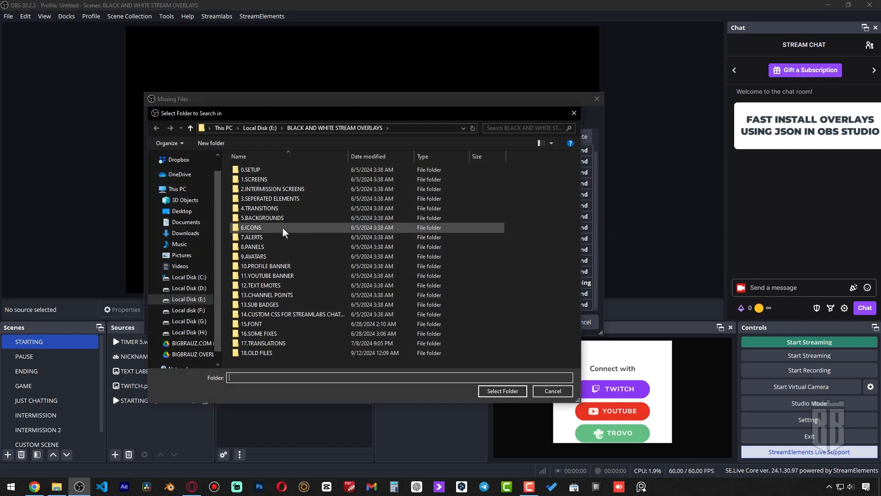
click(503, 391)
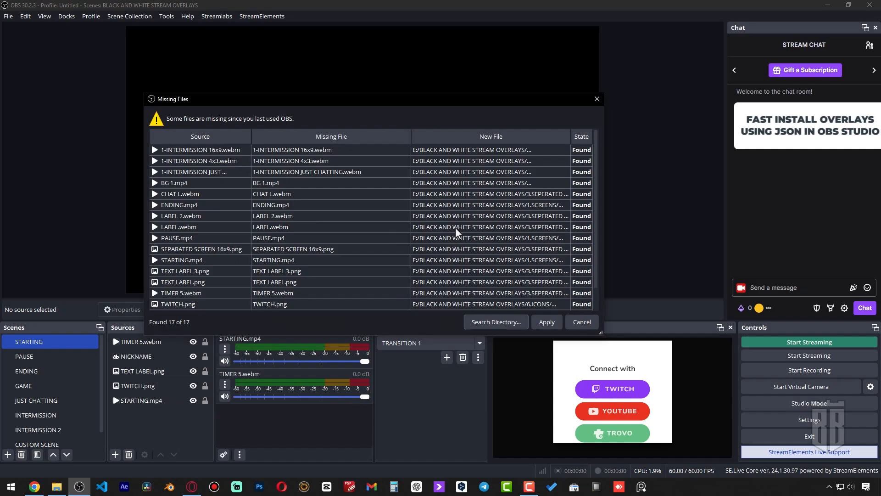
click(547, 322)
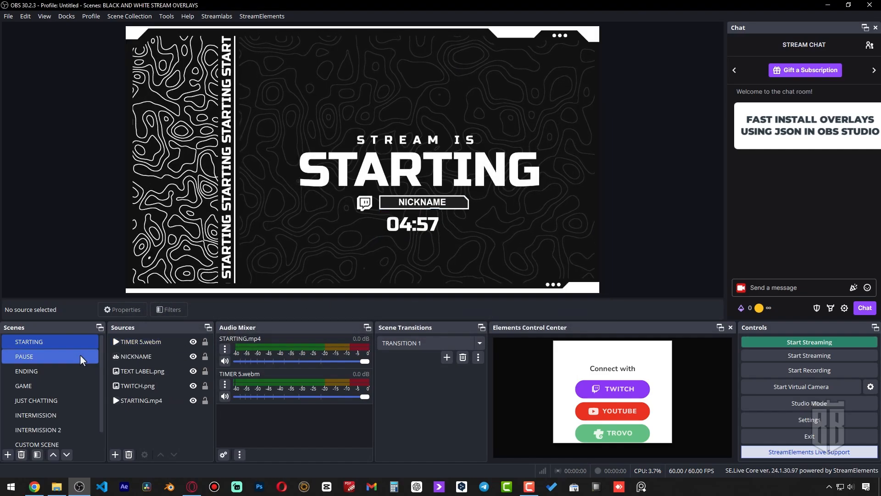
- Align the NICKNAME text inside its TEXT LABEL box on the PAUSE scene
click(24, 356)
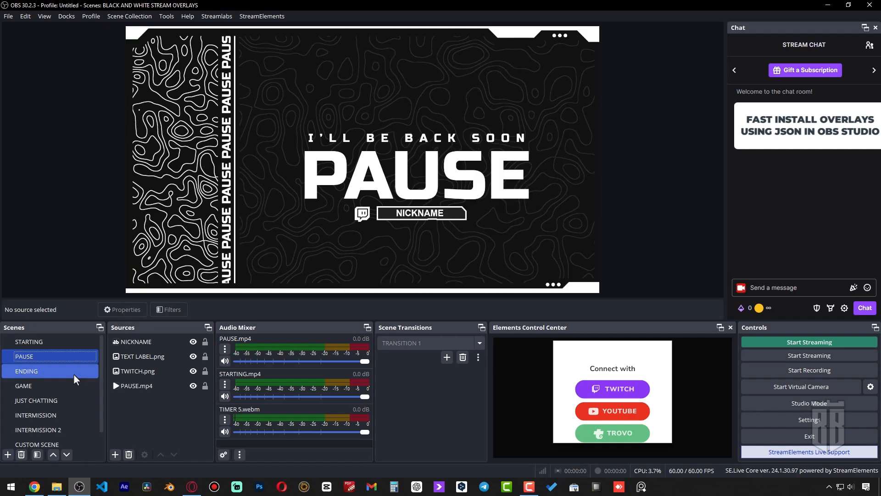
click(136, 341)
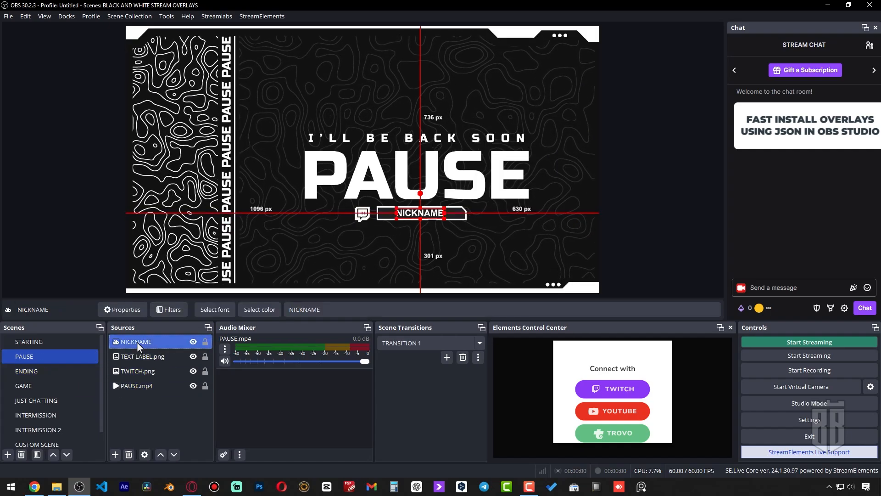
click(122, 310)
text(TYPE YOUR TEXT)
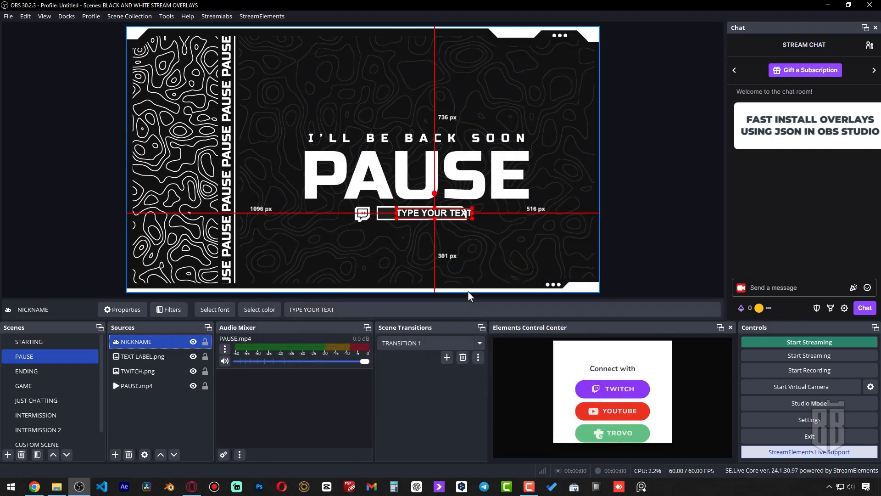
drag(433, 212, 424, 212)
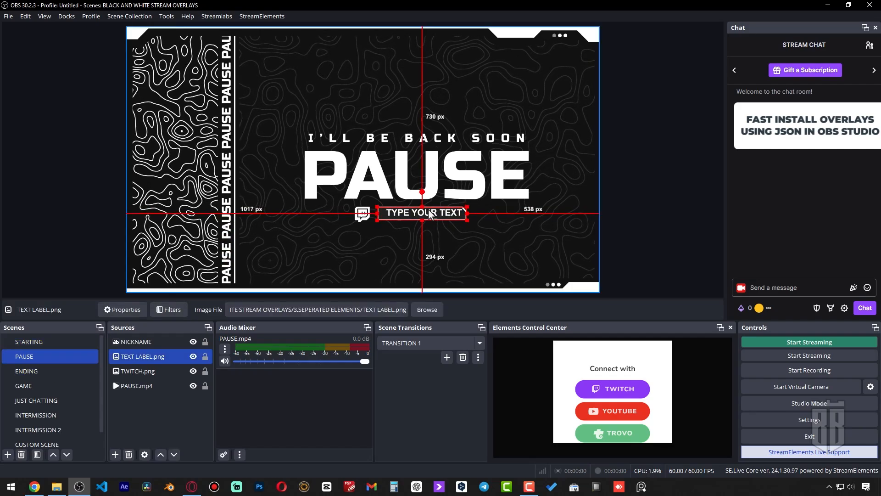
click(136, 342)
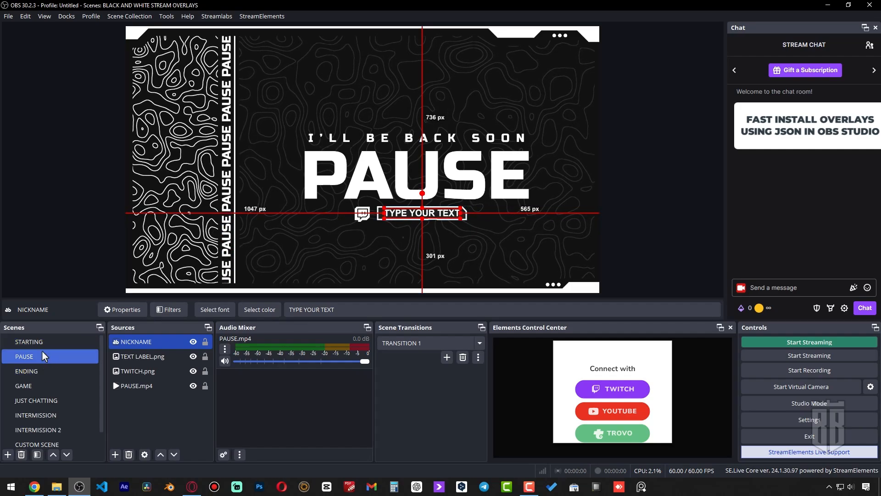
- Line up the nickname text and its label on the STARTING scene
click(29, 342)
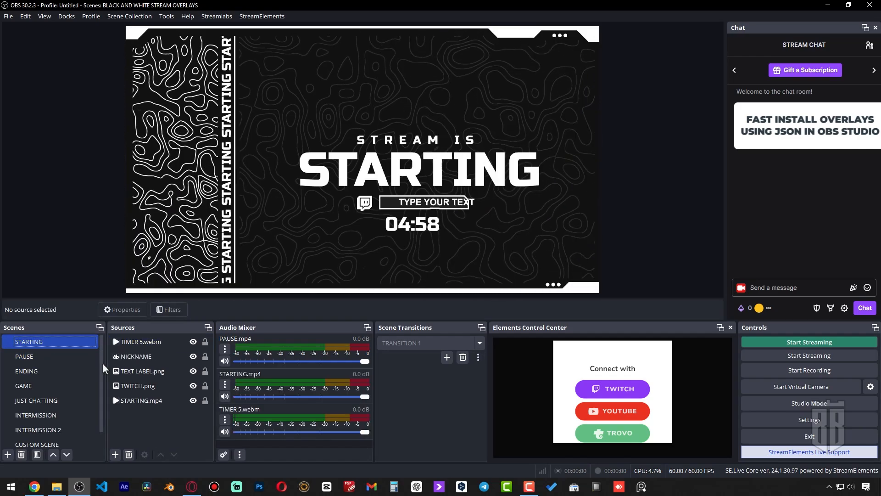
click(142, 371)
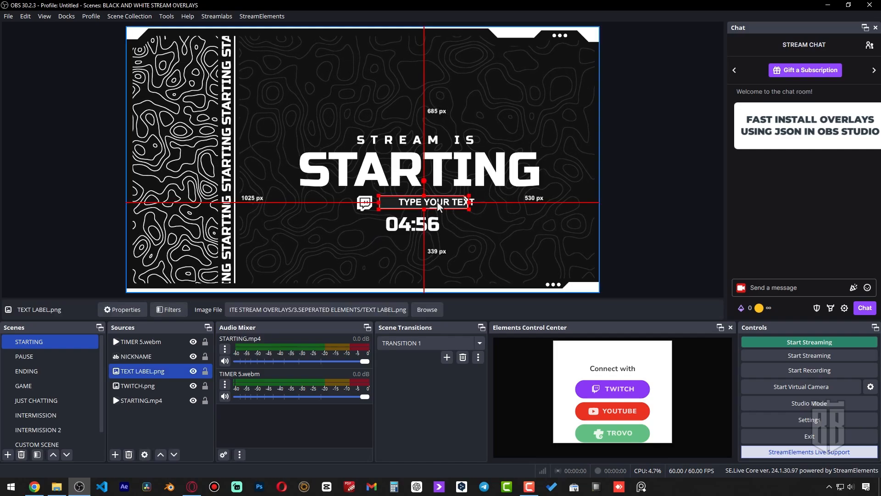
click(135, 357)
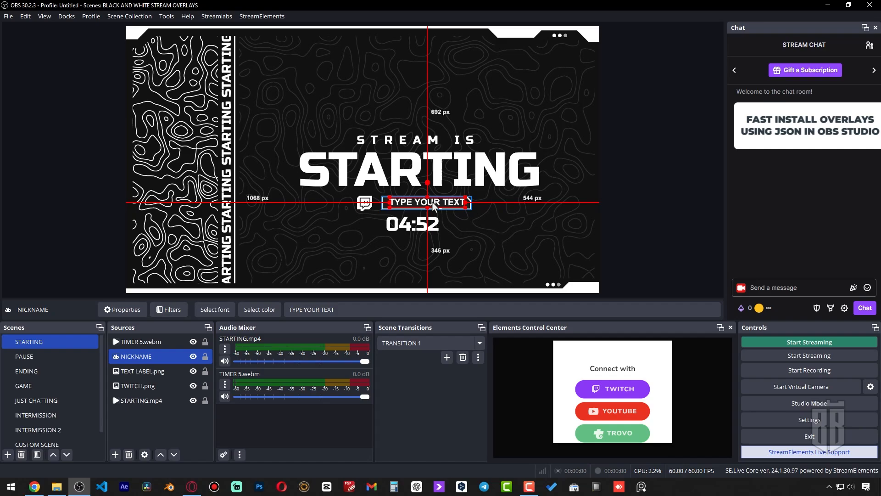
click(23, 386)
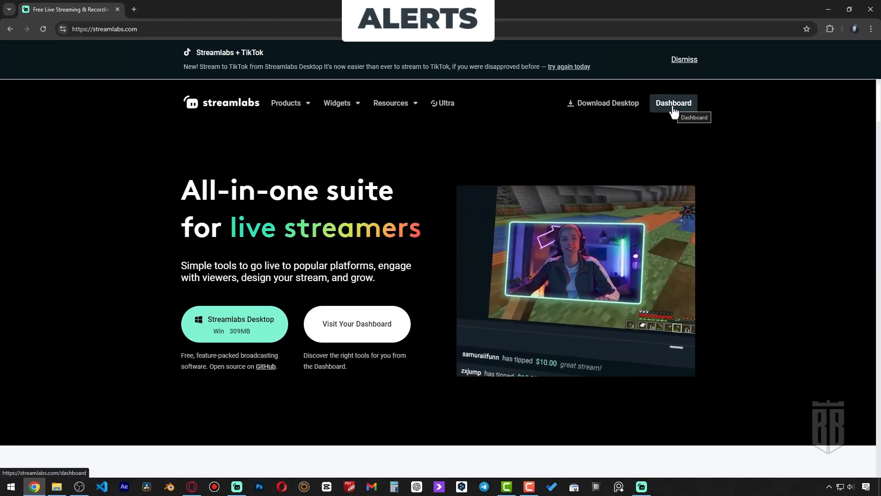
- Go to Dashboard > Alert Box and choose Add a Theme from the Theme list
click(673, 102)
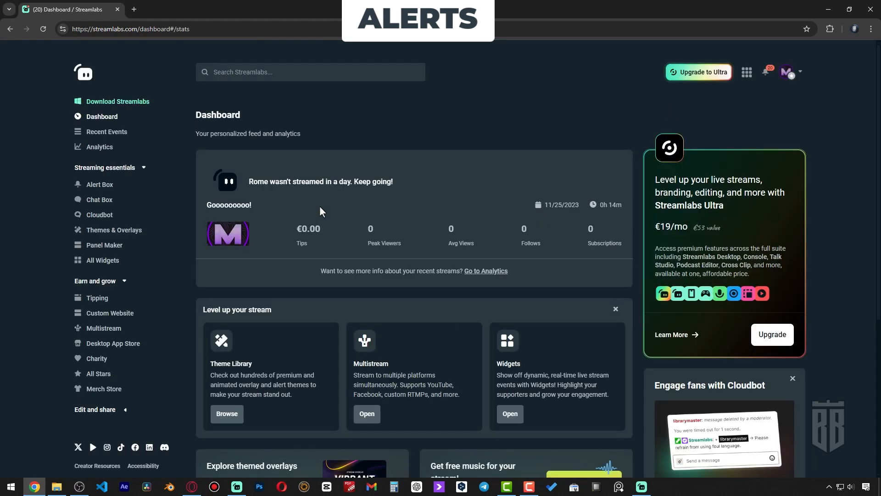
click(100, 184)
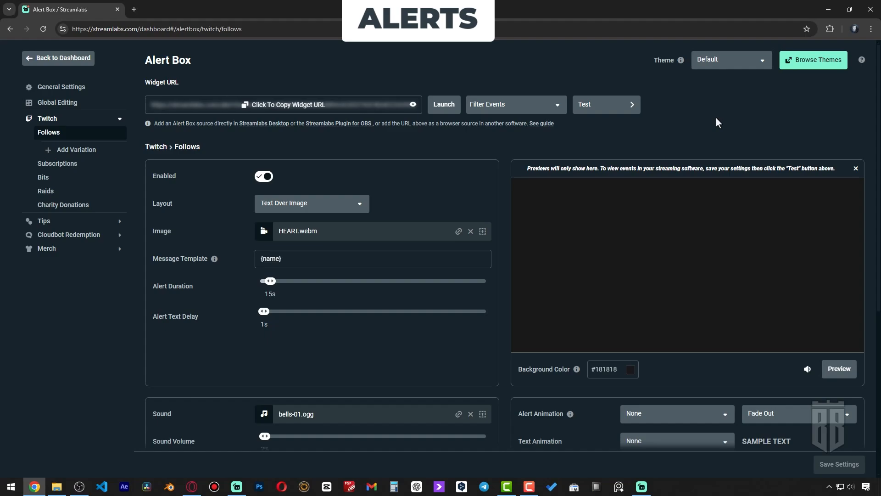
click(732, 60)
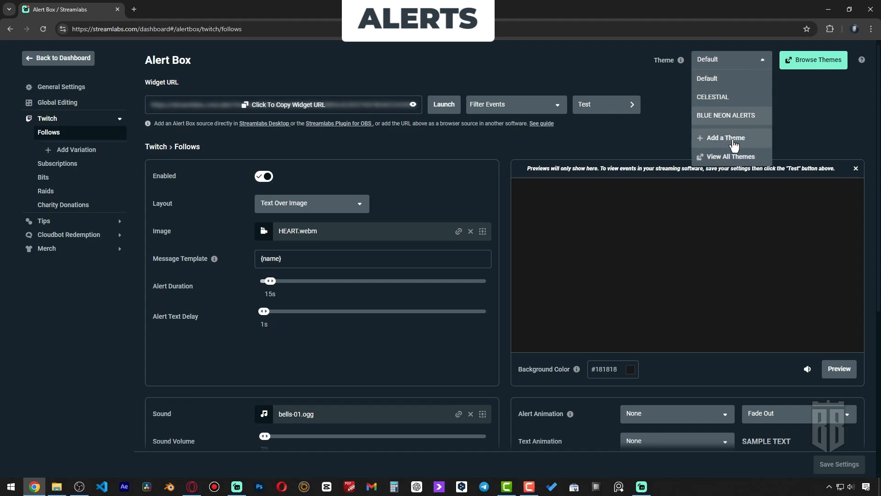
click(720, 138)
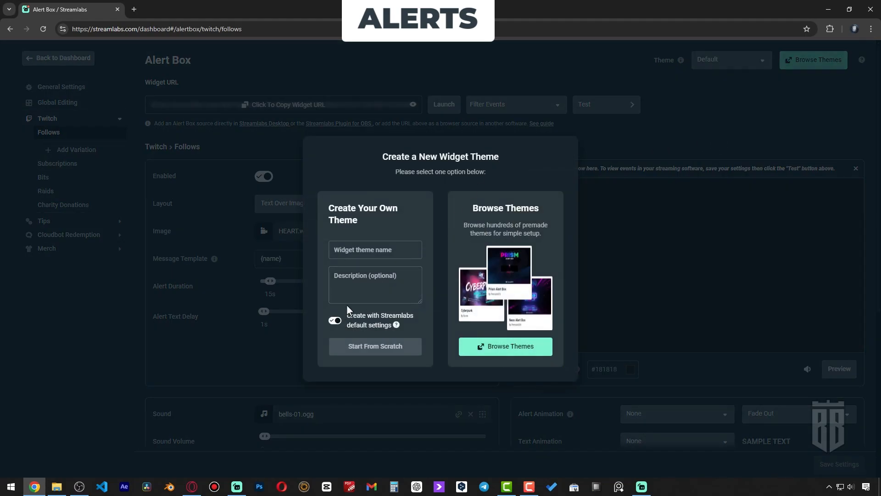
- Name the theme DEFAULT THEME and start from scratch with Streamlabs defaults
text(DEFO)
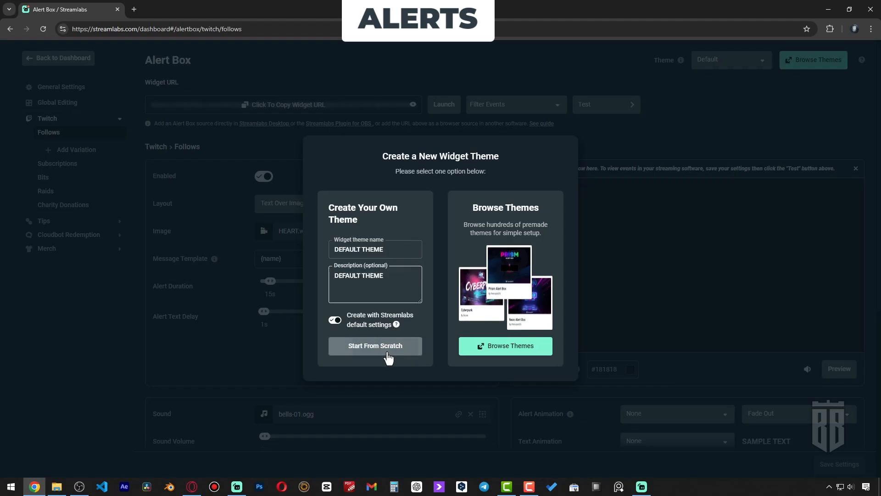
click(375, 346)
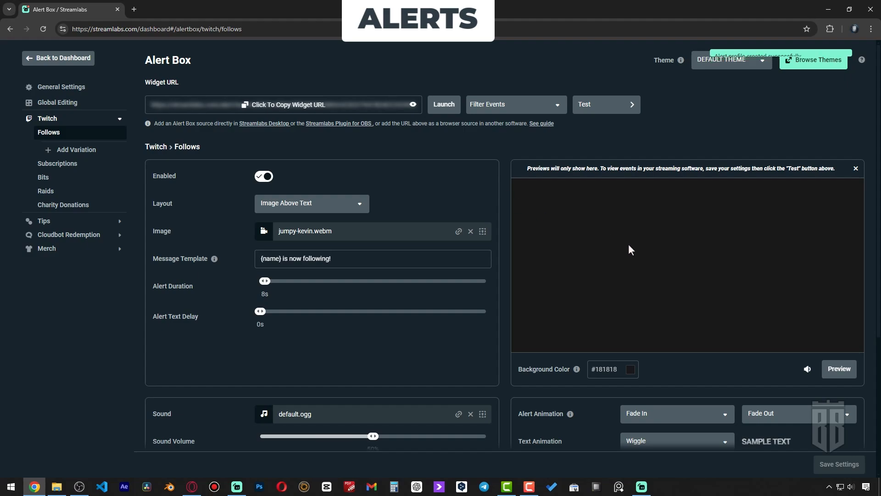
- Upload the 12-NEW FOLLOWER webm from the ALERTS folder as the follow alert image
click(839, 369)
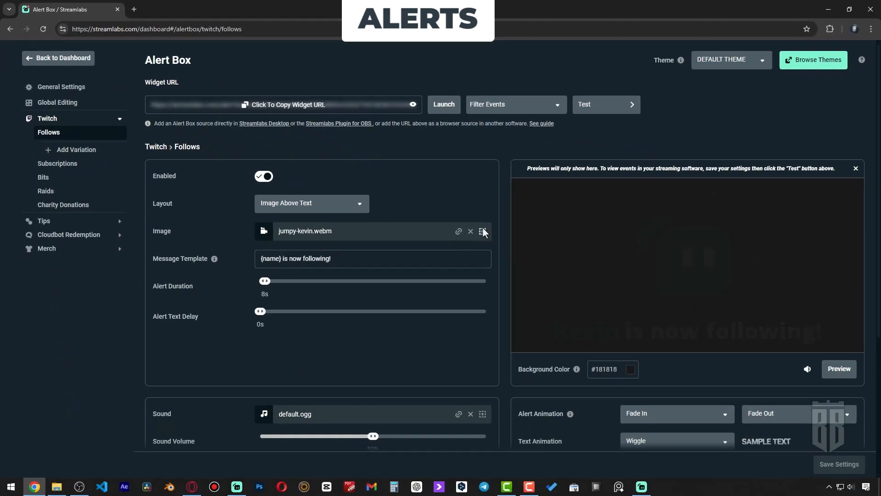
click(484, 231)
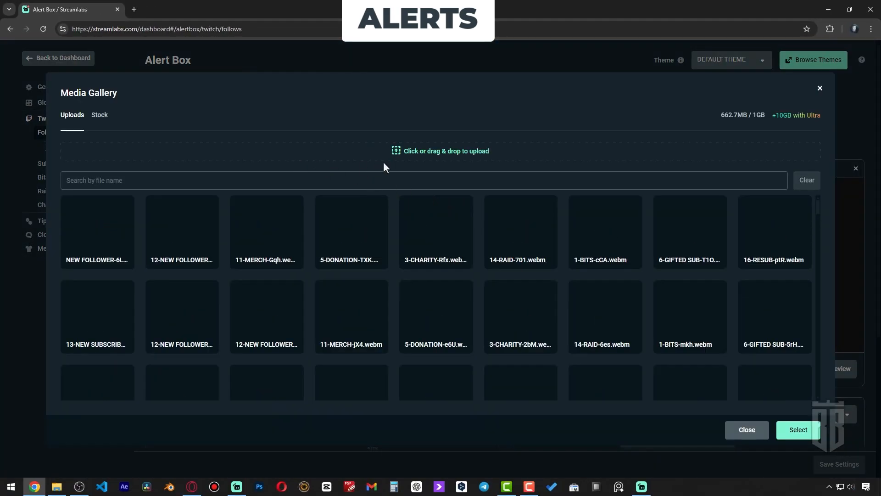
click(446, 151)
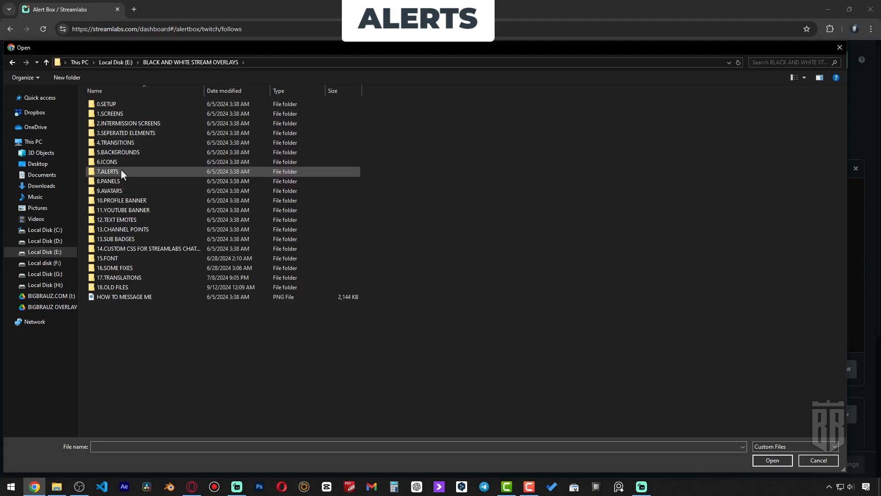
double_click(107, 171)
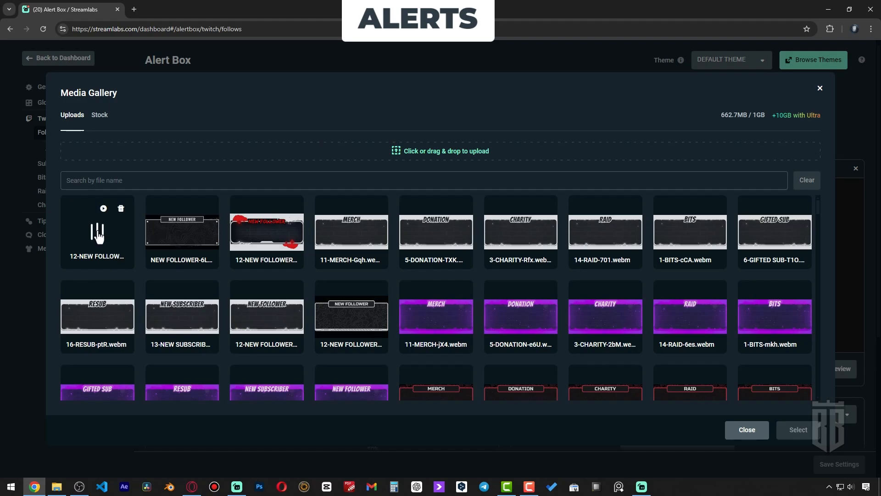
click(98, 232)
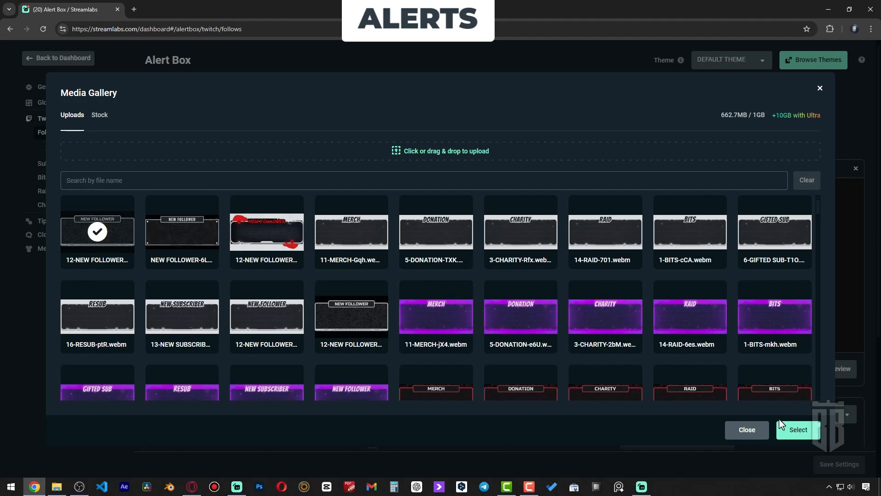
click(799, 429)
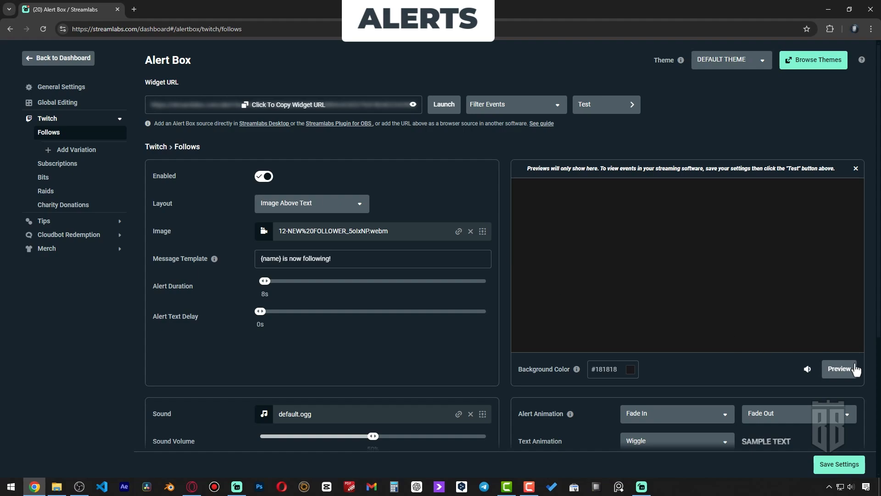
- Set the follower alert to text over image, 14-second duration, 1-second text delay, and save
click(840, 369)
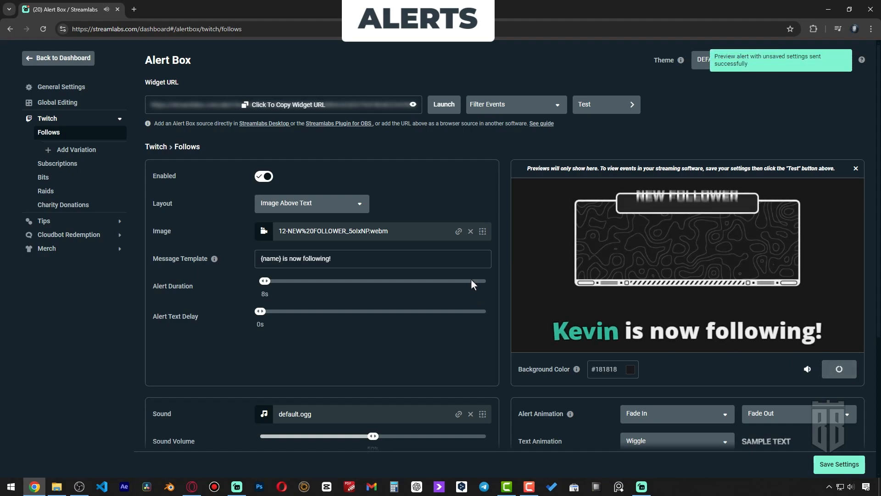
click(312, 203)
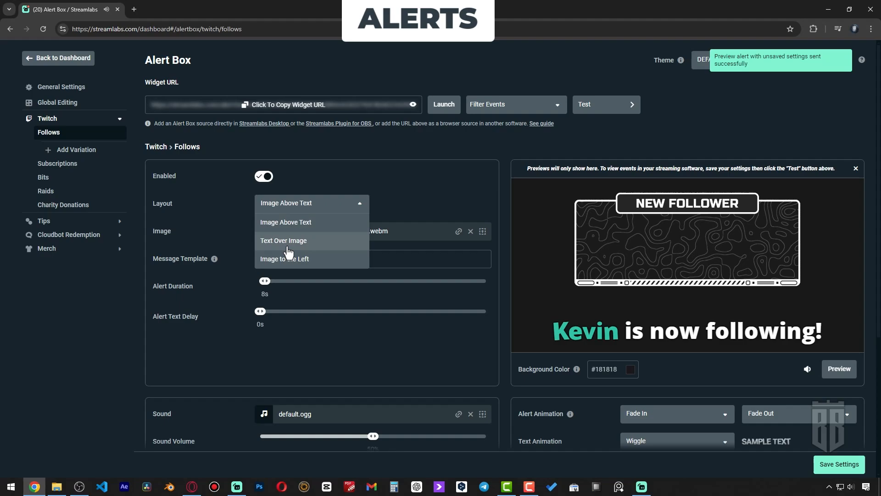
click(283, 240)
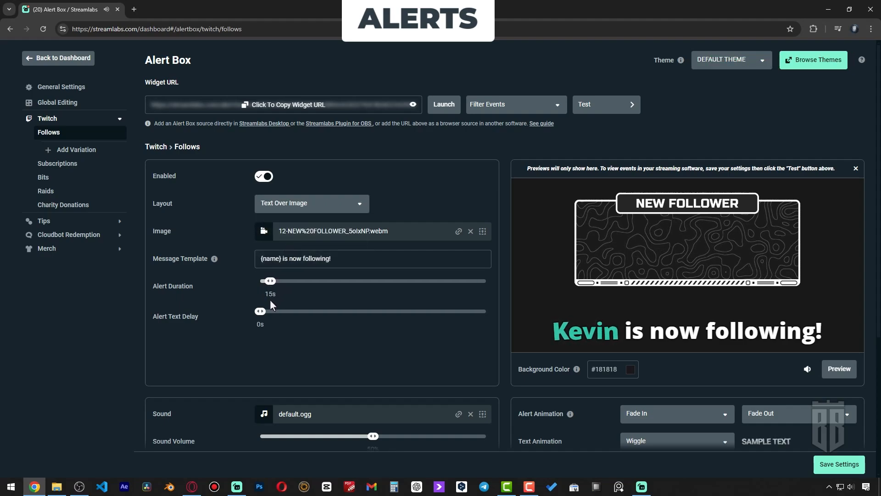
drag(271, 280, 269, 280)
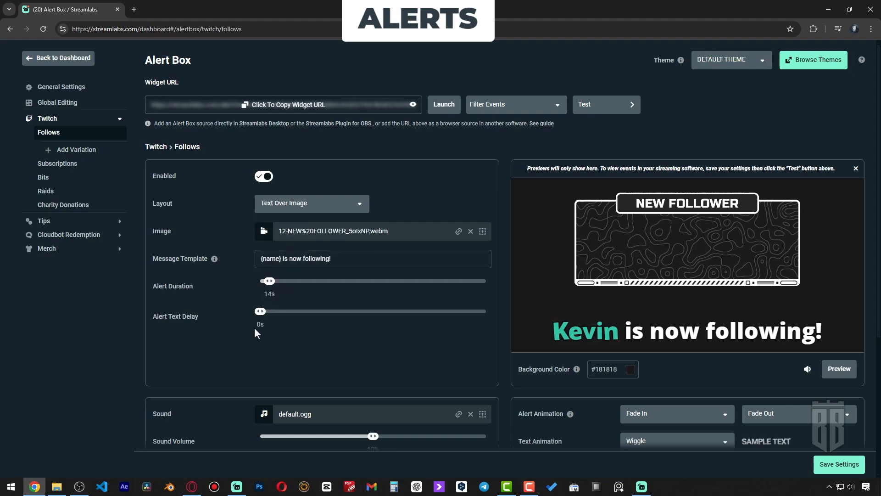
drag(260, 311, 263, 311)
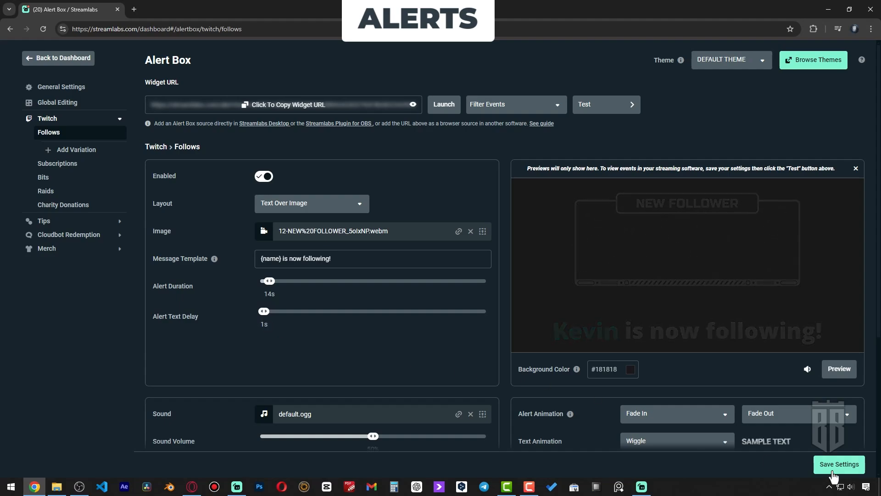
click(839, 465)
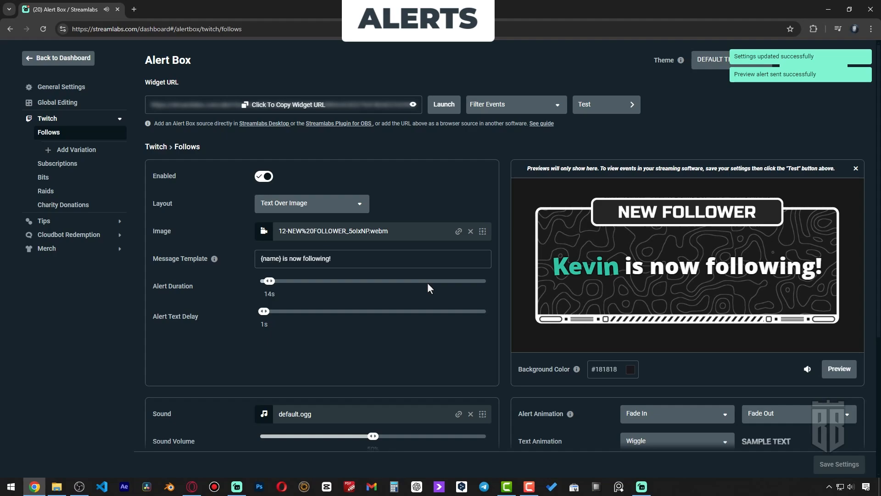
- Scroll through the follower alert settings page
scroll(down, 3)
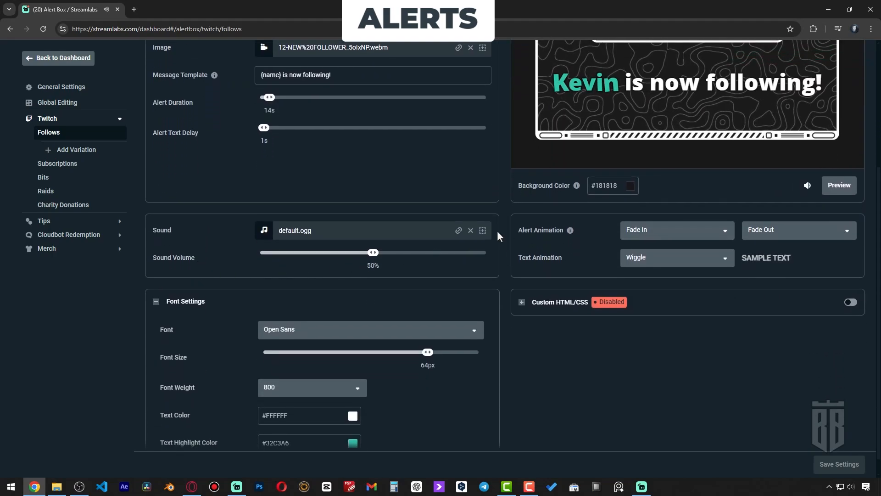
scroll(down, 3)
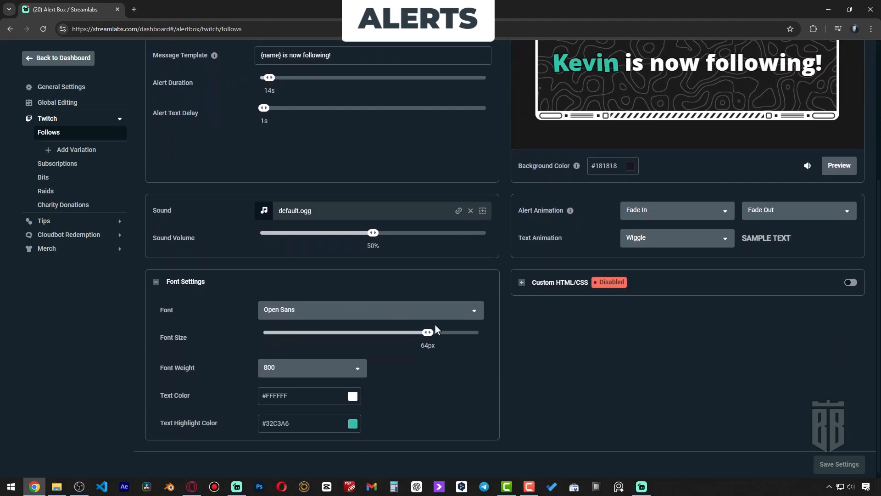
scroll(up, 3)
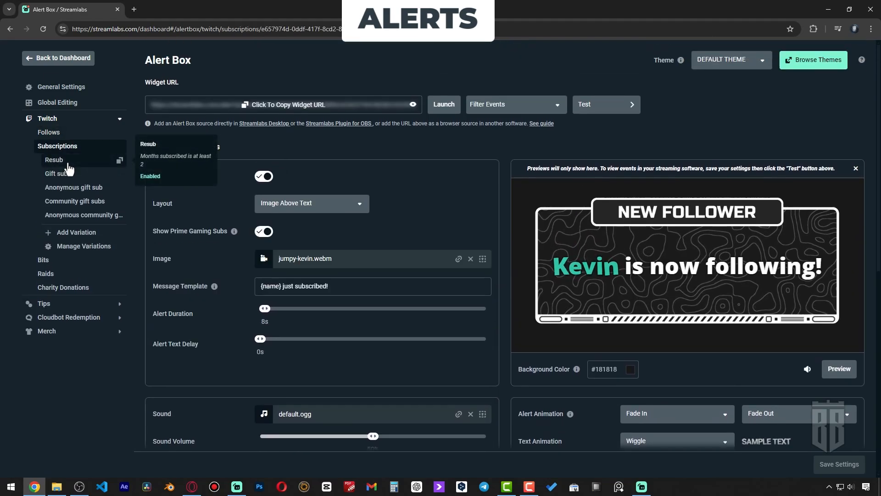
- View the Bits, Tips and General alert box settings pages
click(43, 160)
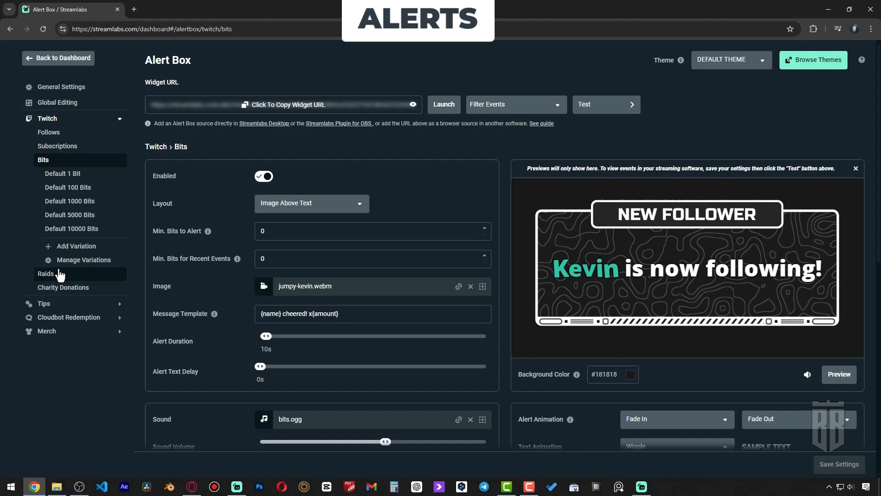
click(45, 273)
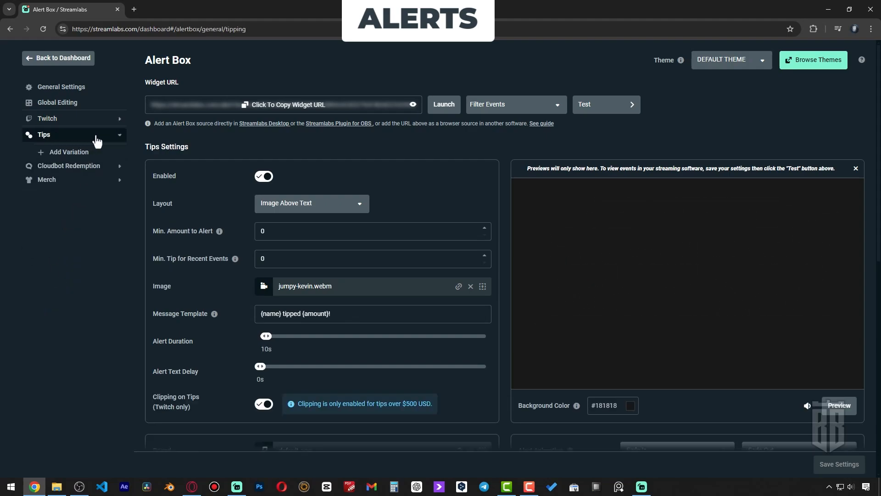
click(47, 163)
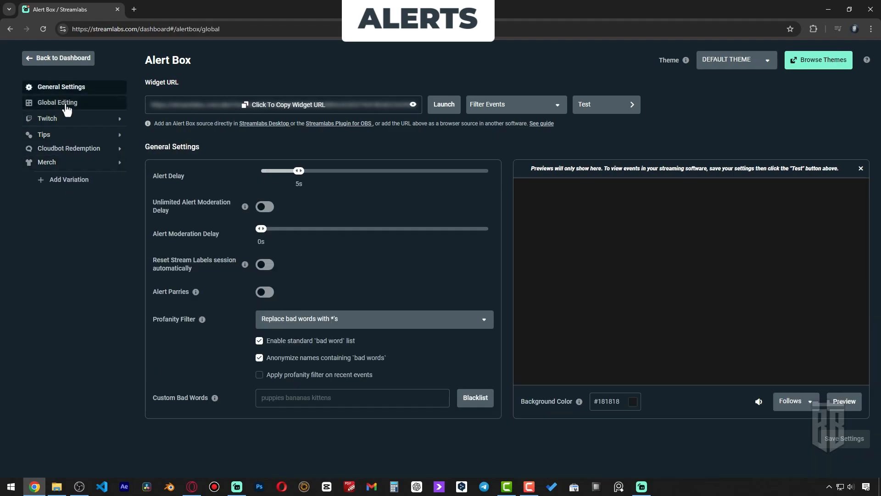
- Open Global Editing and begin copying the alert box widget URL
click(57, 101)
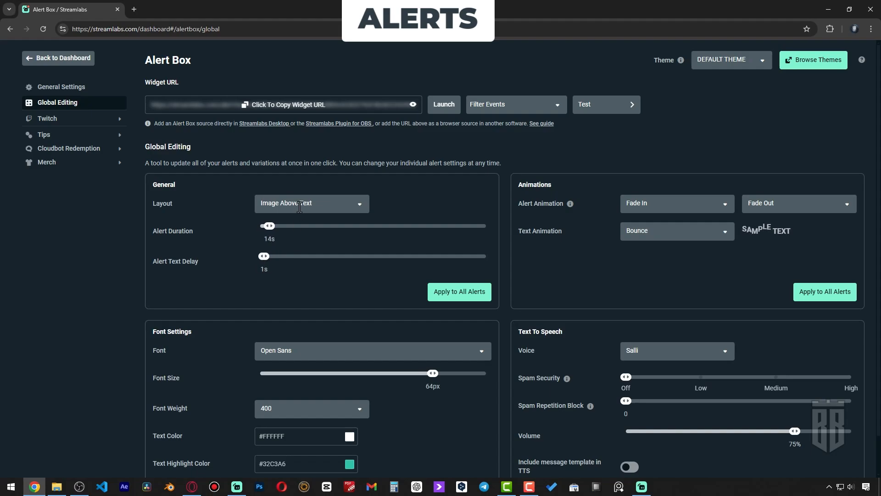
click(312, 203)
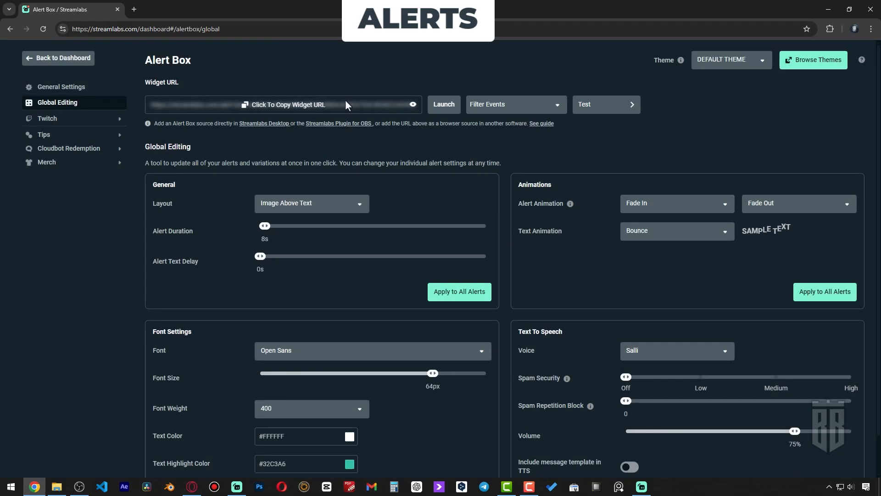
click(283, 105)
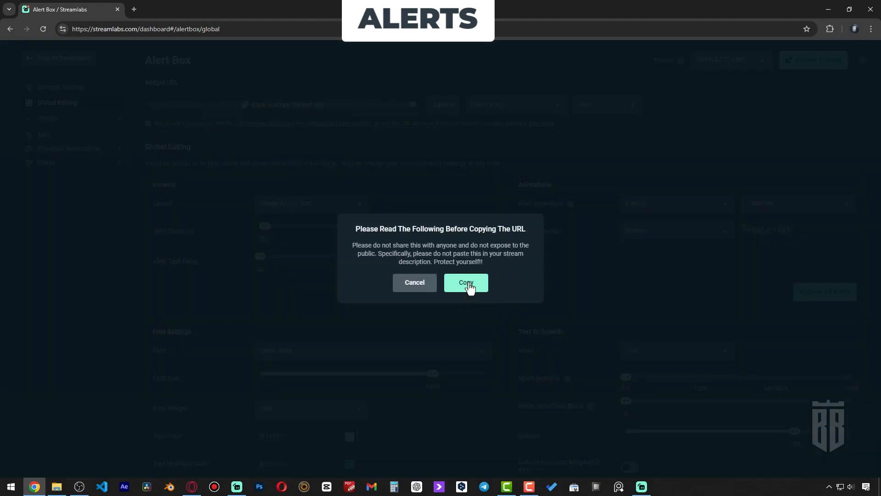
- Copy the widget URL and create an ALERTS browser source in OBS
click(79, 486)
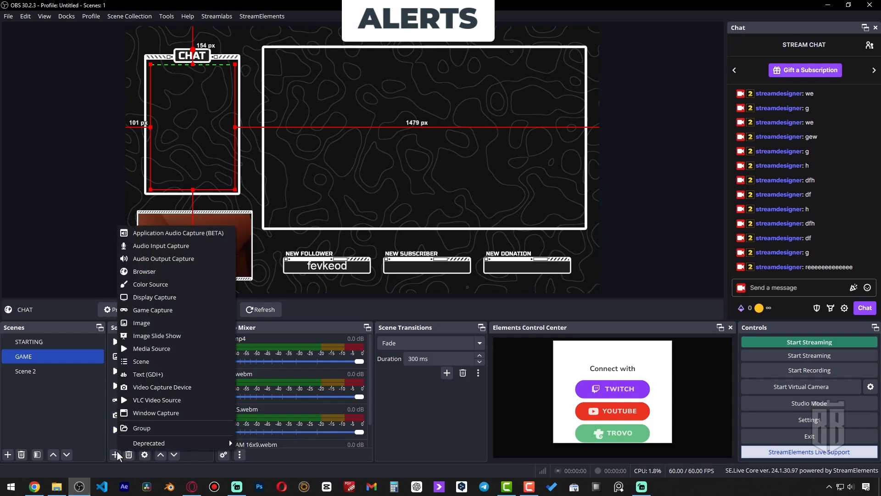
mouse_move(156, 277)
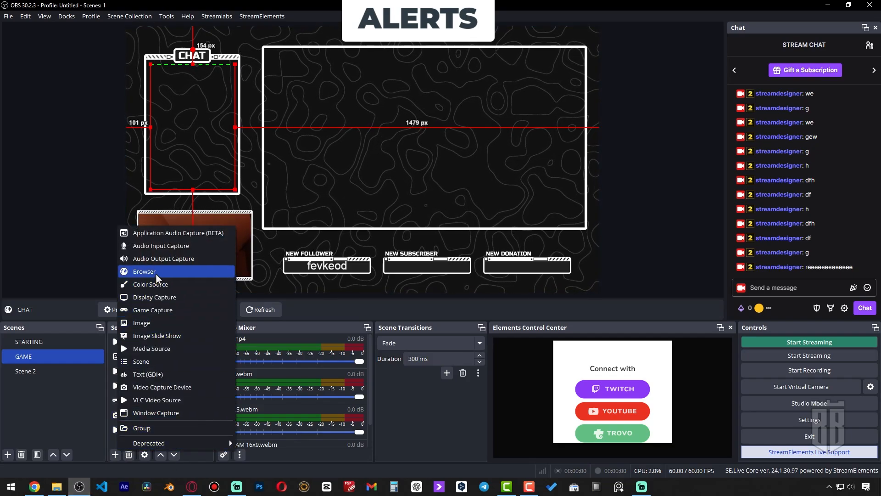
click(144, 271)
text(ALERTS STREAMLA)
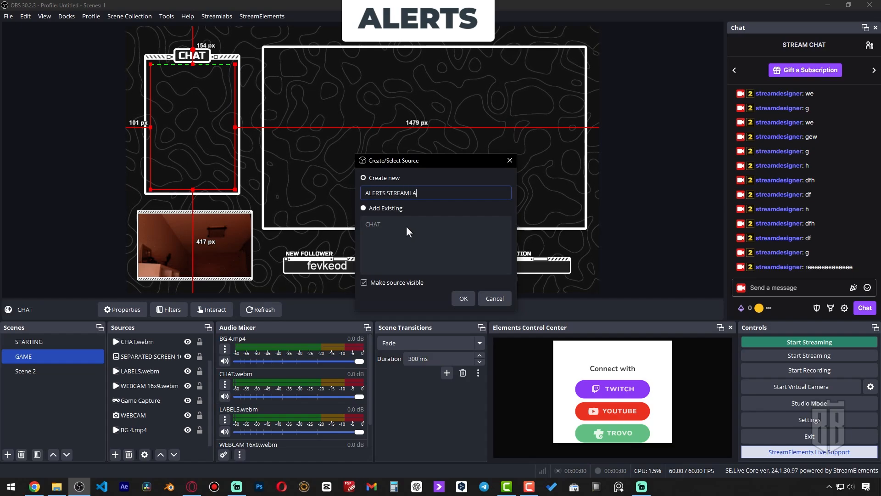
click(464, 298)
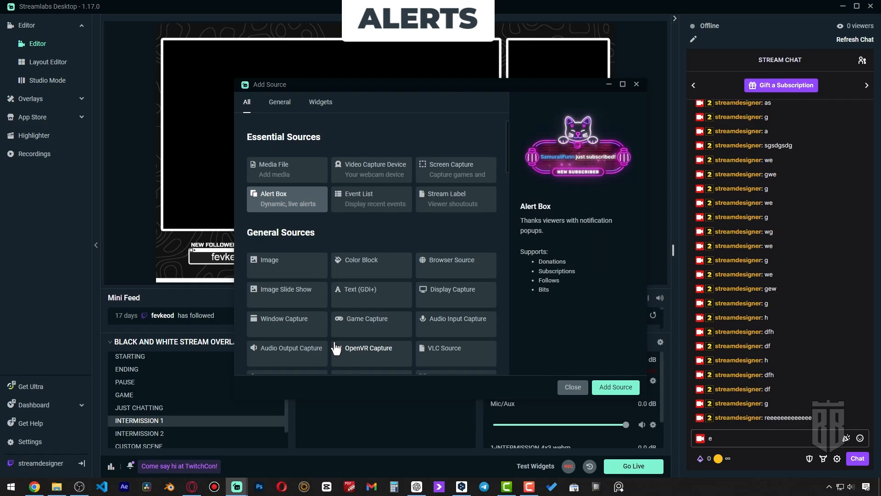
mouse_move(453, 273)
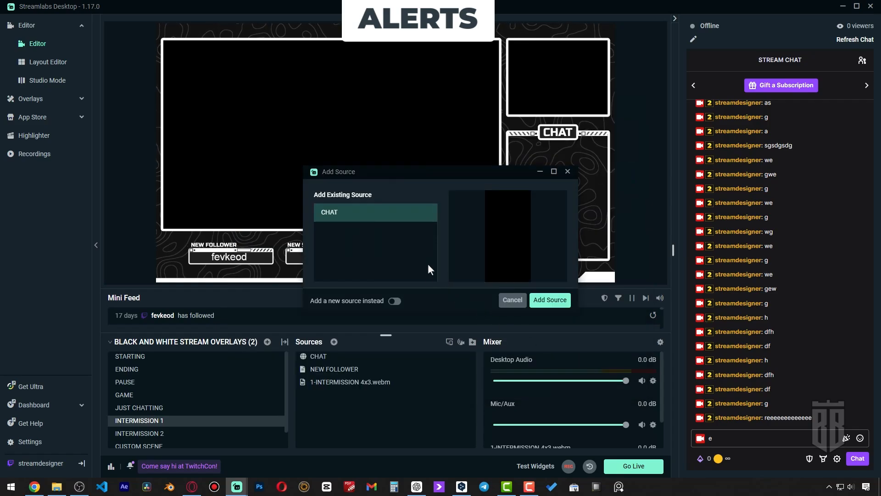
- Add a new source named 'STREAMLABS ALE…' in Streamlabs Desktop
click(395, 300)
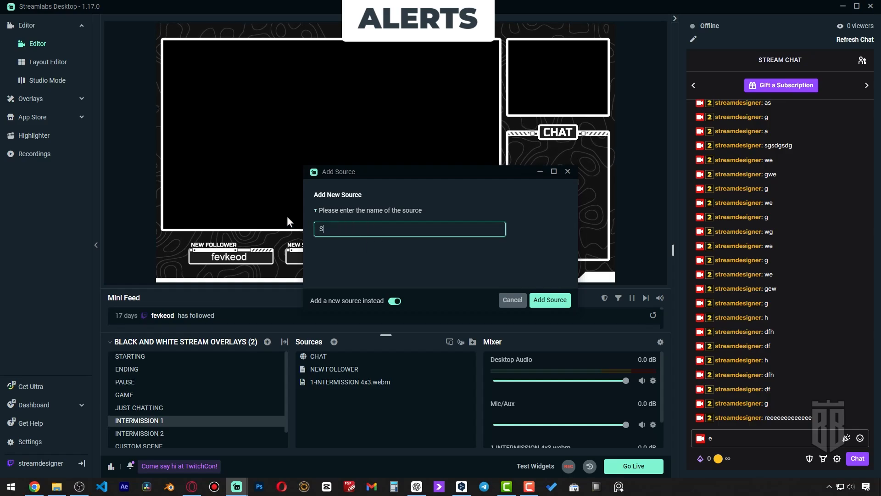
text(TREAMLABS ALE)
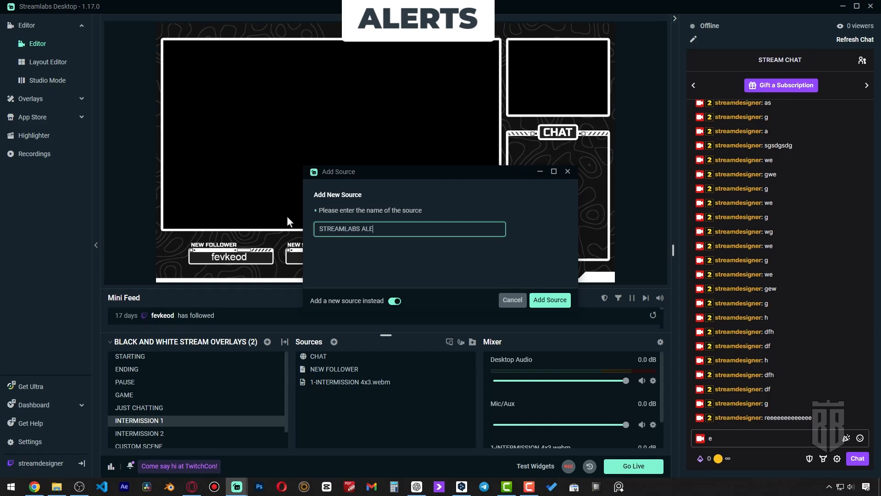
click(550, 300)
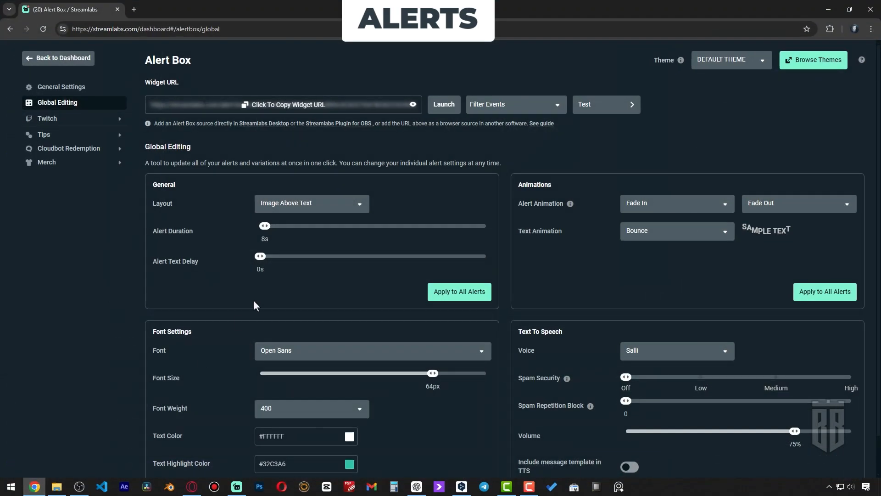
click(606, 104)
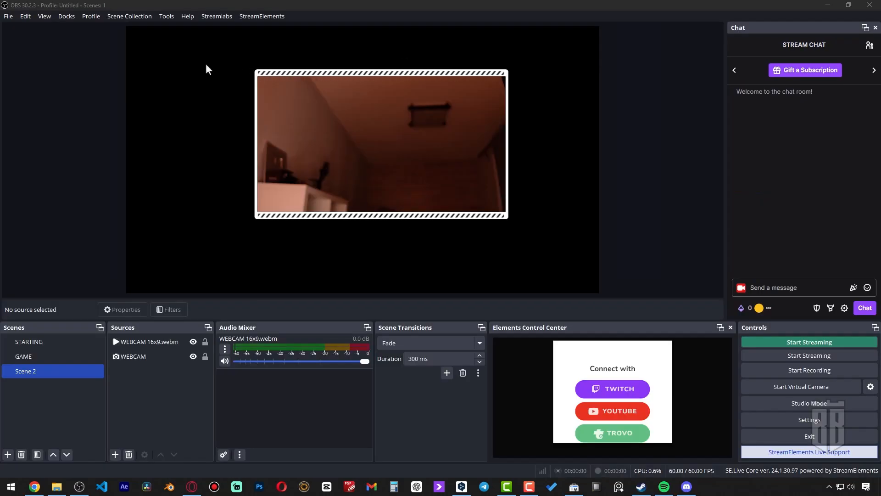
- Move the webcam frame overlay beside the webcam, nudge the image to fit, then open Settings
click(149, 342)
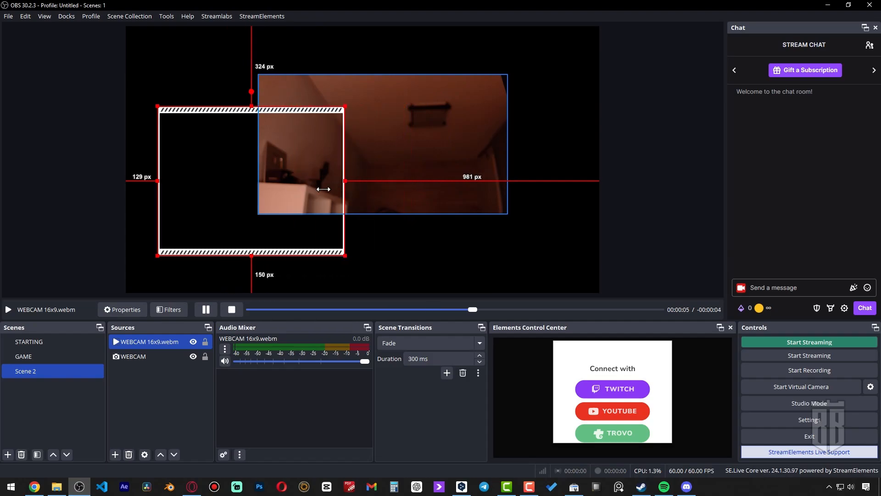
drag(345, 188, 508, 185)
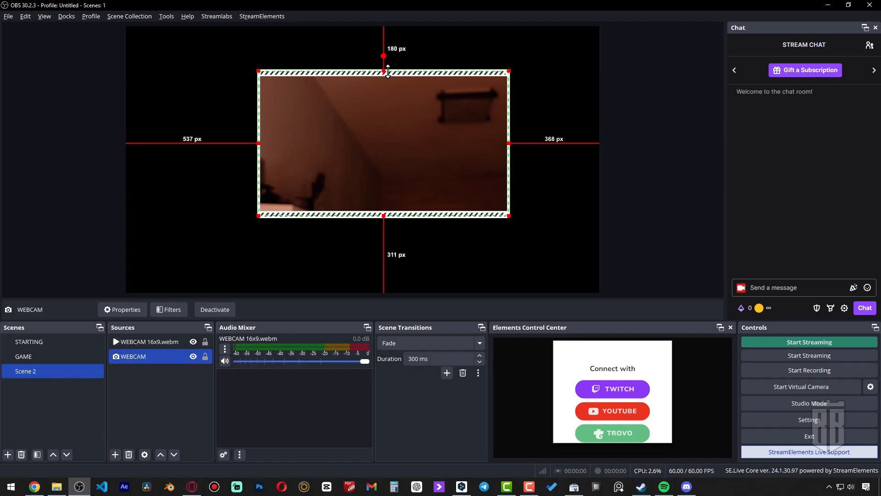
drag(383, 72, 384, 73)
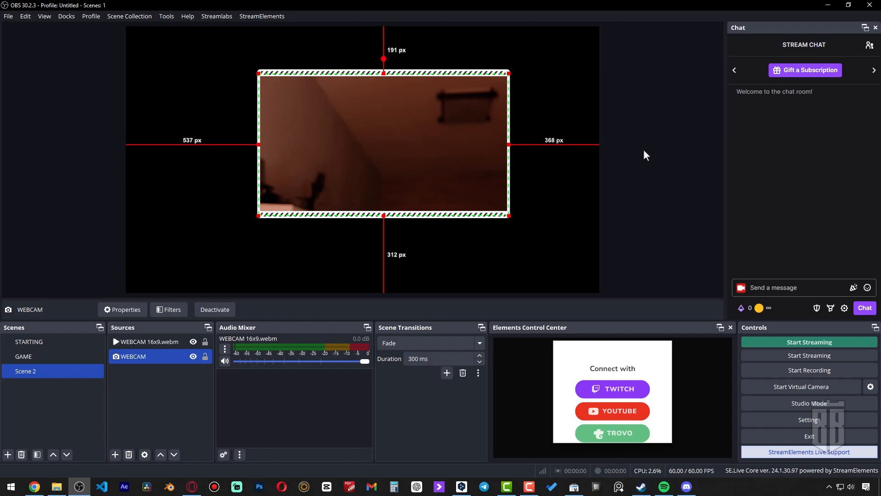
click(149, 342)
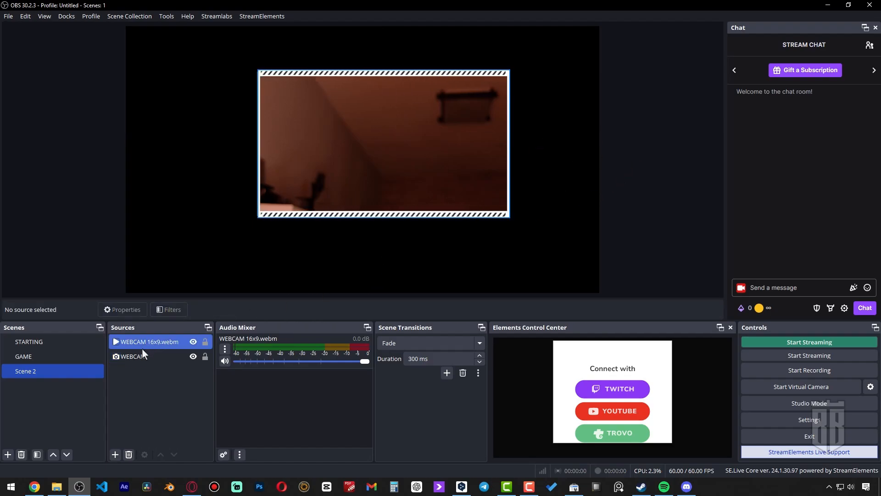
click(809, 420)
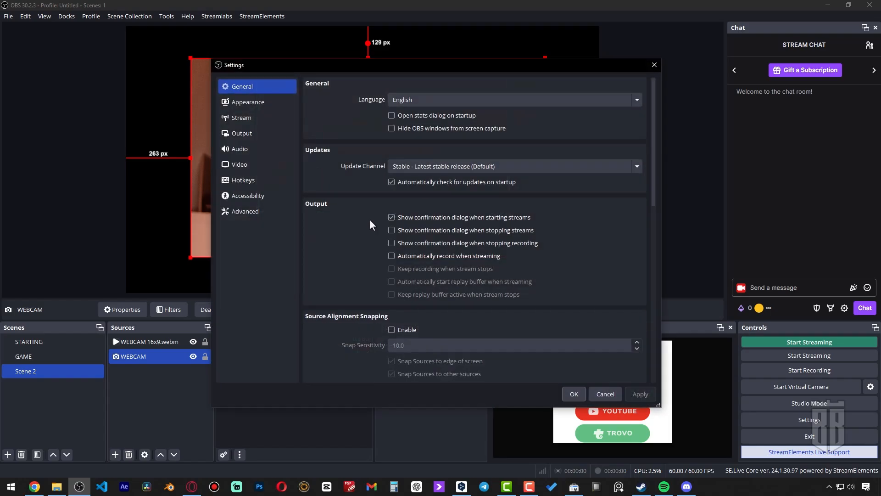
- Enable Source Alignment Snapping in the General settings
scroll(down, 3)
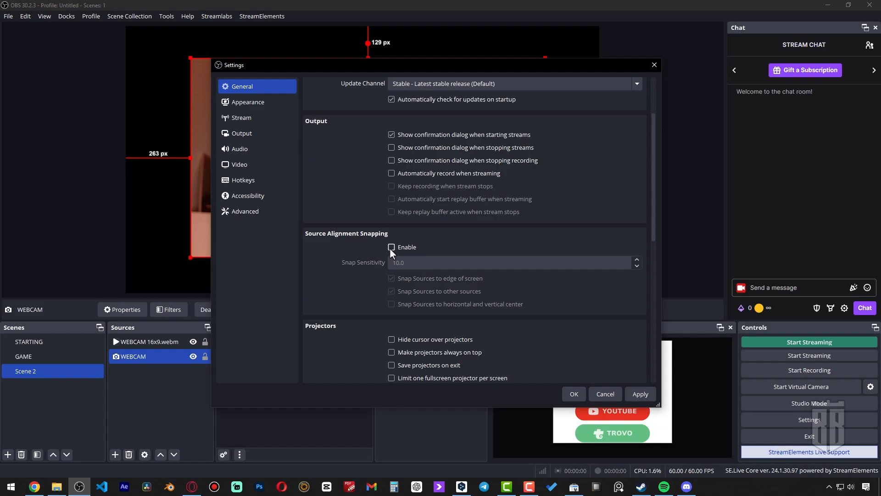
click(392, 247)
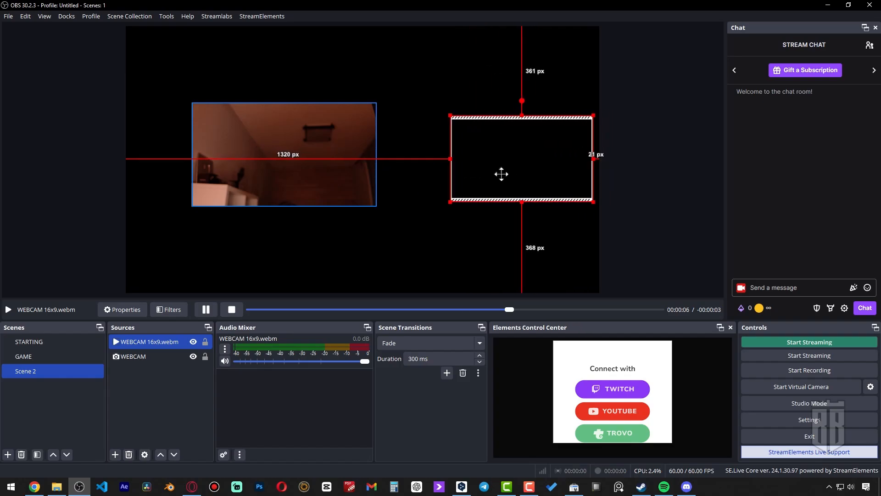
click(133, 357)
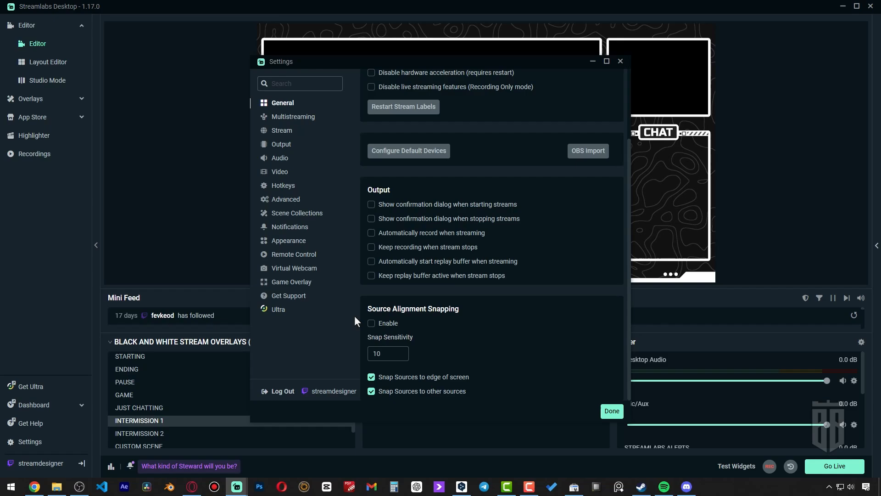
mouse_move(378, 328)
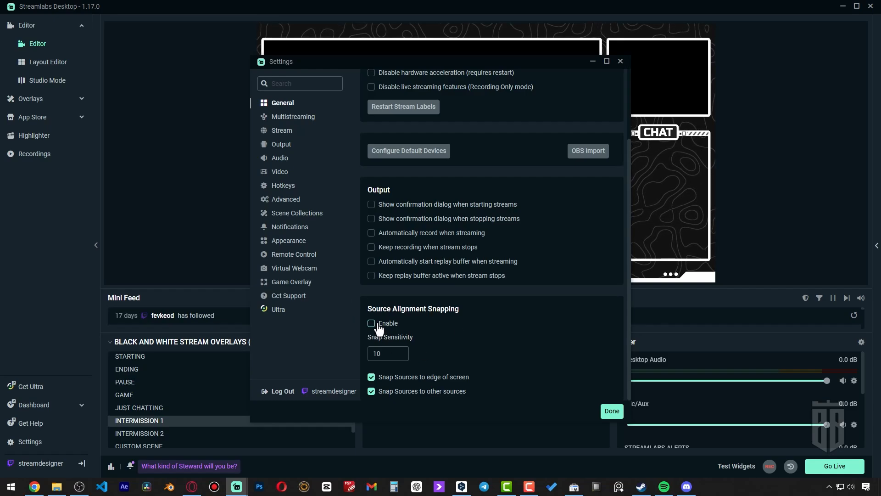